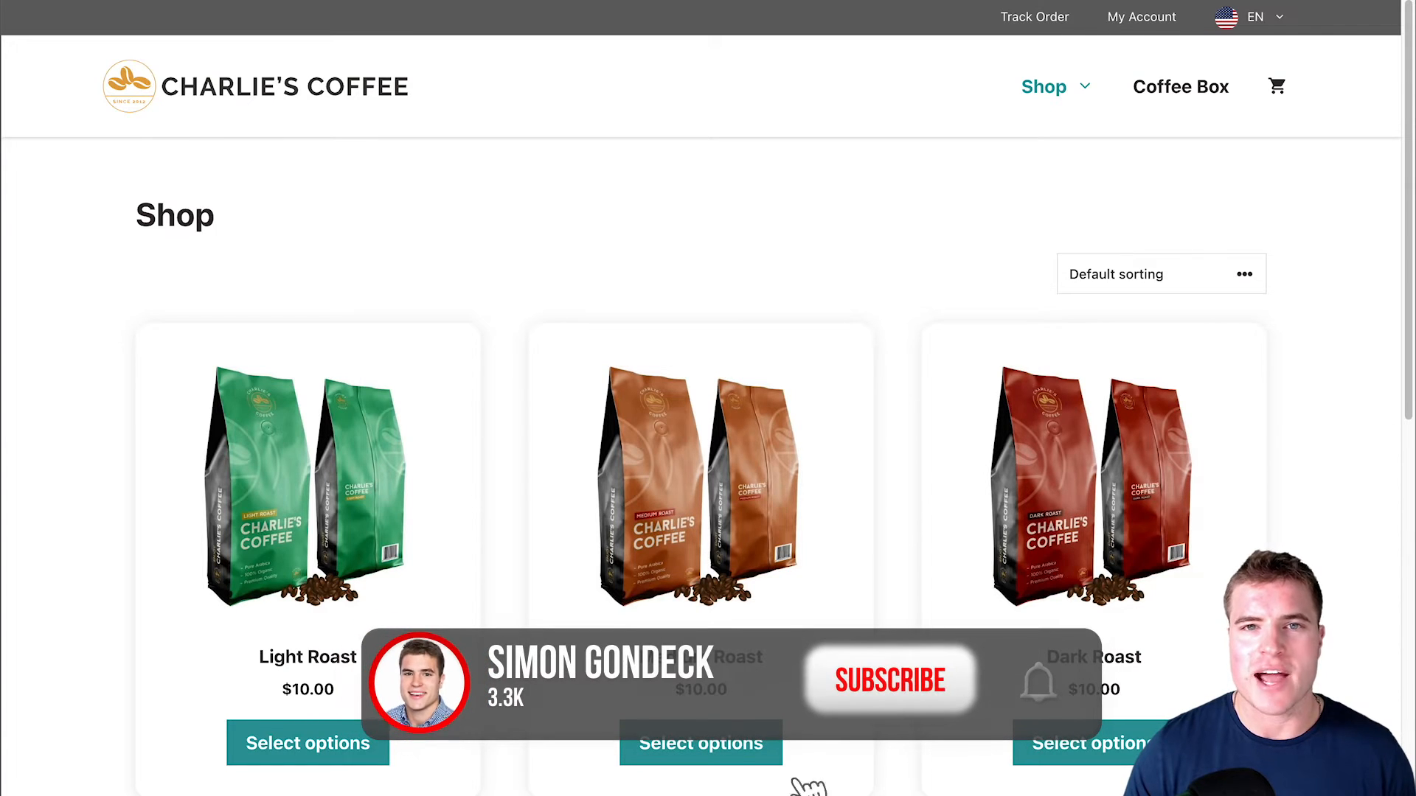
# - Switch from the Charlie's Coffee Shop page to the Cloudflare account home
pyautogui.click(888, 680)
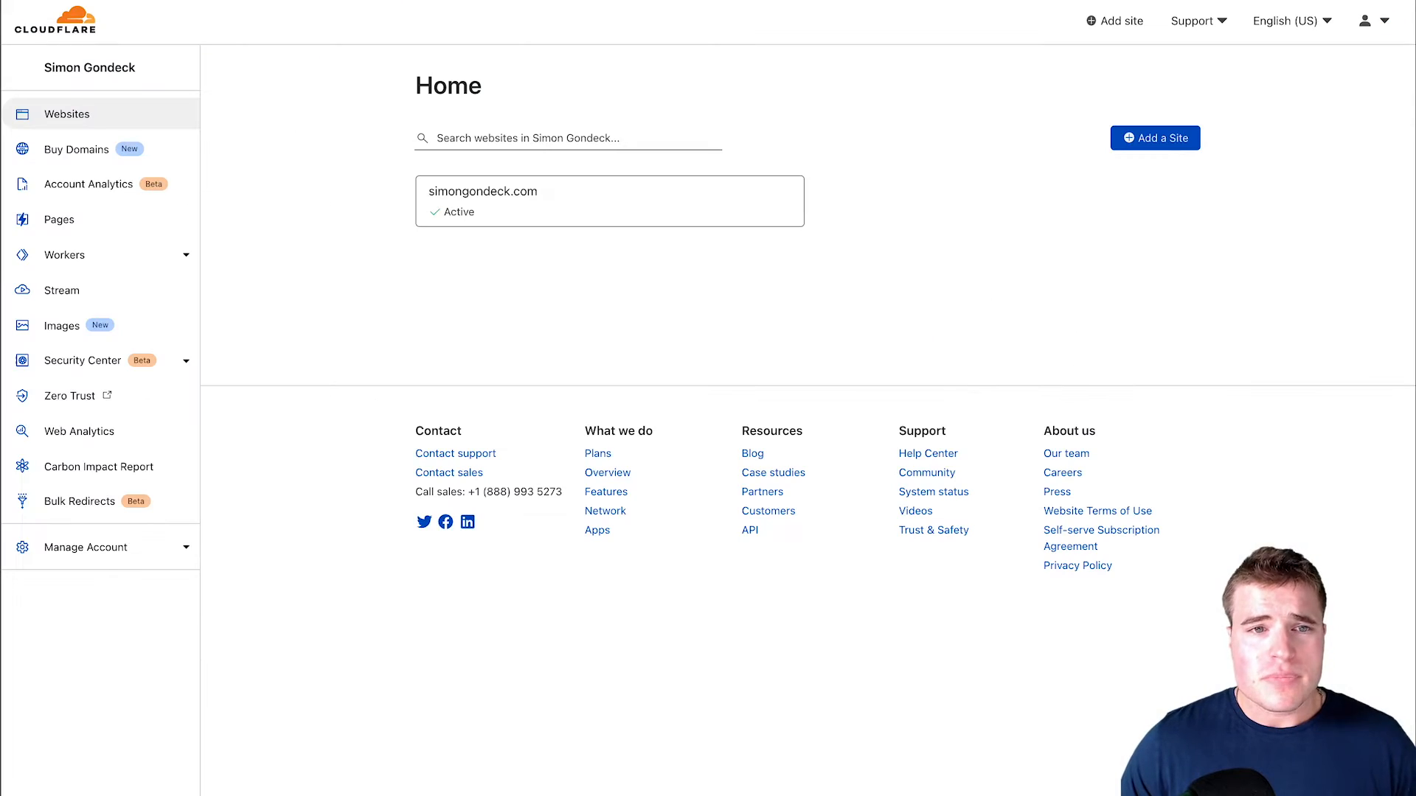
pyautogui.moveTo(619, 60)
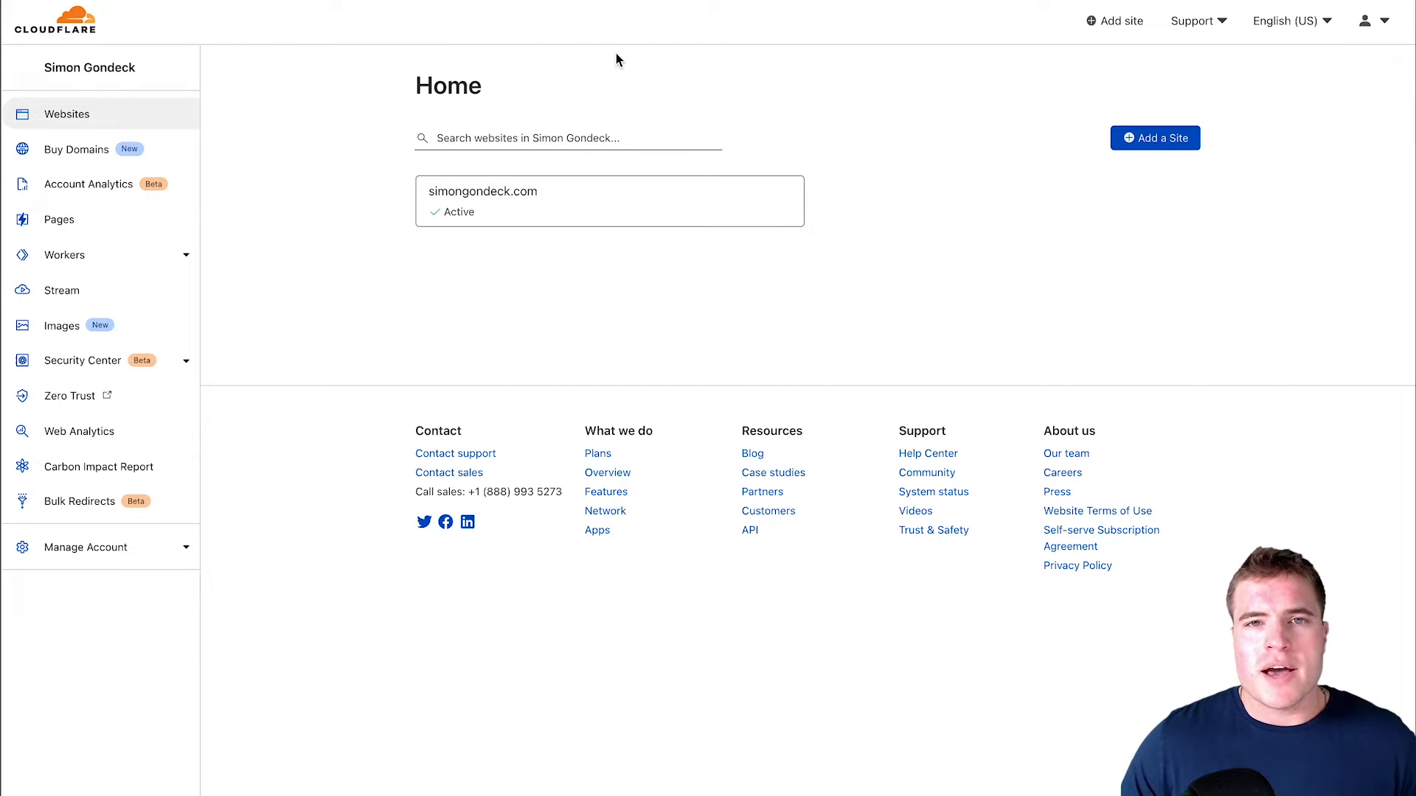
# - Add charliescoffeeco.com as a new Cloudflare site and choose its plan
pyautogui.click(1154, 137)
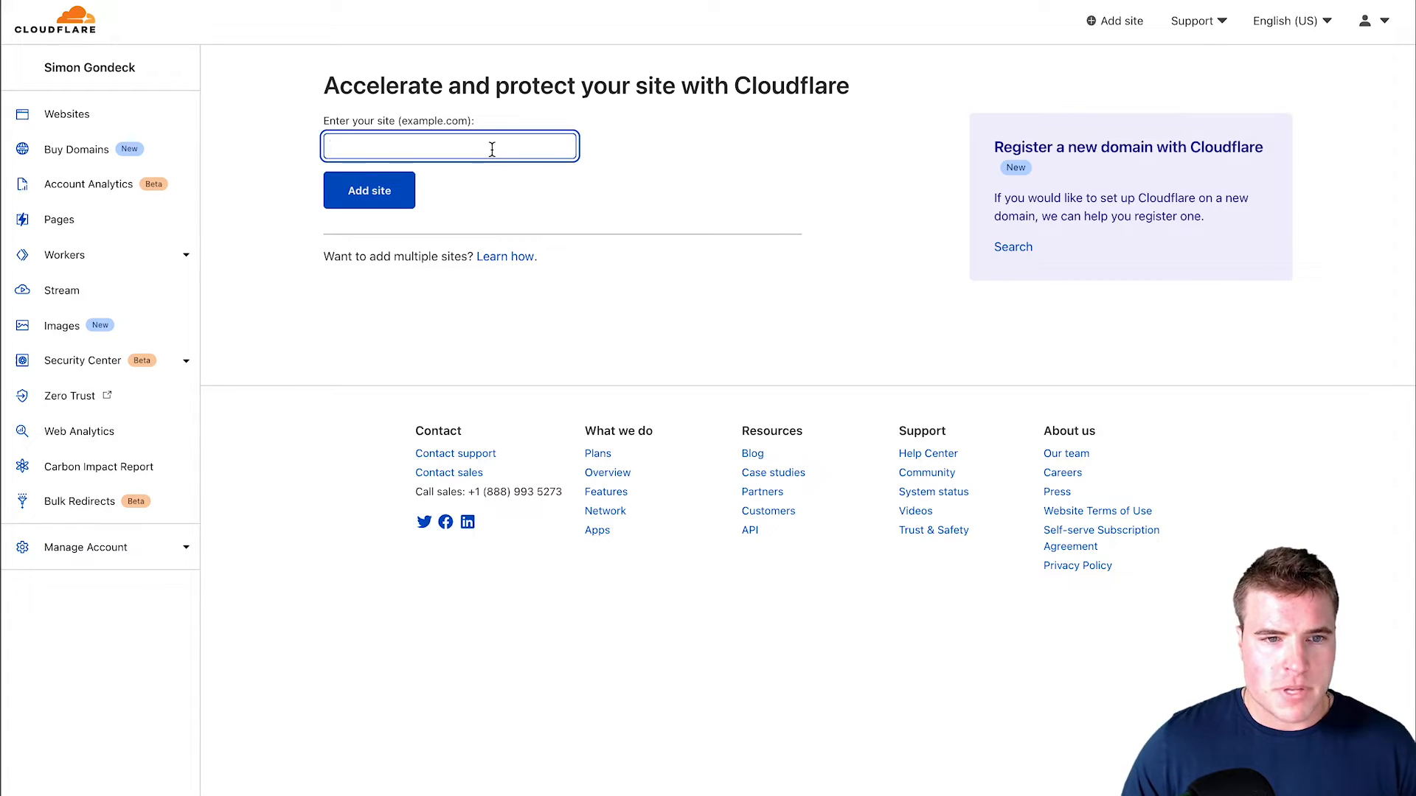
pyautogui.write('charliescoffeco.com')
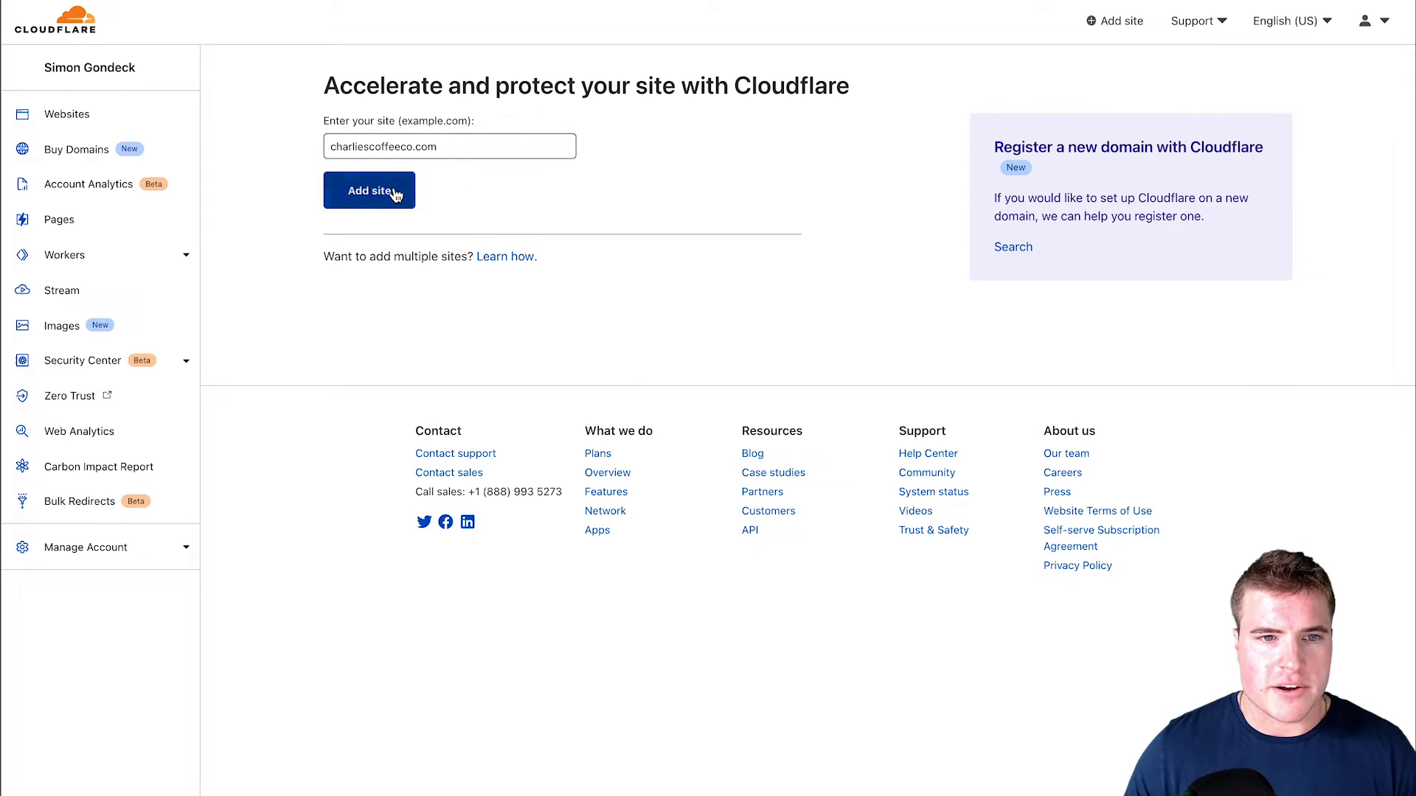
pyautogui.click(369, 190)
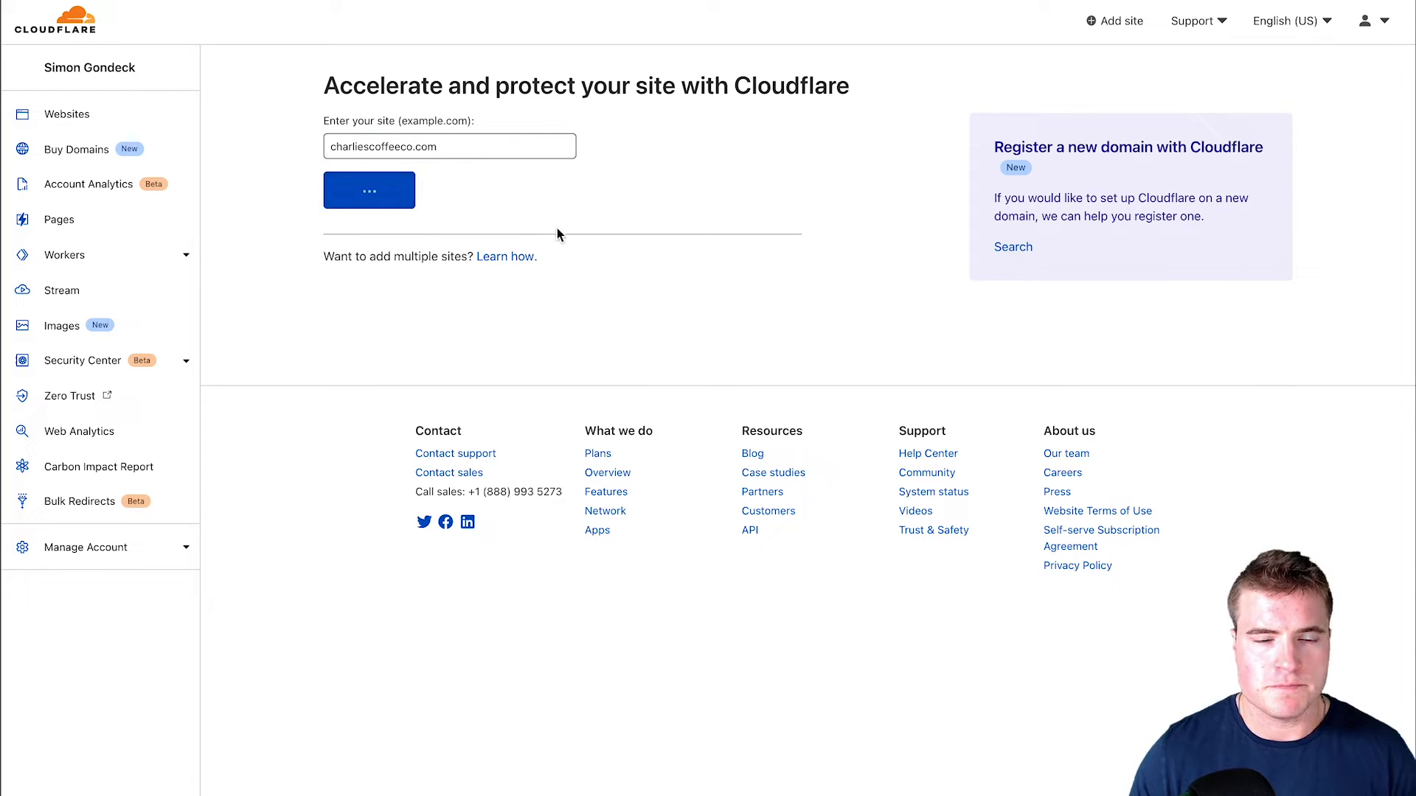
pyautogui.click(369, 189)
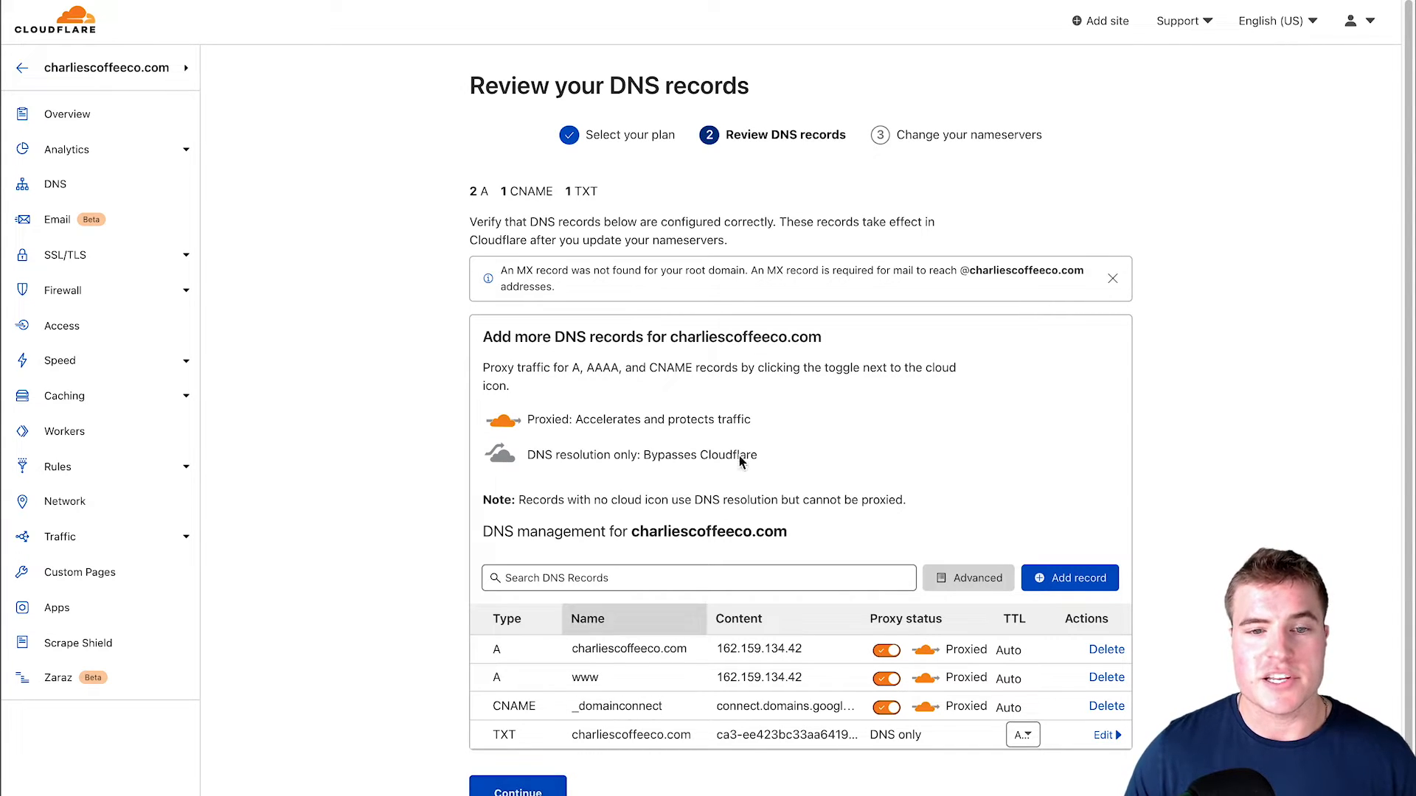
# - Accept the scanned DNS records and copy nameserver marissa.ns.cloudflare.com
pyautogui.click(516, 791)
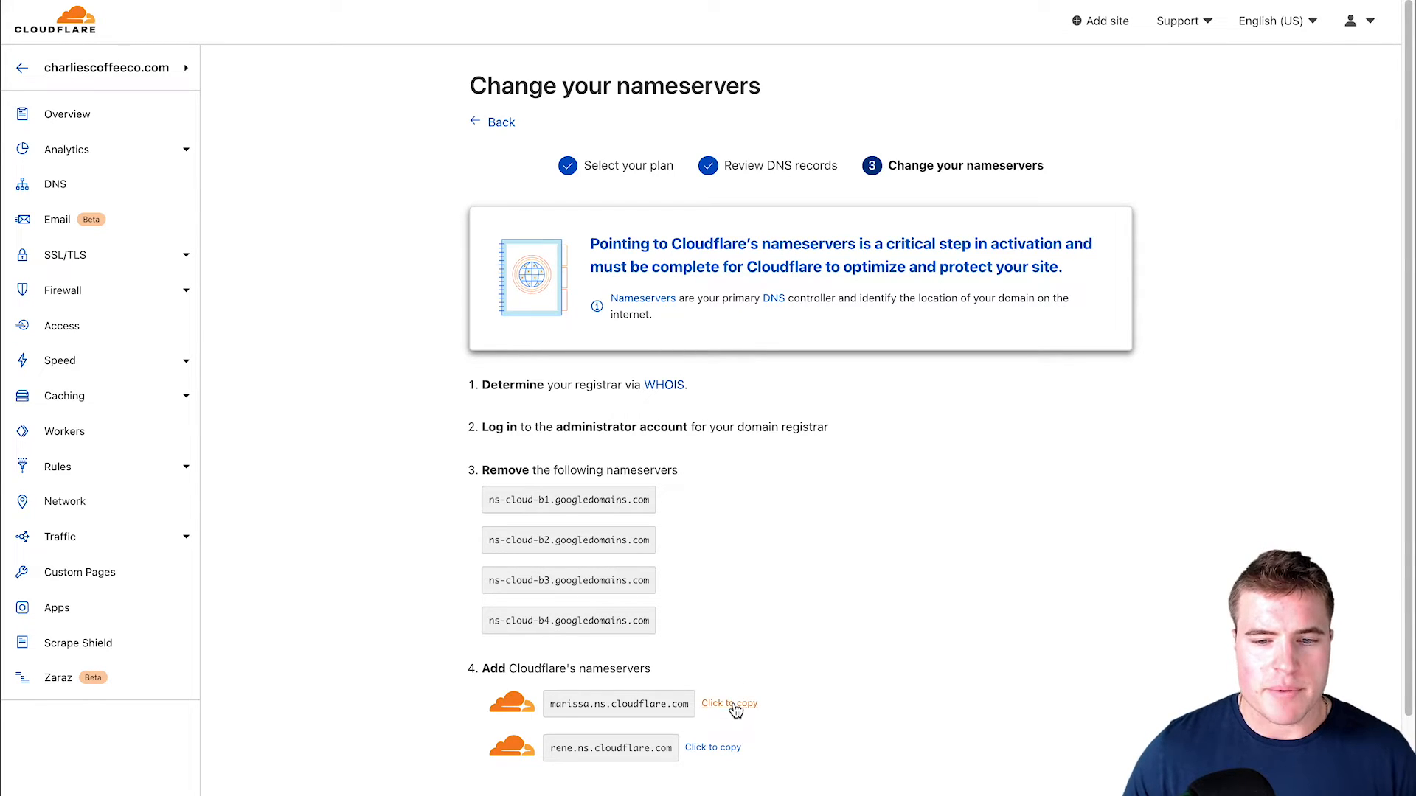
pyautogui.click(729, 703)
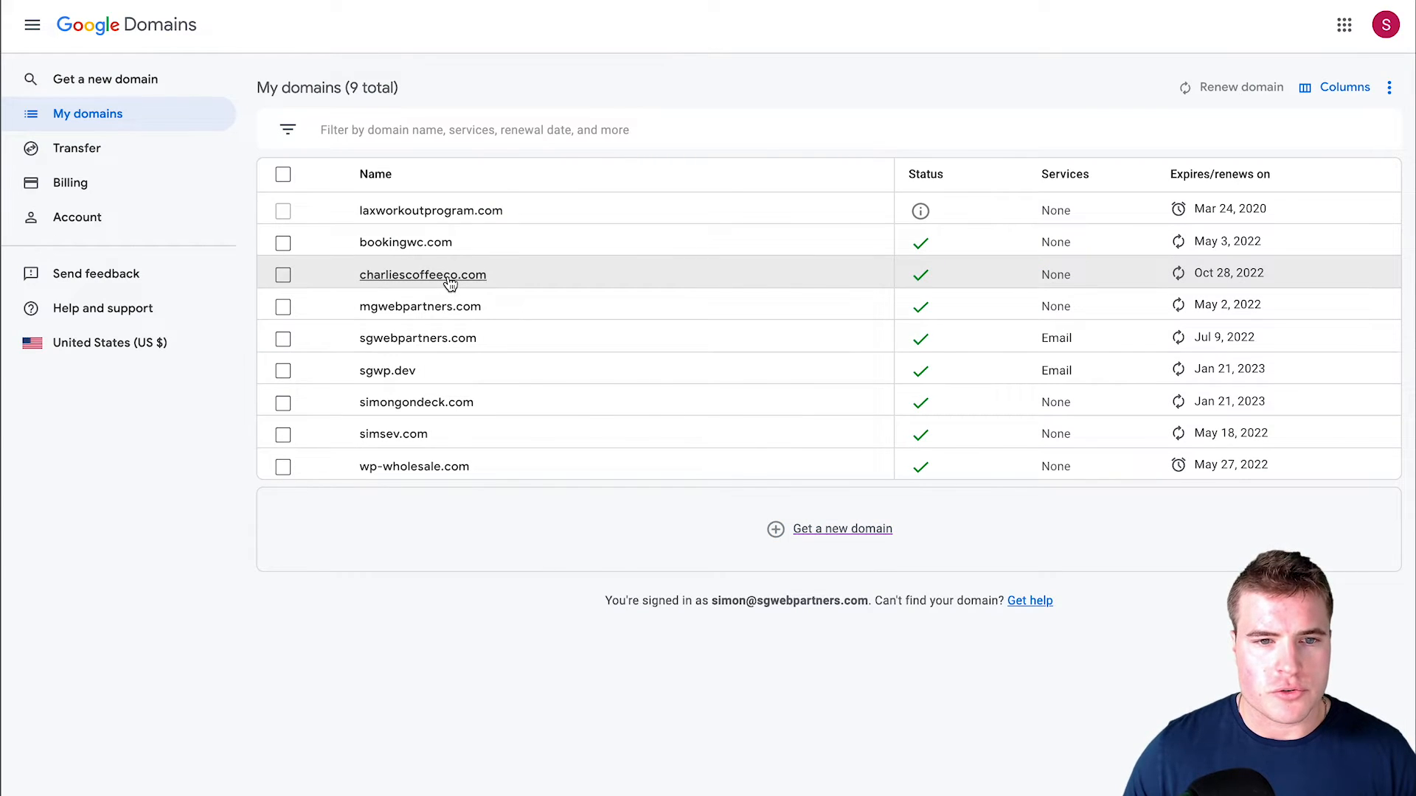
# - Save marissa.ns.cloudflare.com and rene.ns.cloudflare.com as charliescoffeeco.com's custom name servers
pyautogui.click(422, 275)
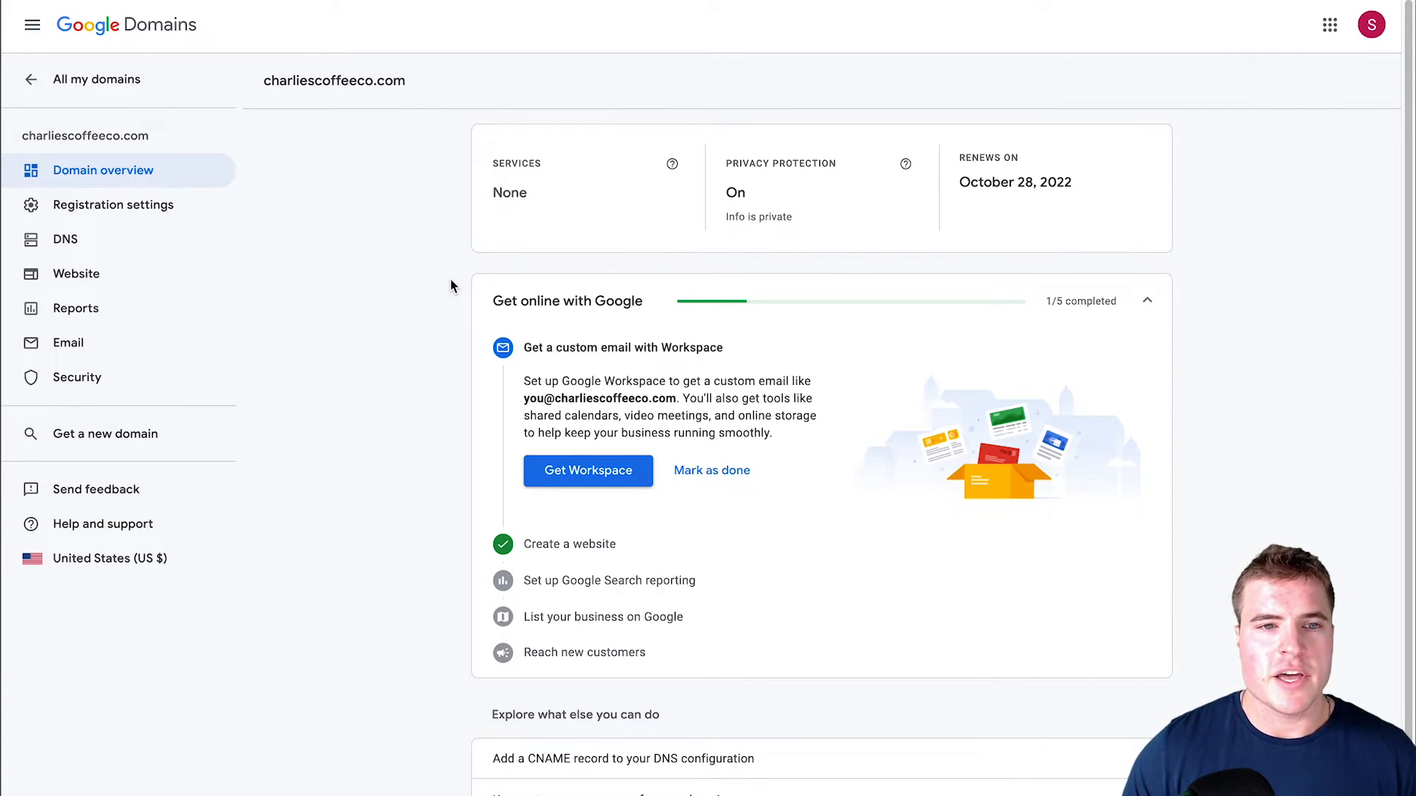
pyautogui.click(64, 239)
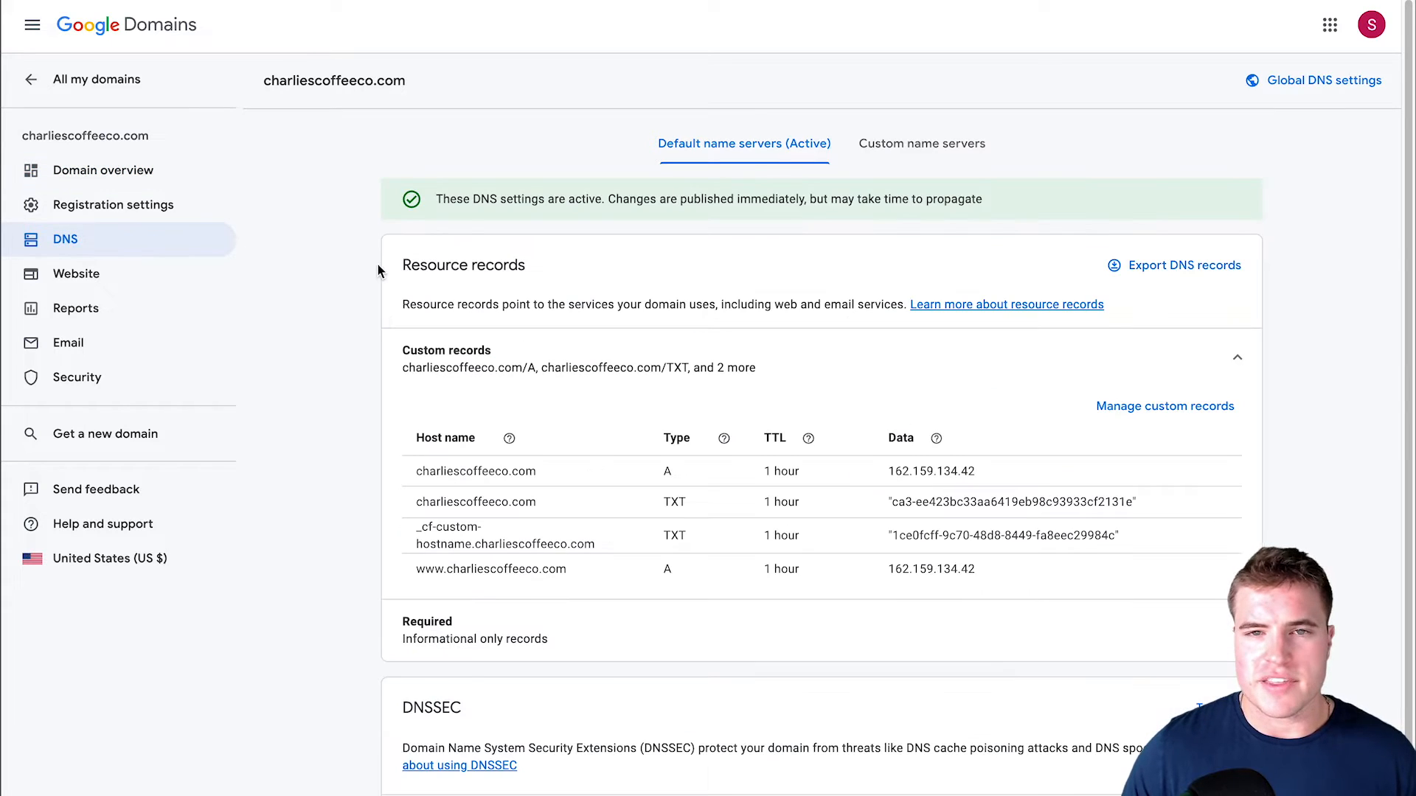
pyautogui.moveTo(921, 148)
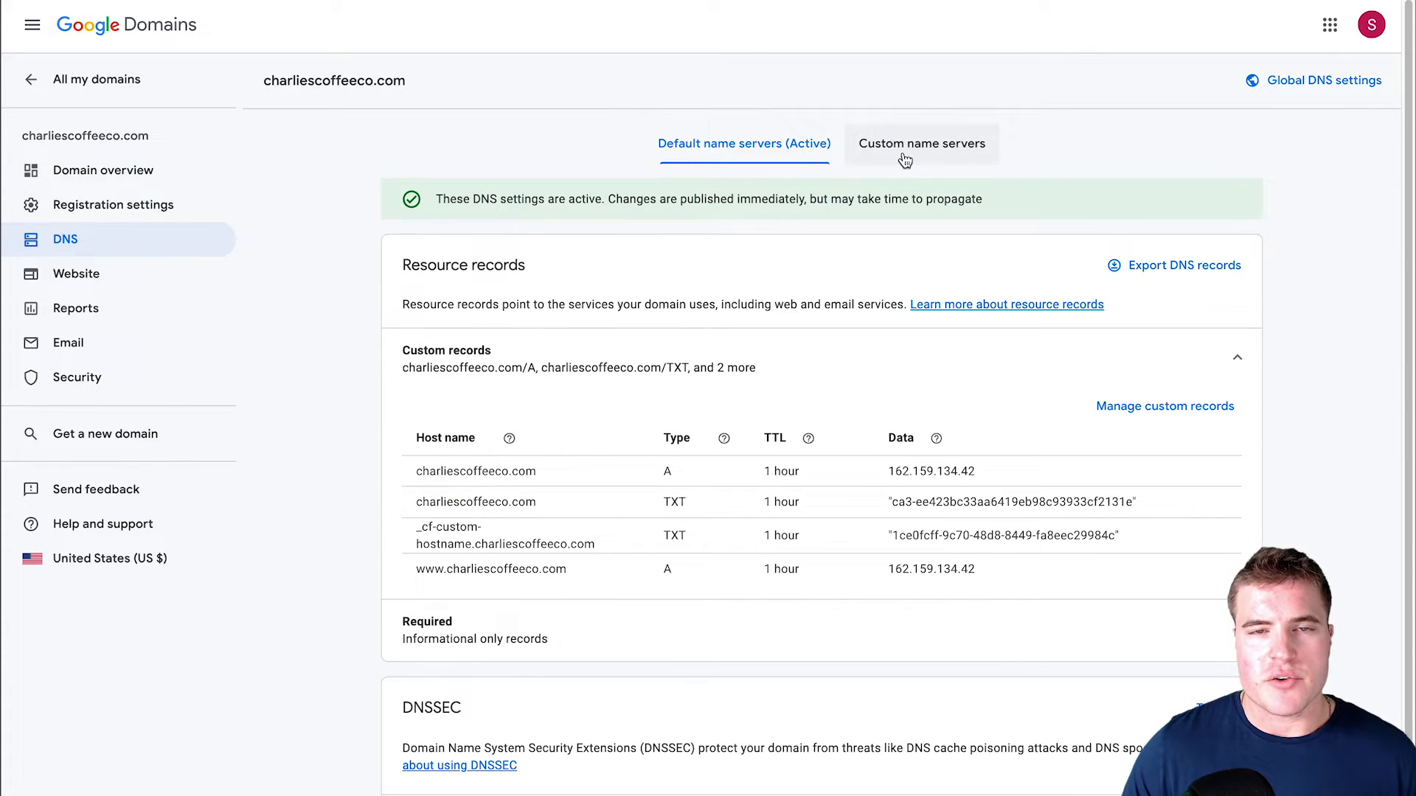
pyautogui.click(922, 144)
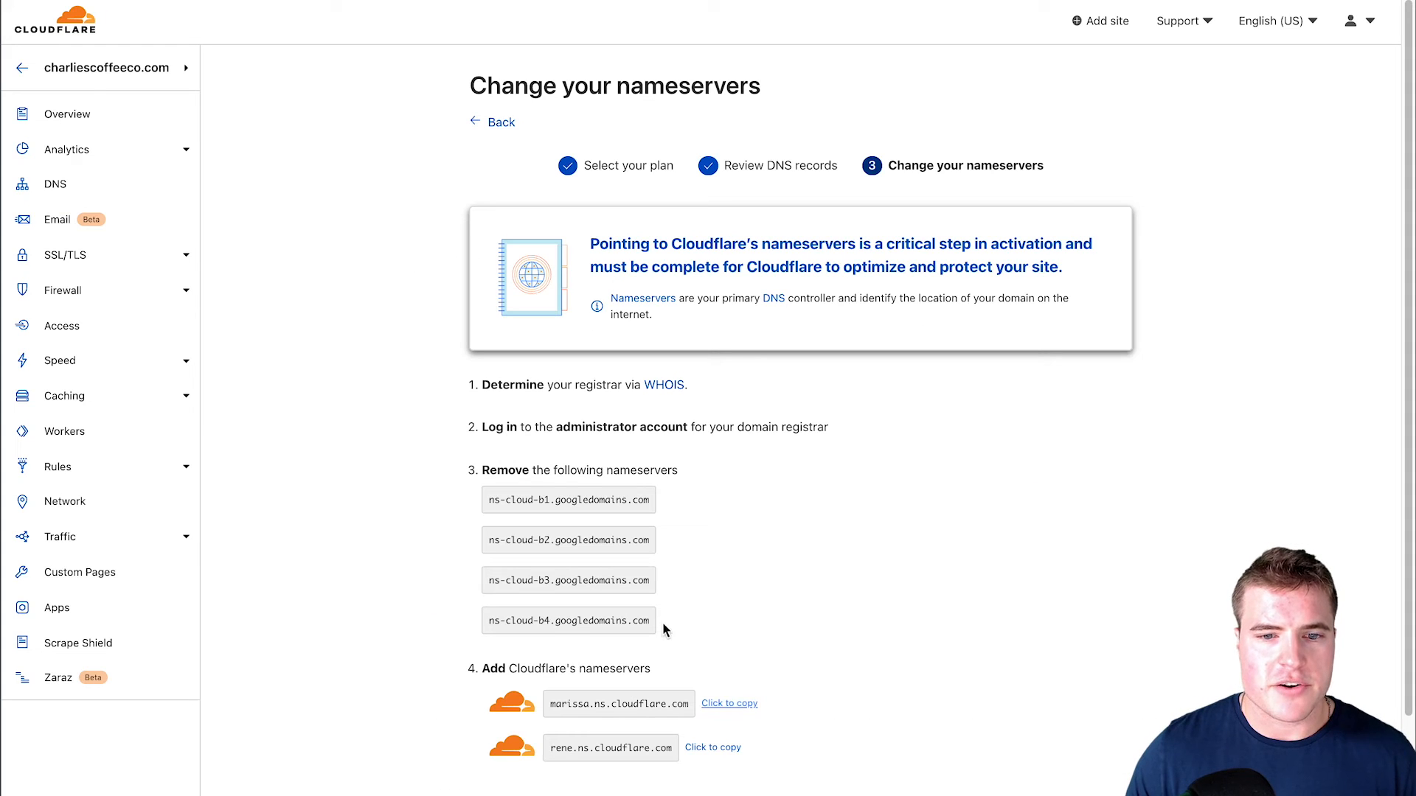
pyautogui.click(712, 747)
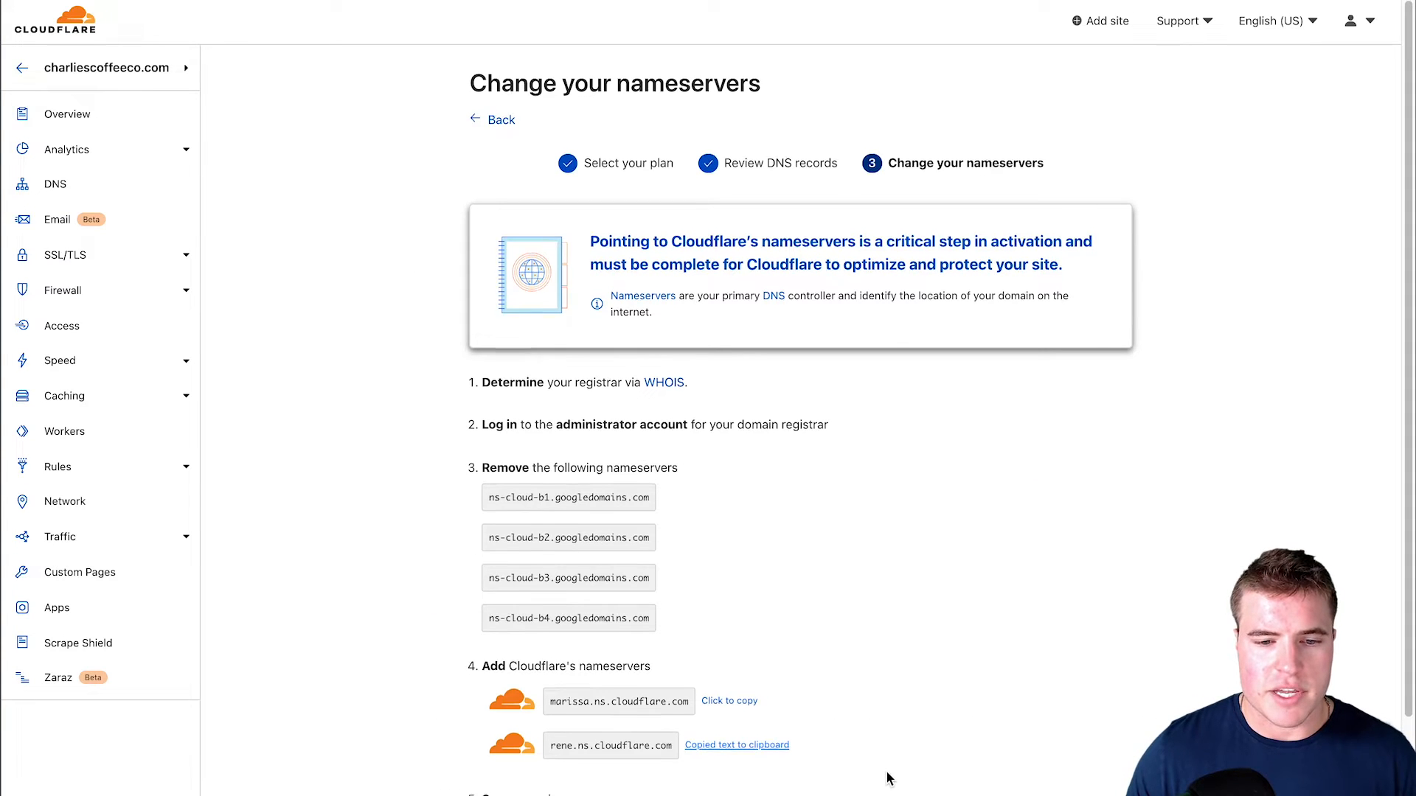
pyautogui.scroll(-3)
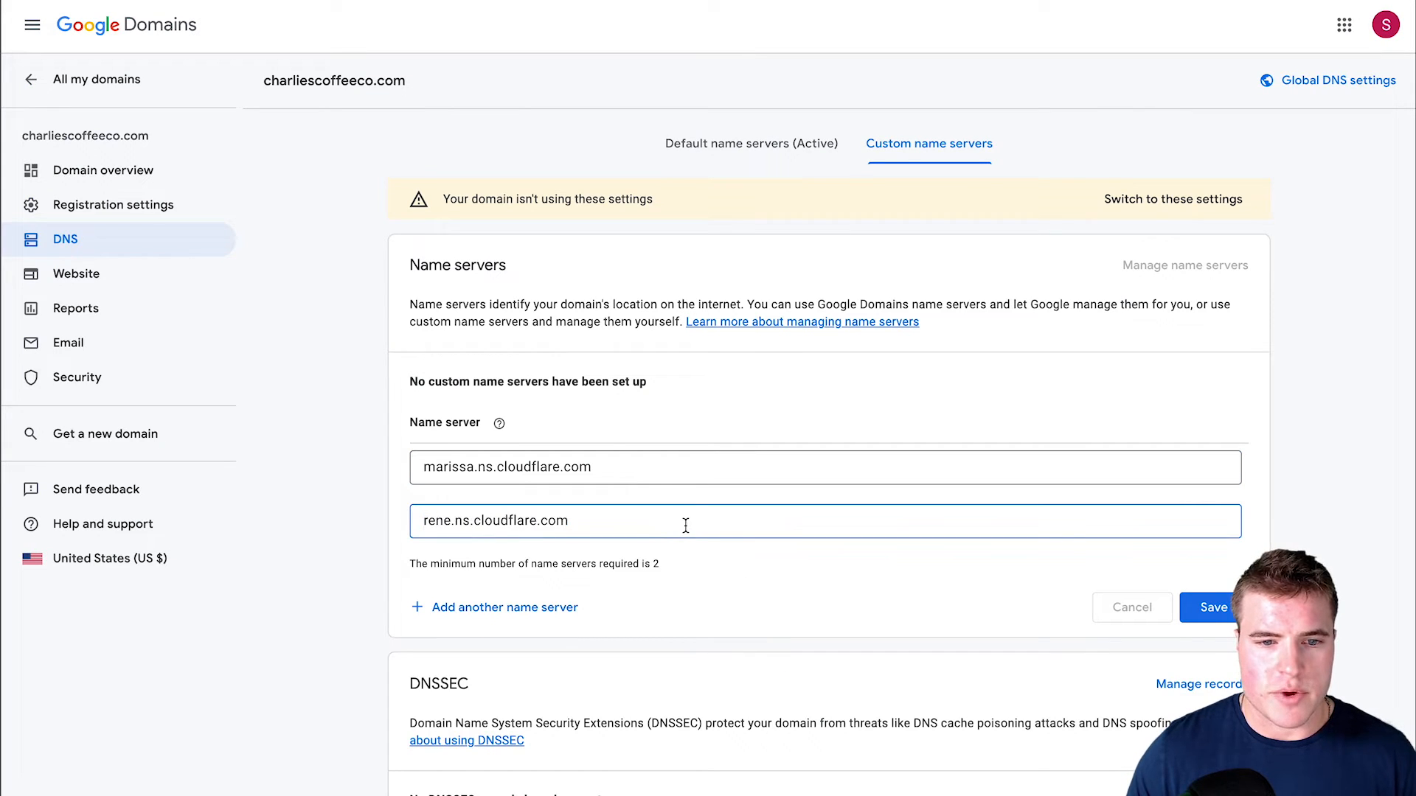
pyautogui.click(1211, 607)
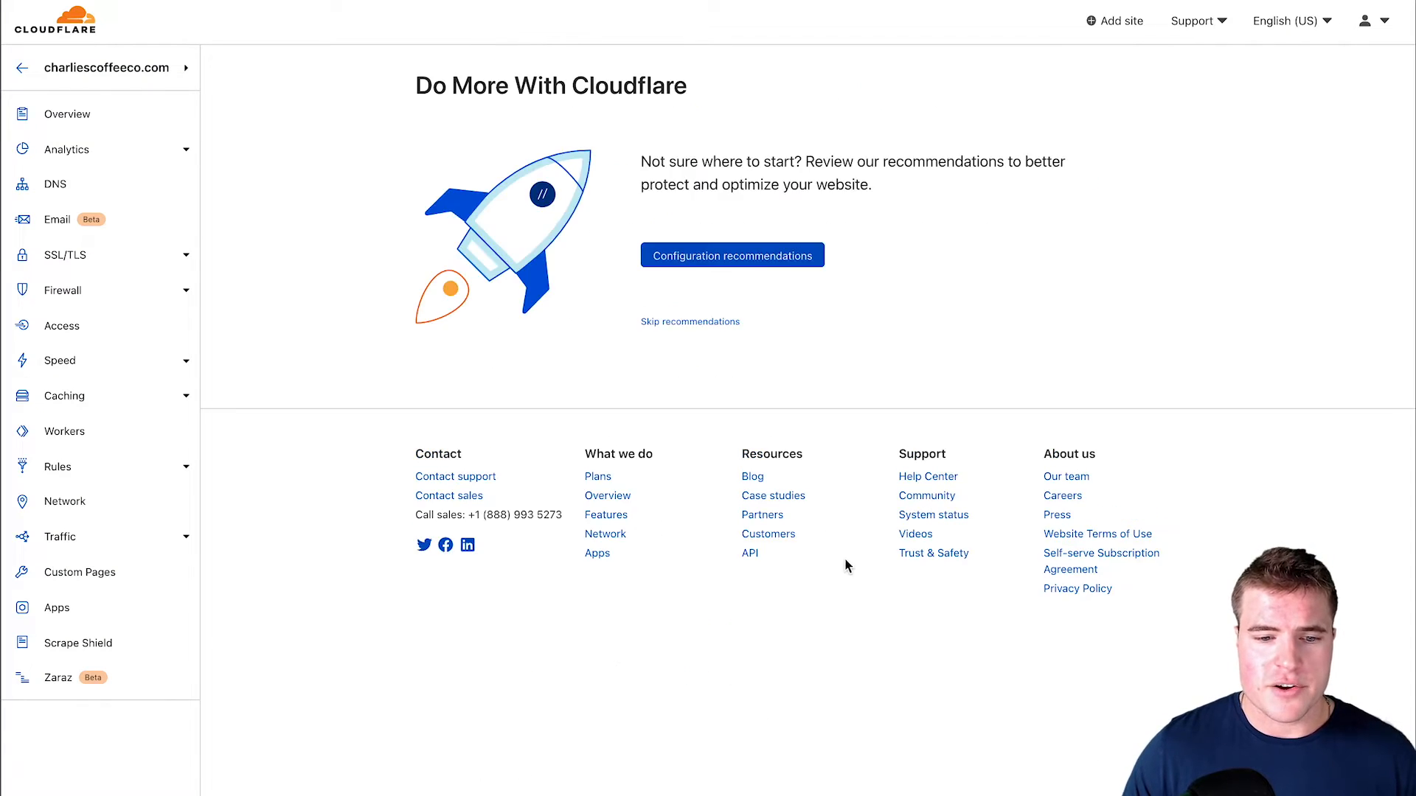
pyautogui.moveTo(807, 340)
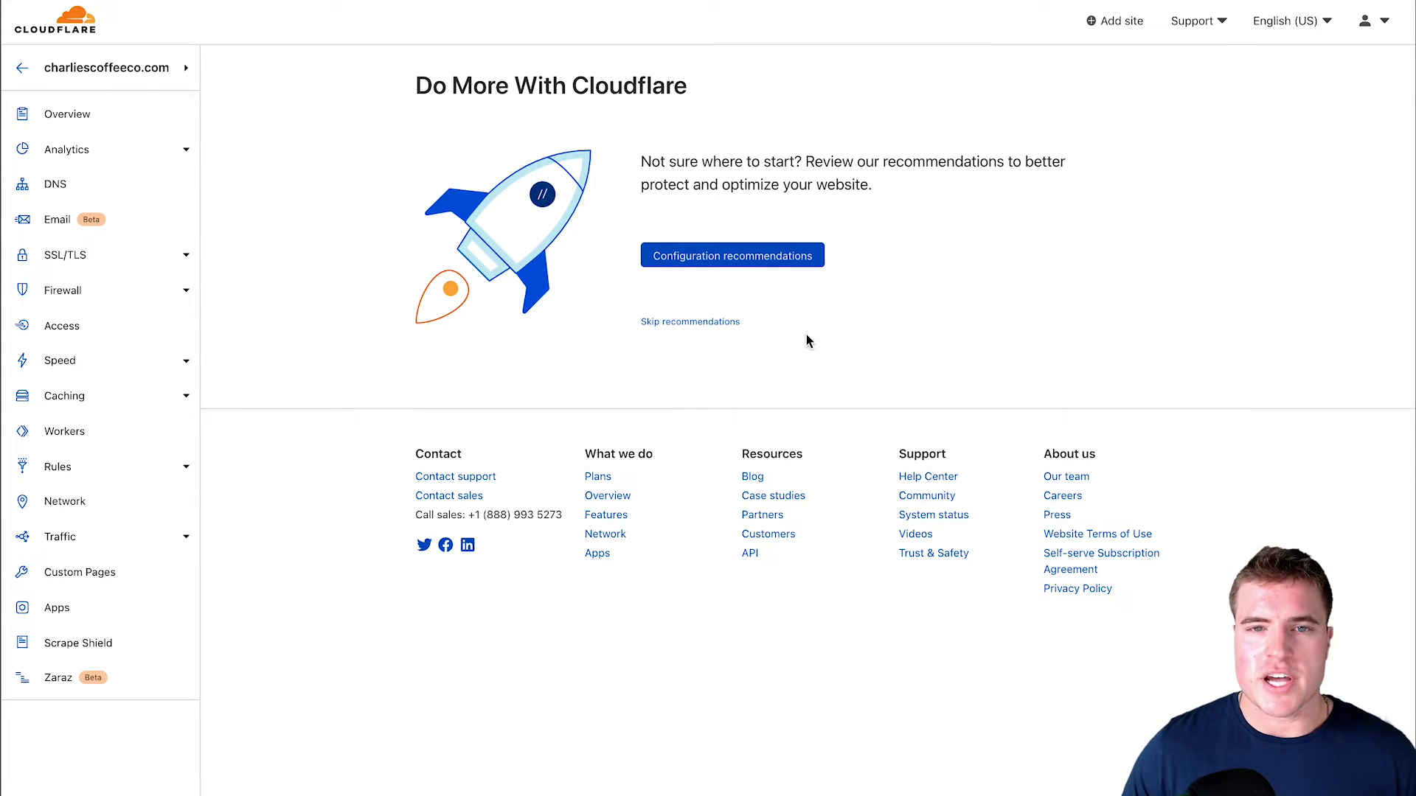
pyautogui.moveTo(690, 322)
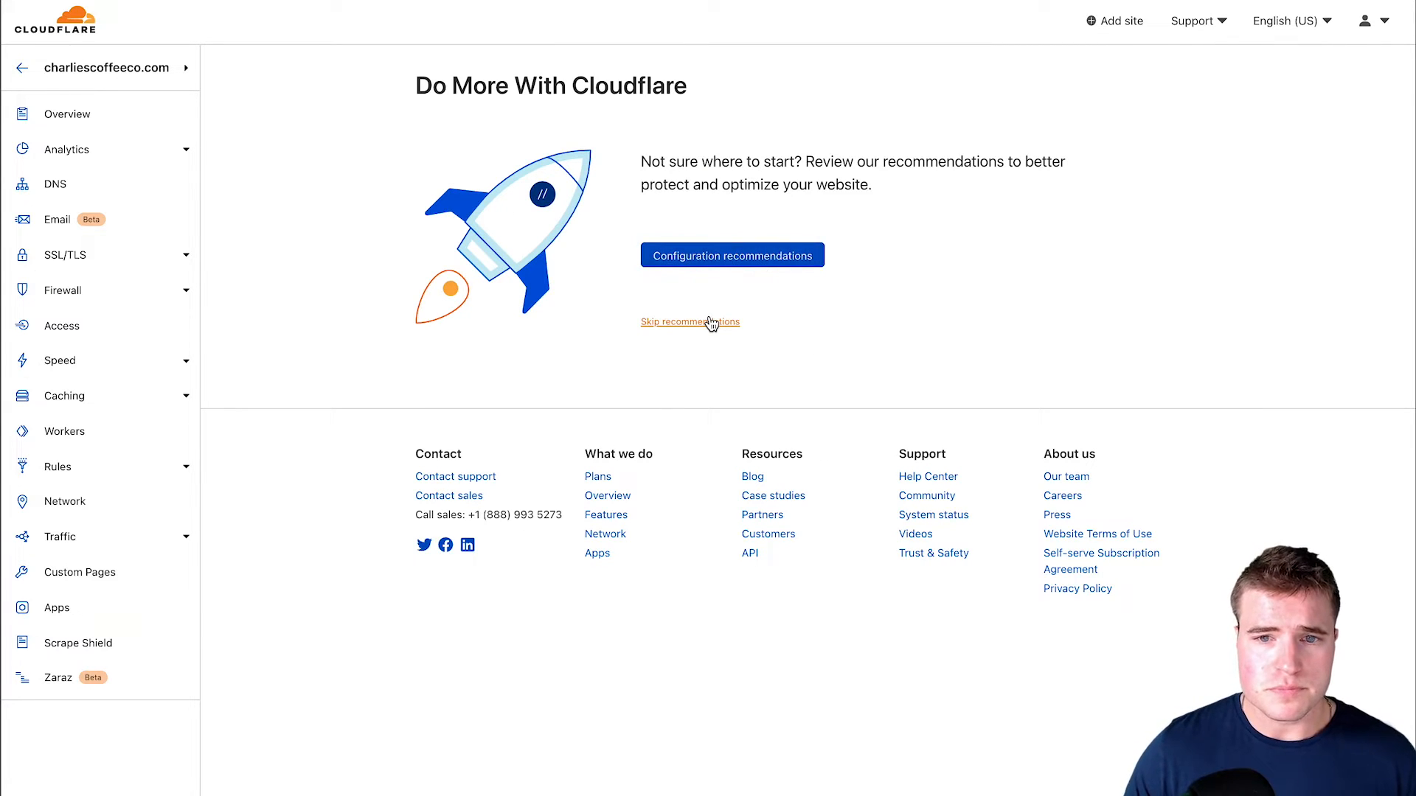
# - Skip Cloudflare's recommendations to reach the charliescoffeeco.com overview
pyautogui.click(688, 321)
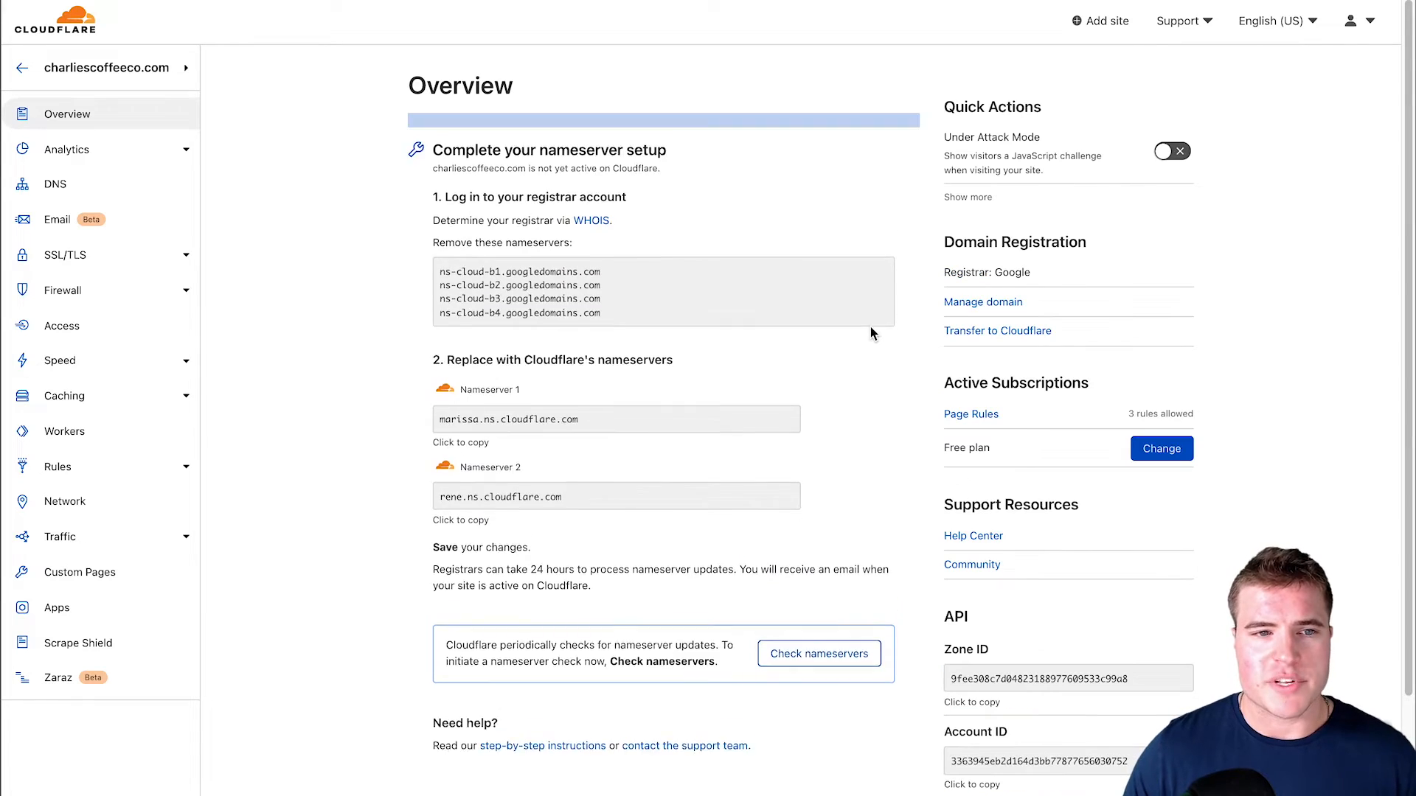
pyautogui.click(817, 653)
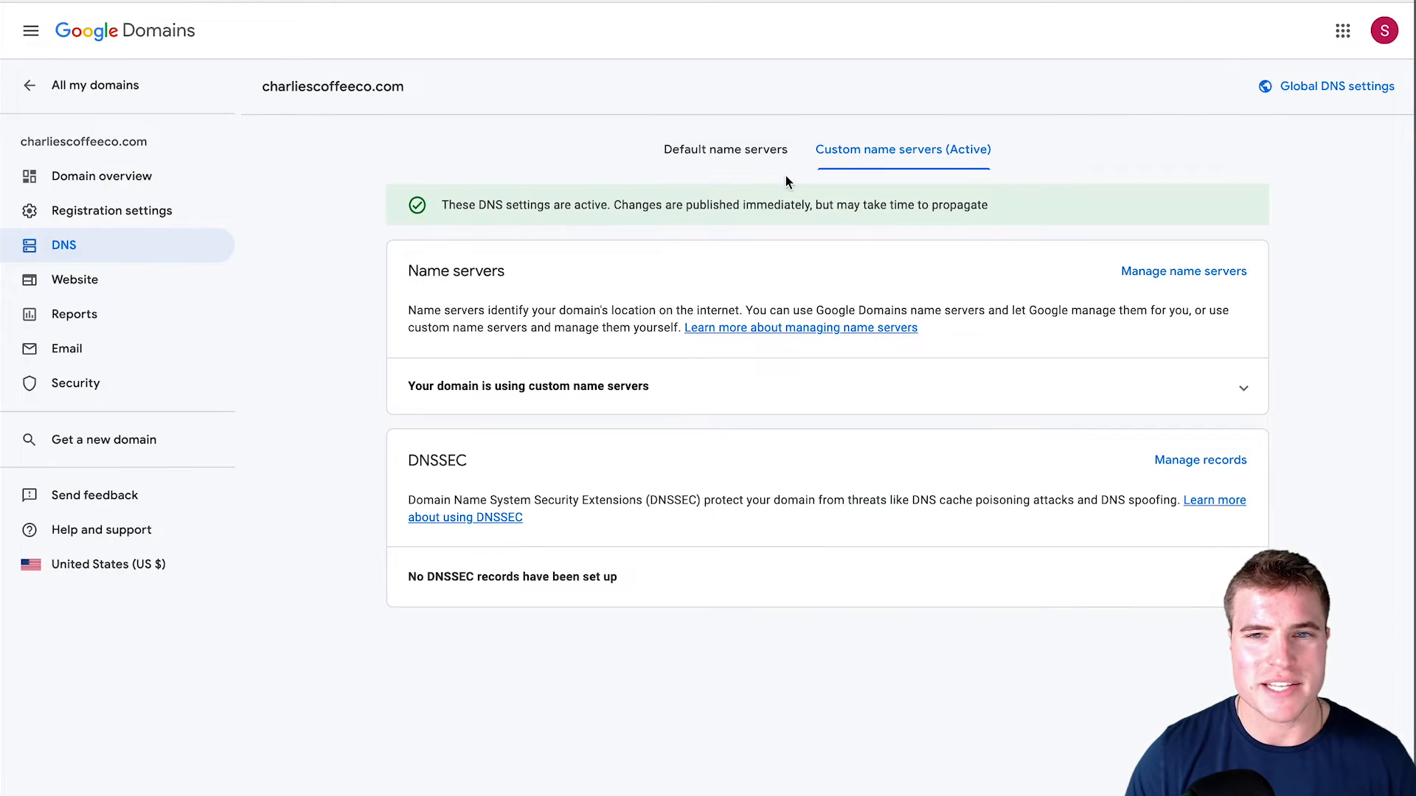
pyautogui.moveTo(1079, 204)
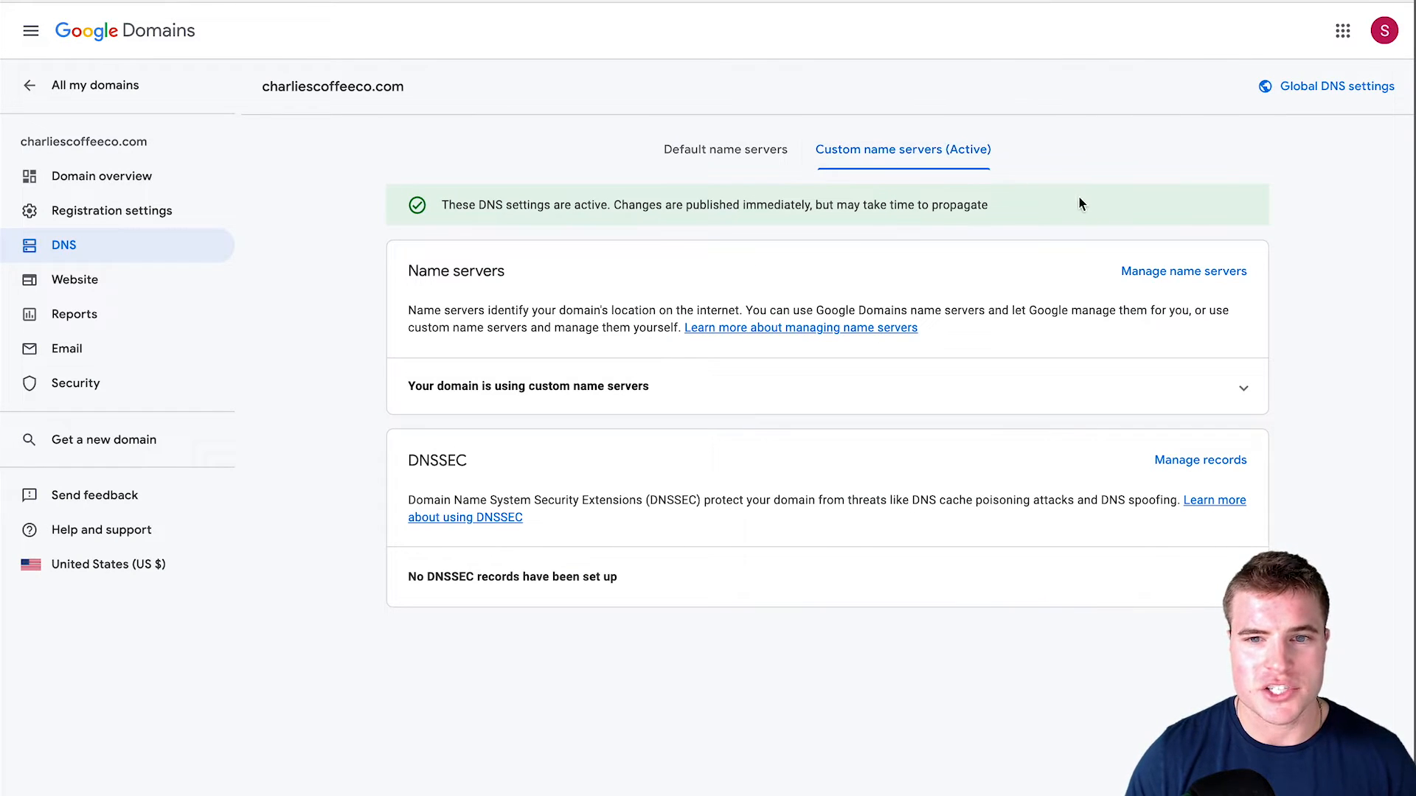
pyautogui.moveTo(724, 149)
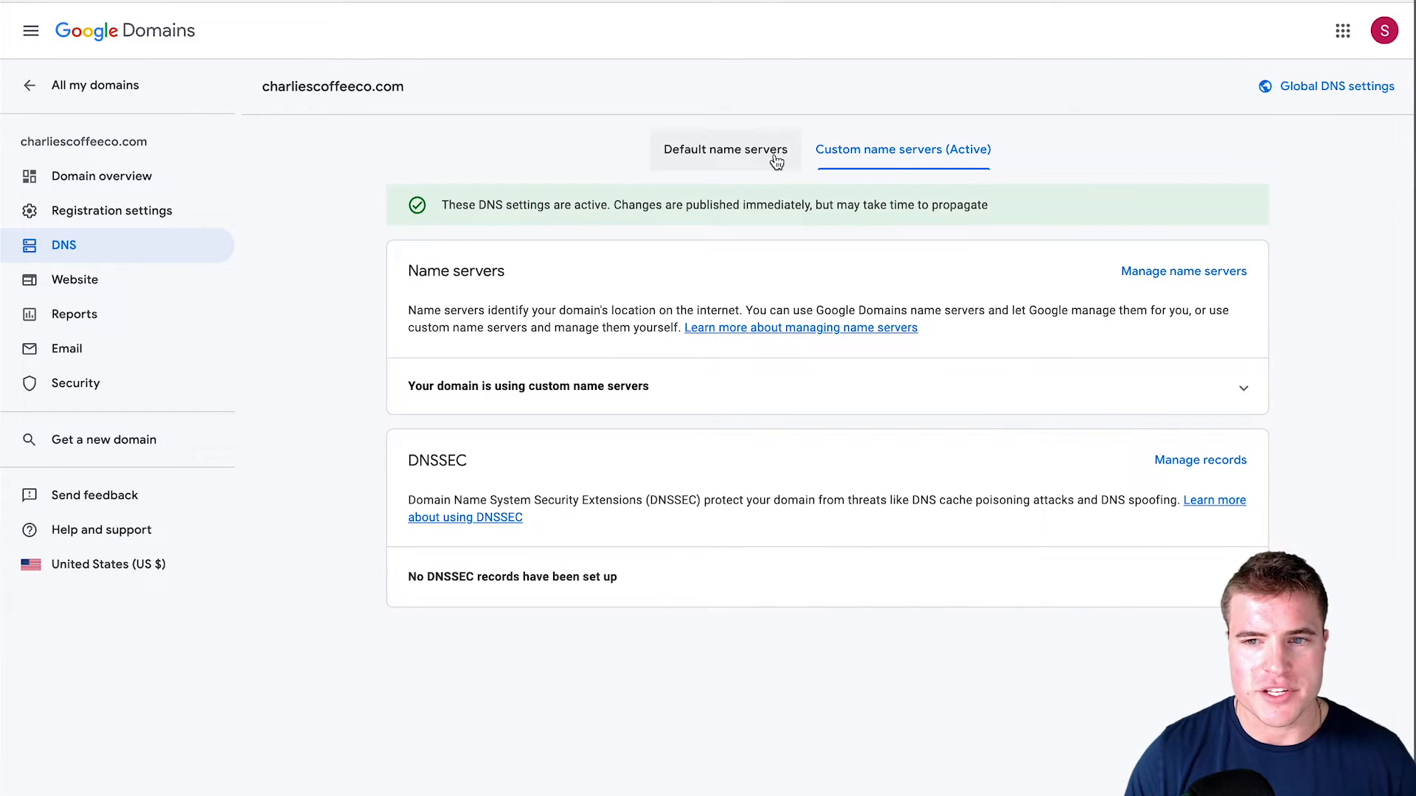
# - Verify custom name servers are active, then open Cloudflare's Email Routing page
pyautogui.click(724, 149)
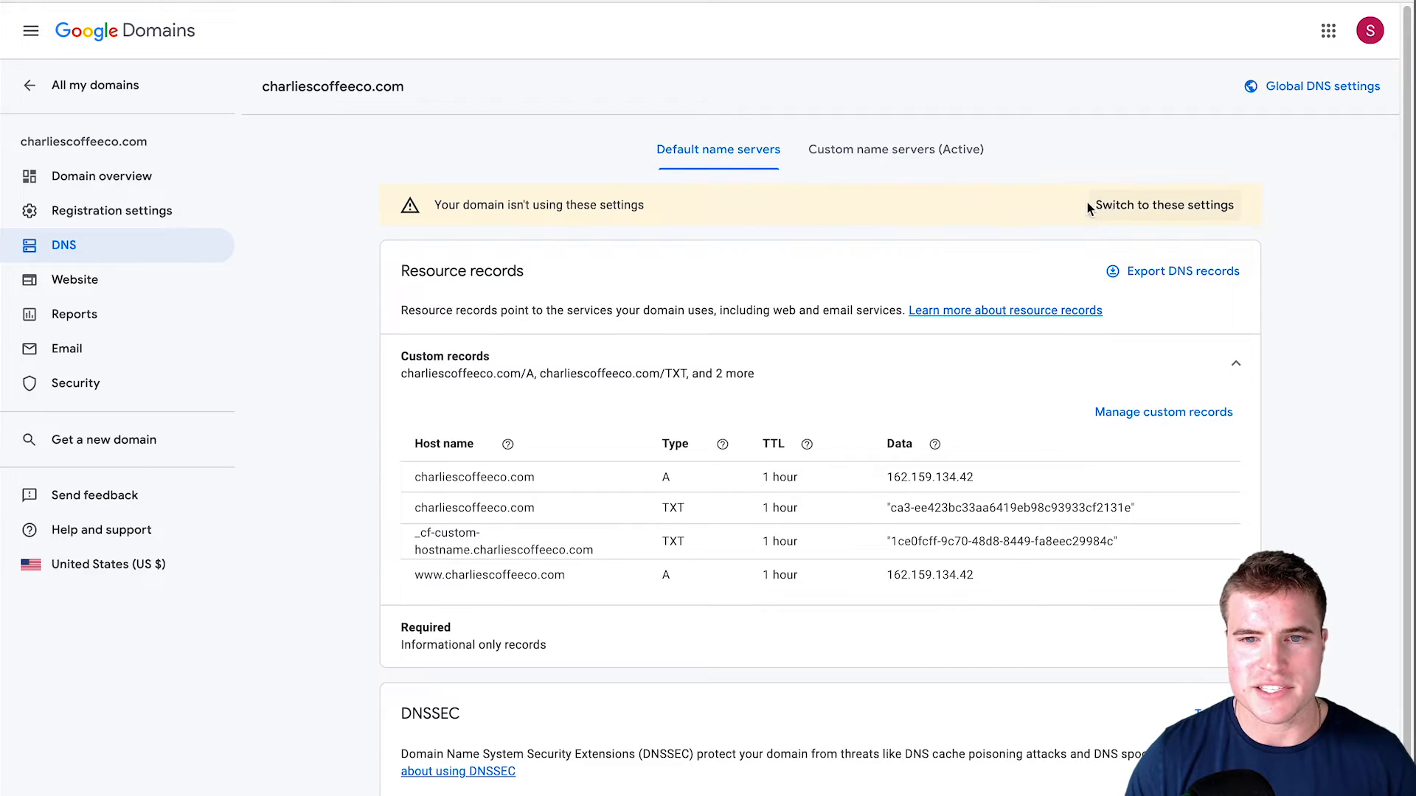
pyautogui.moveTo(918, 161)
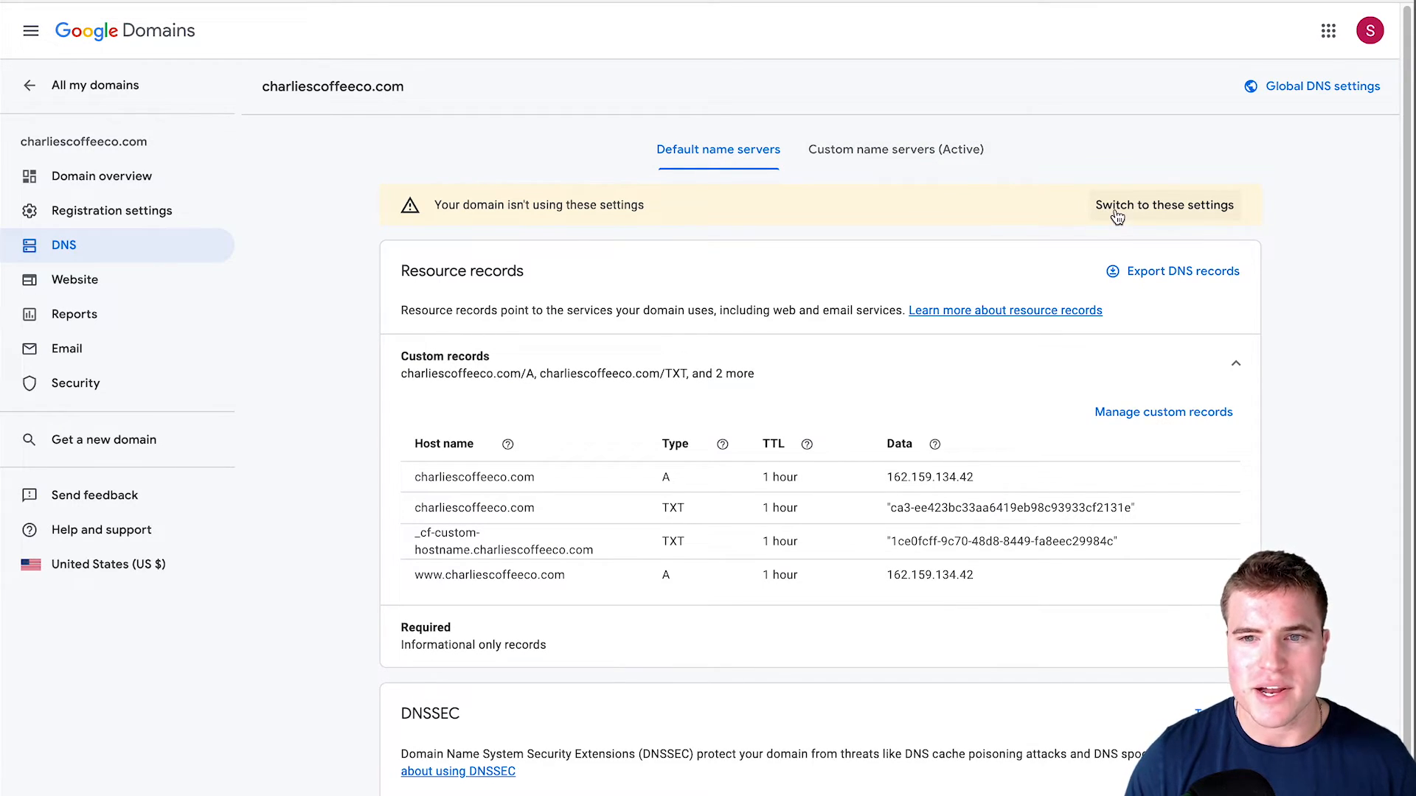
pyautogui.moveTo(896, 149)
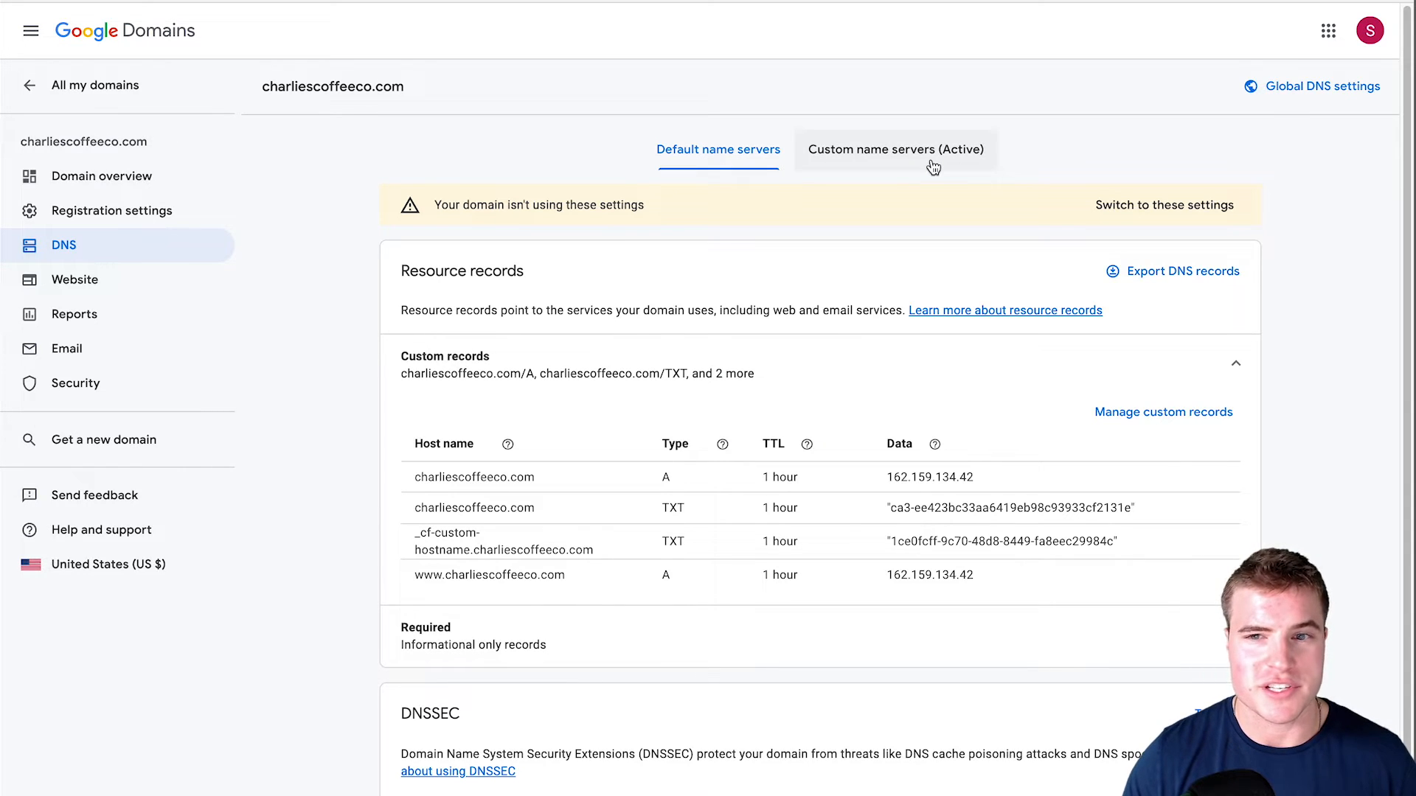
pyautogui.click(895, 149)
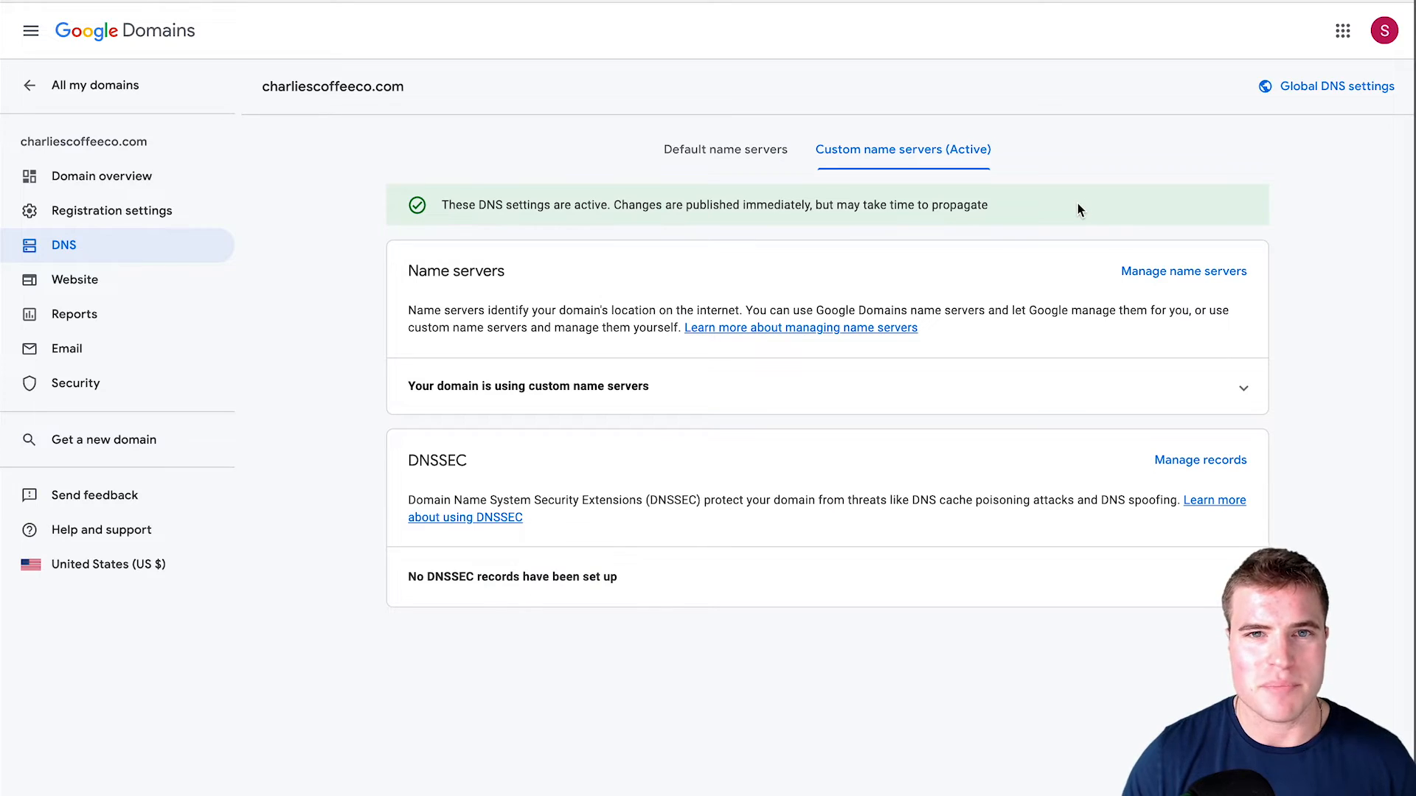
pyautogui.moveTo(1090, 208)
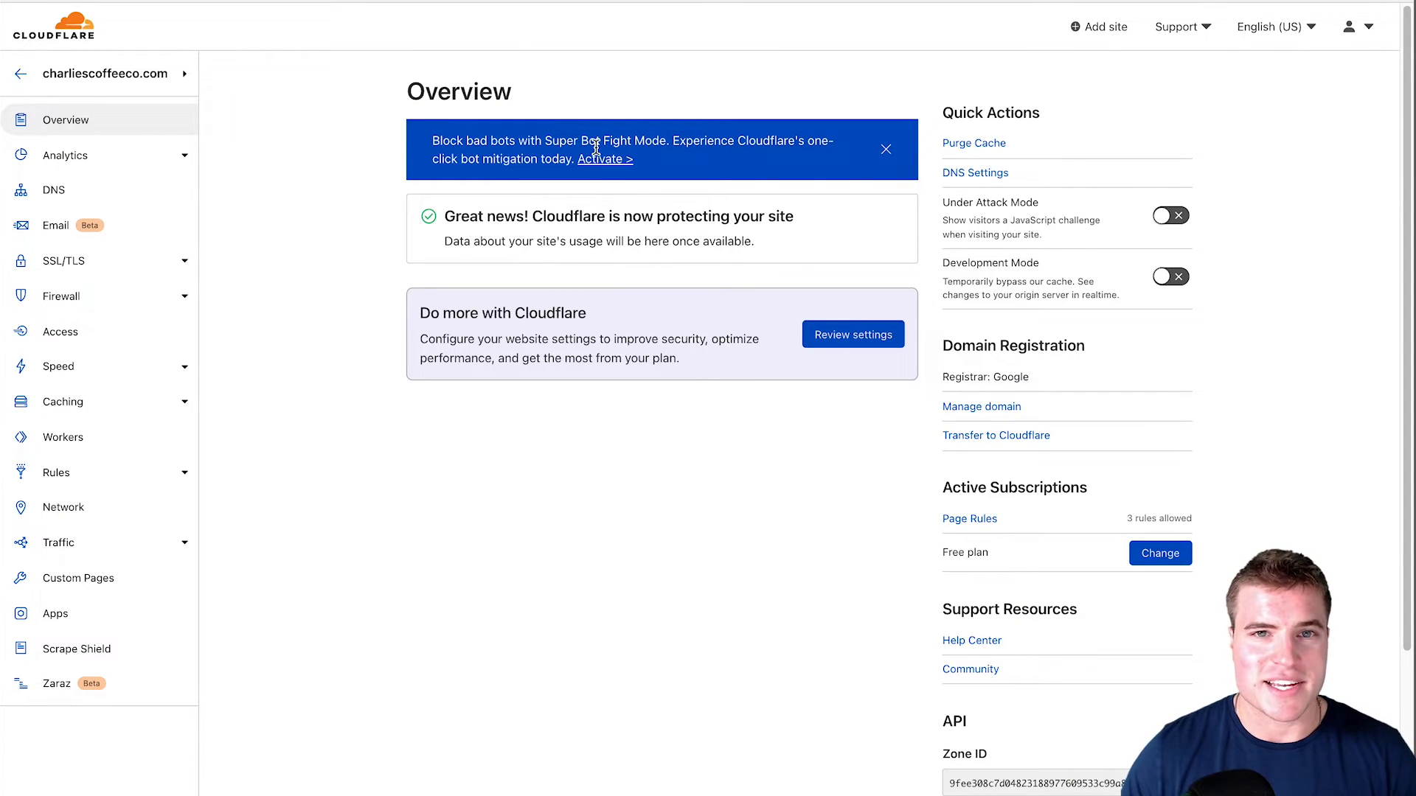
pyautogui.moveTo(133, 224)
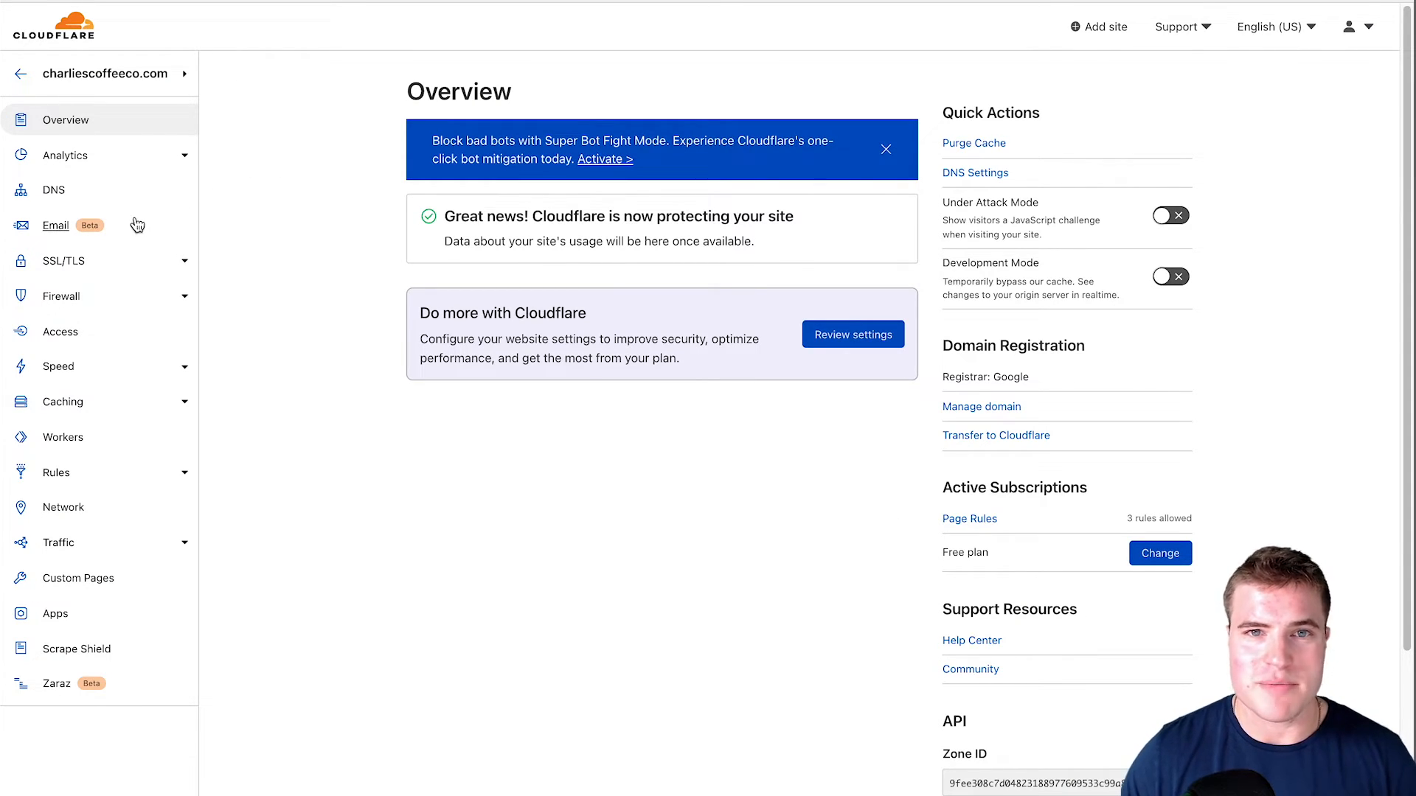
pyautogui.click(55, 225)
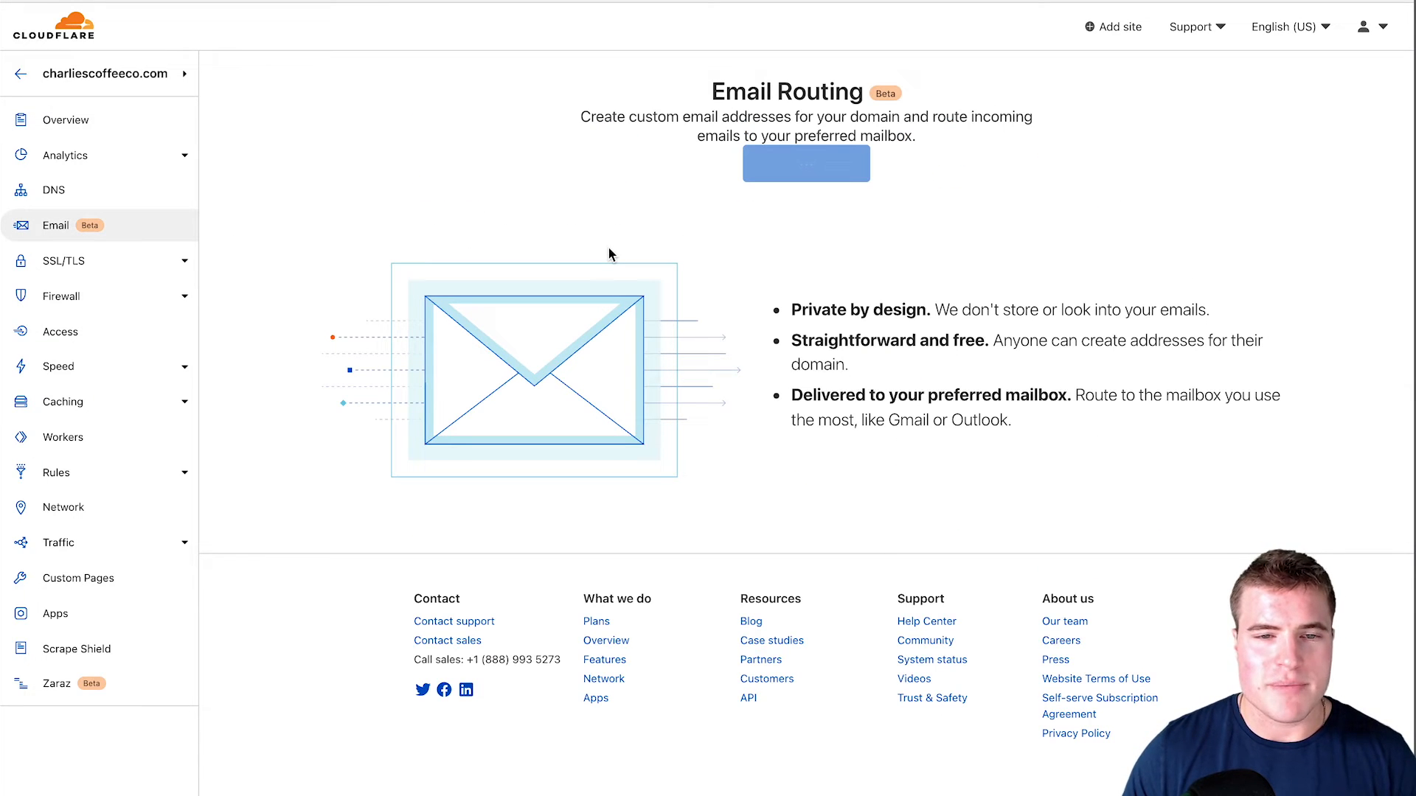
pyautogui.moveTo(635, 220)
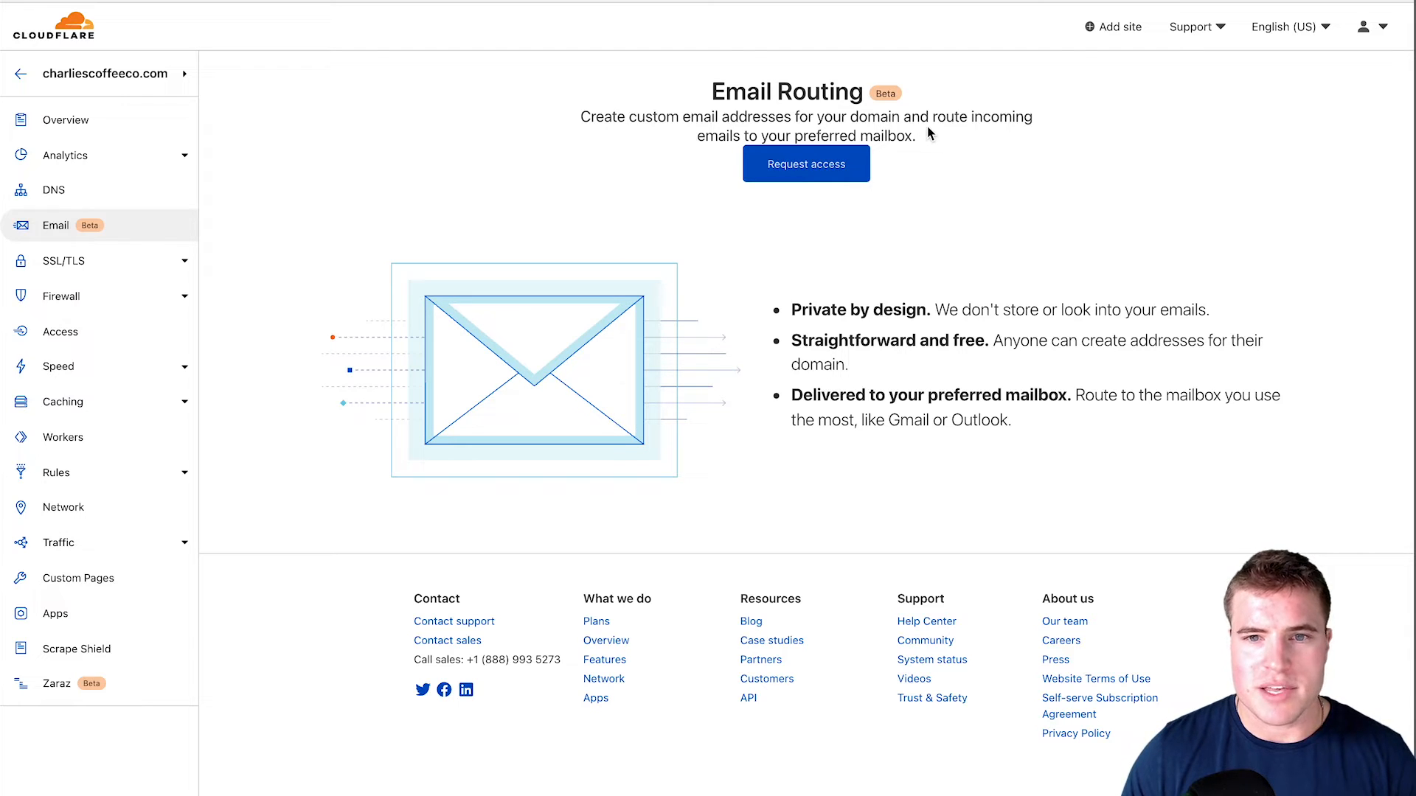
pyautogui.moveTo(921, 140)
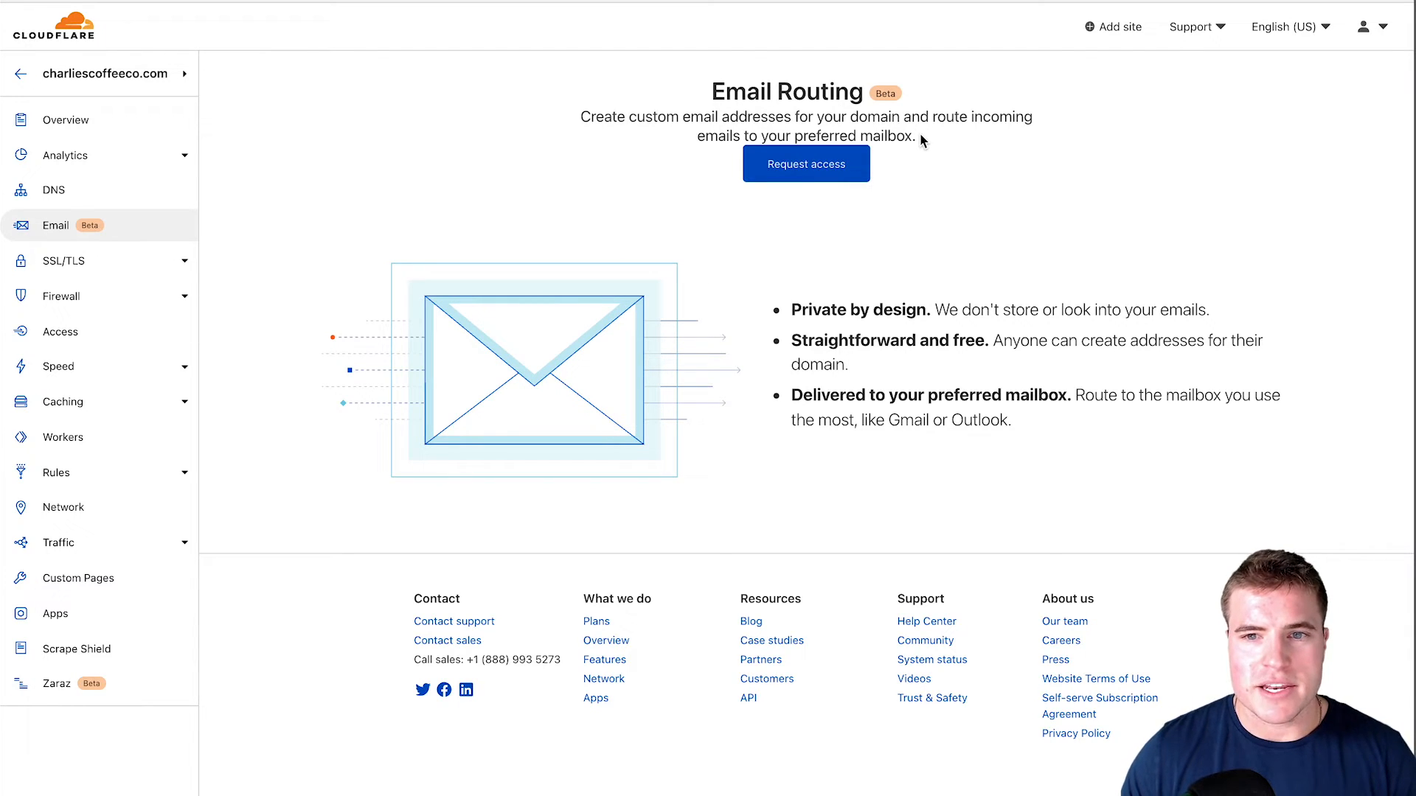
pyautogui.moveTo(806, 165)
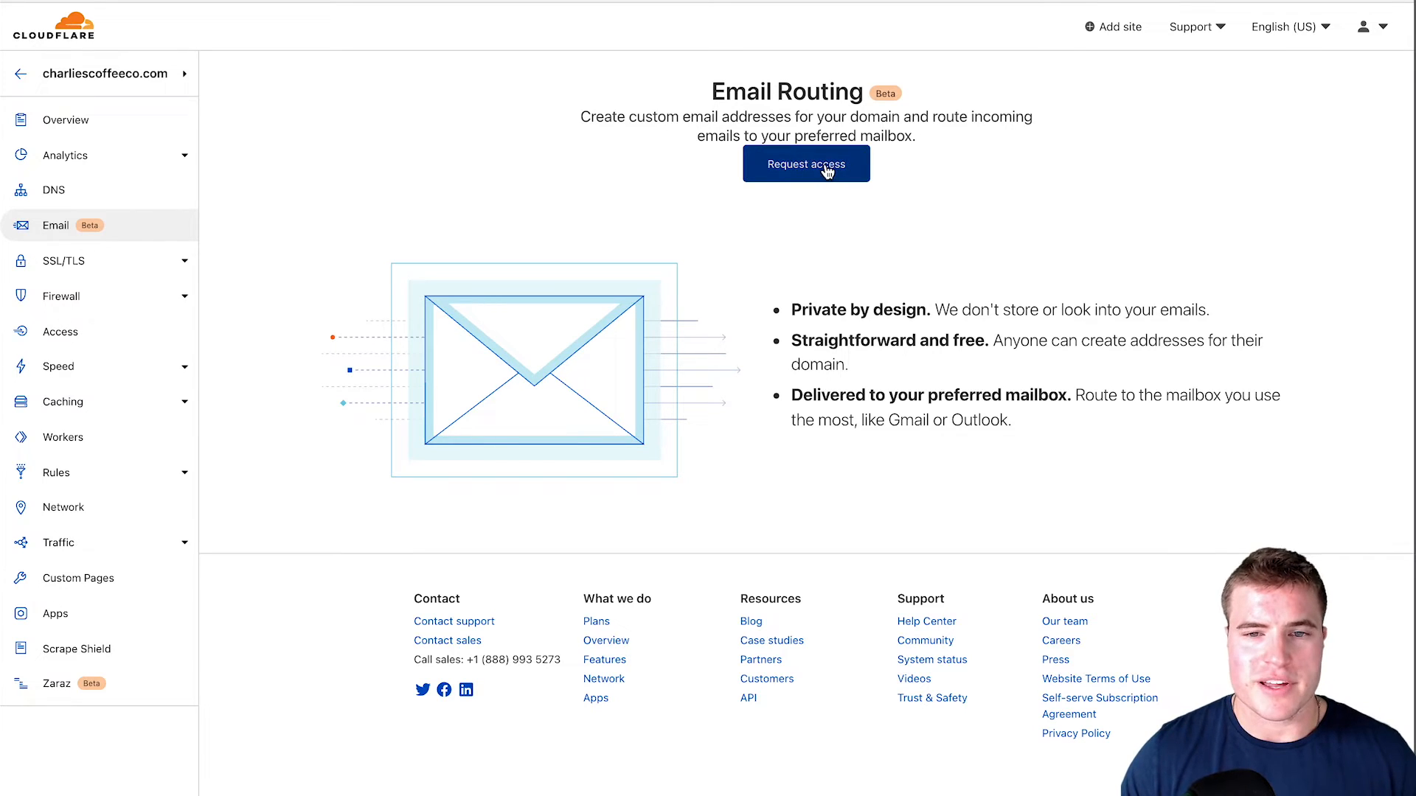
# - Request Email Routing beta access until the page shows Access requested
pyautogui.click(806, 164)
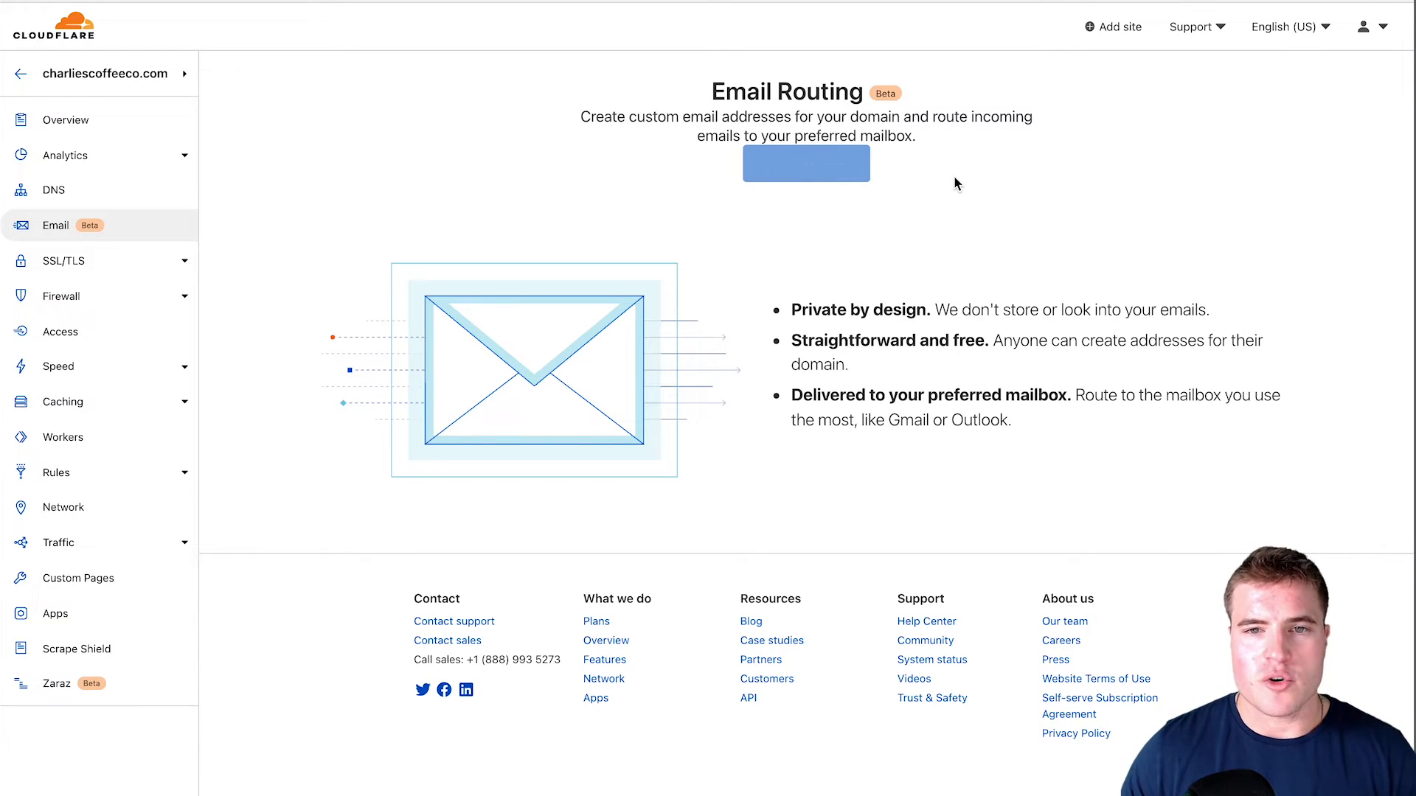
pyautogui.click(804, 164)
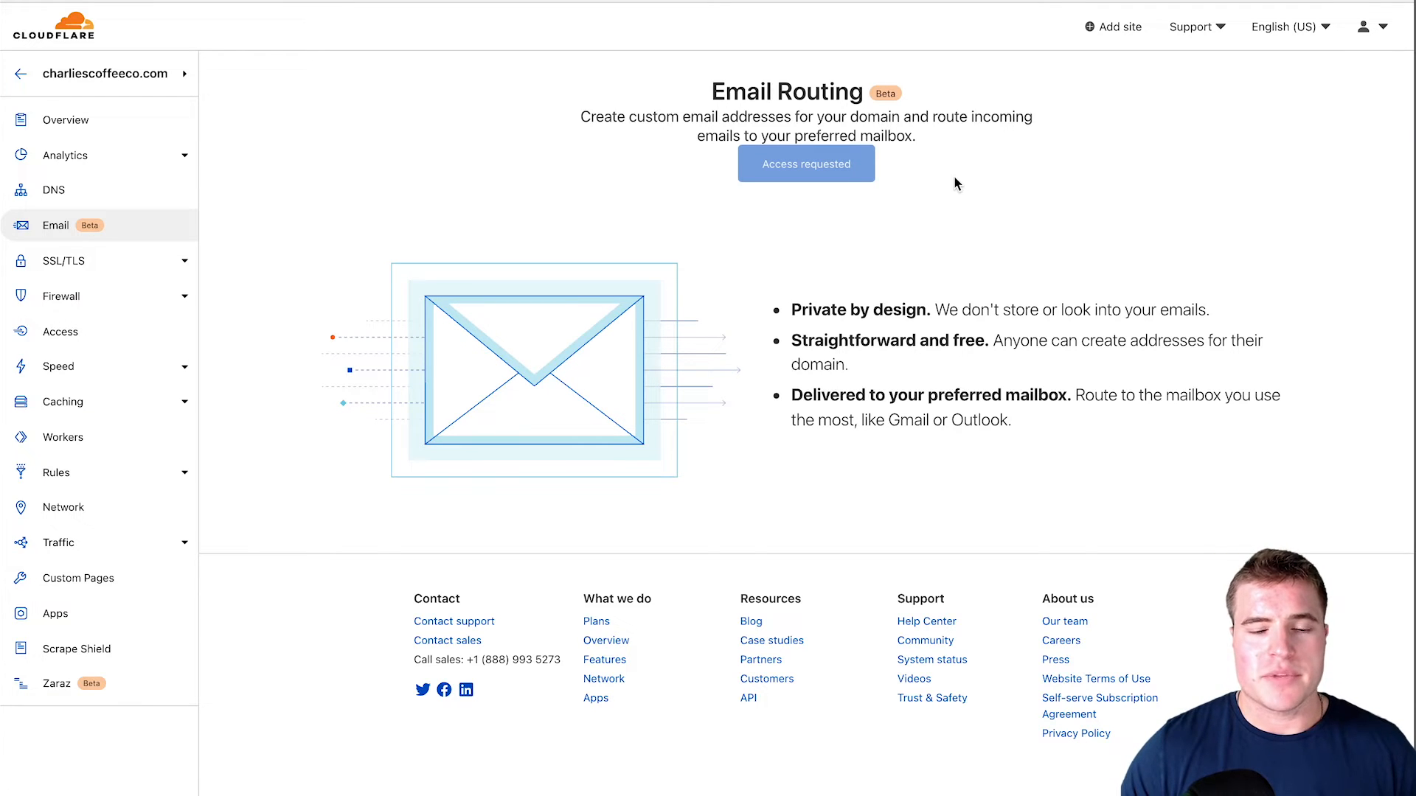
pyautogui.moveTo(559, 112)
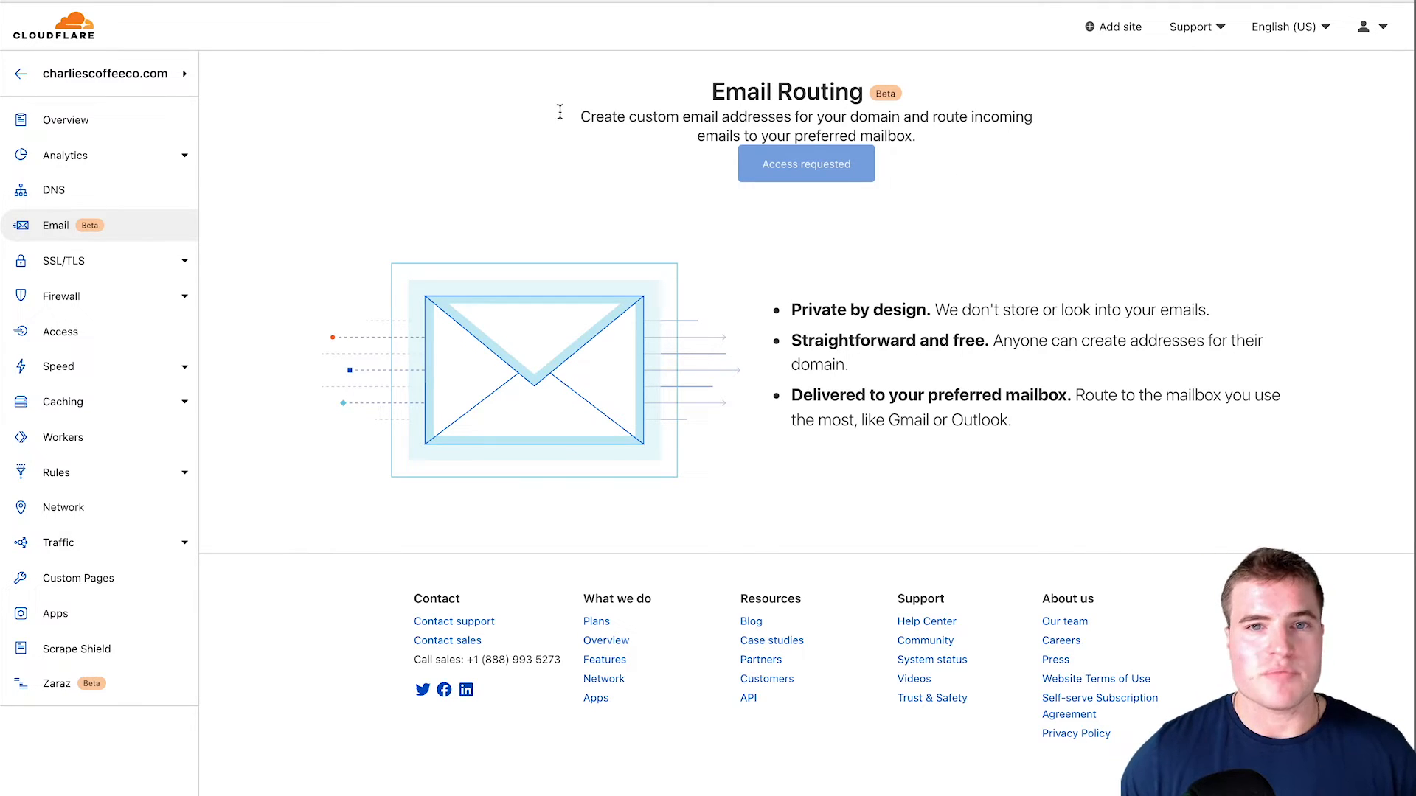
pyautogui.click(804, 163)
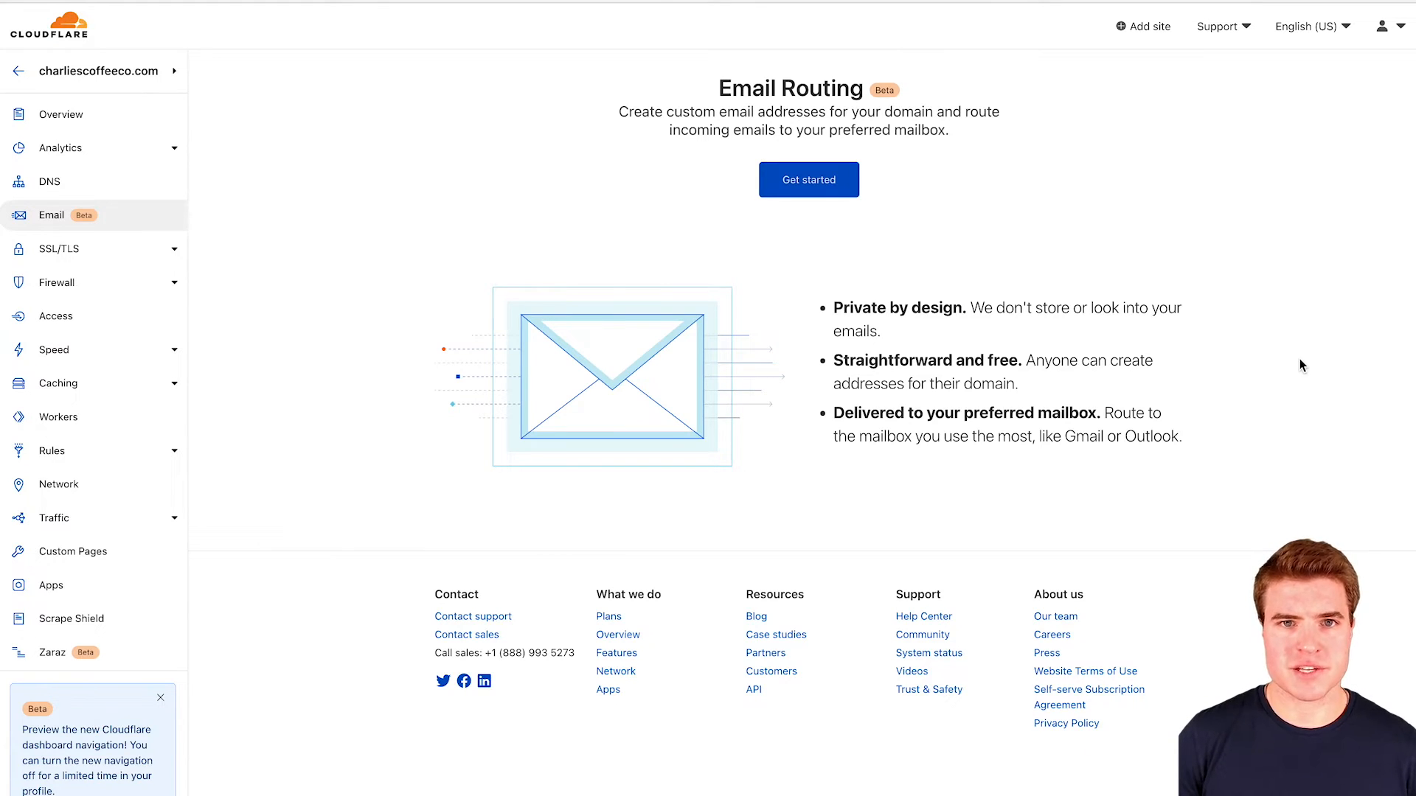
pyautogui.moveTo(691, 270)
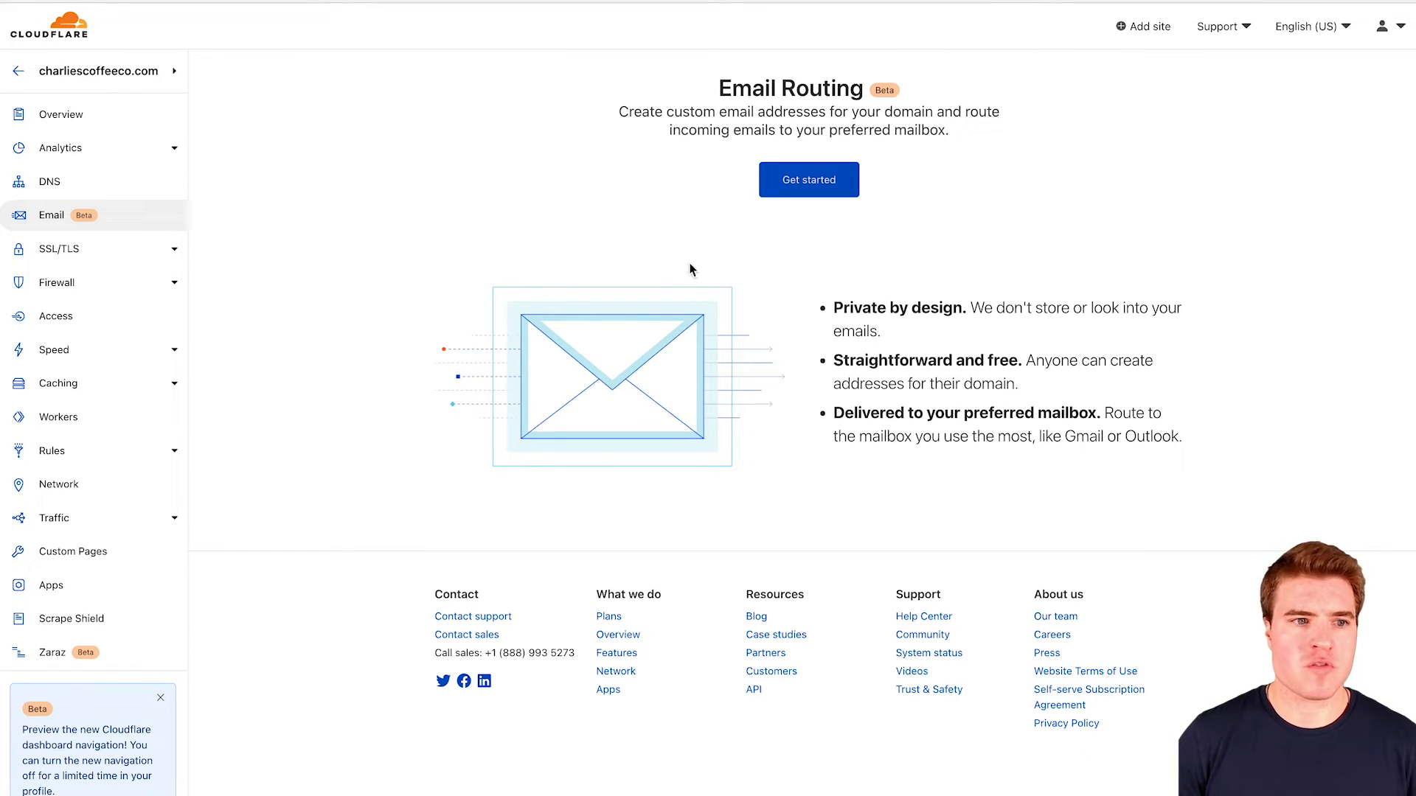
pyautogui.moveTo(449, 250)
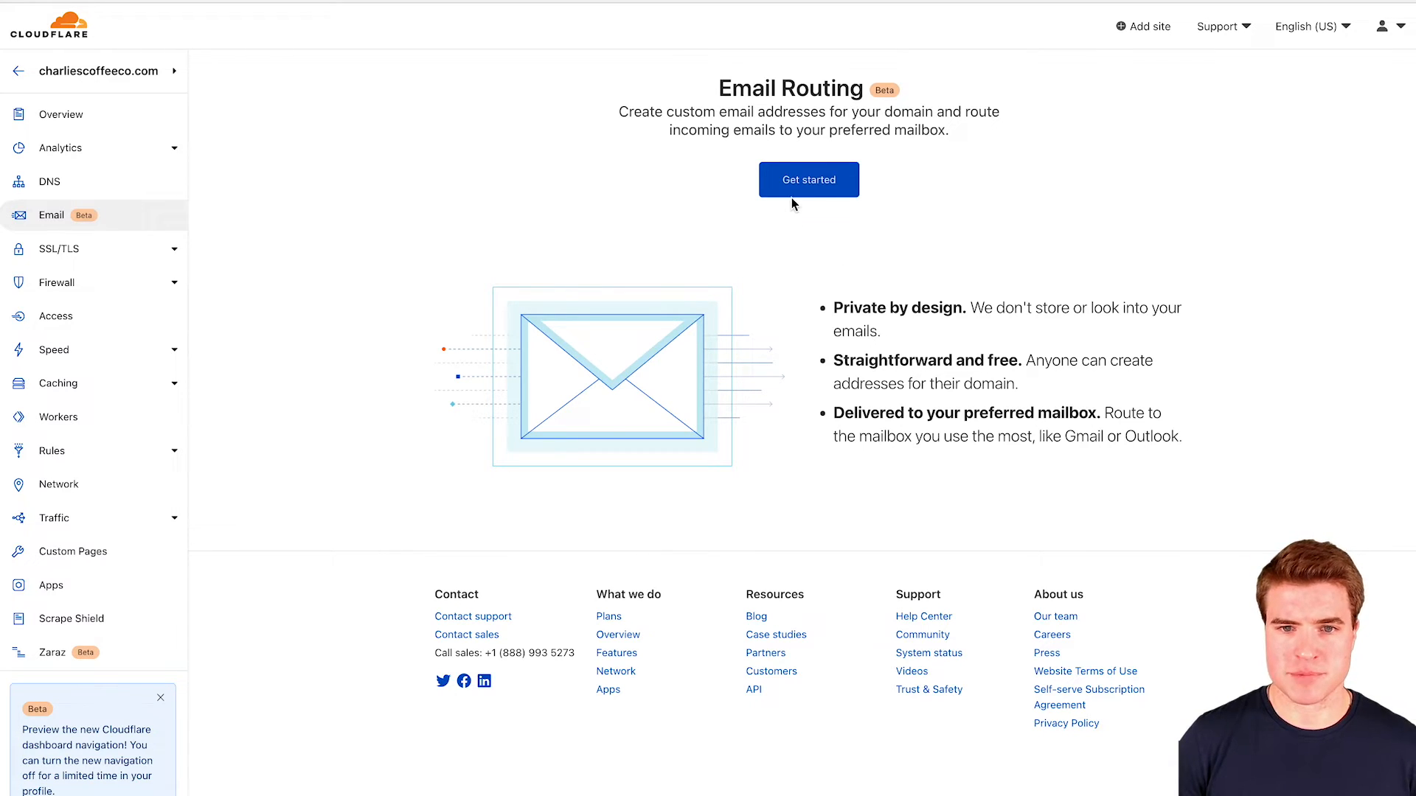
# - Launch the Get started with Email Routing setup for charliescoffeeco.com
pyautogui.click(808, 180)
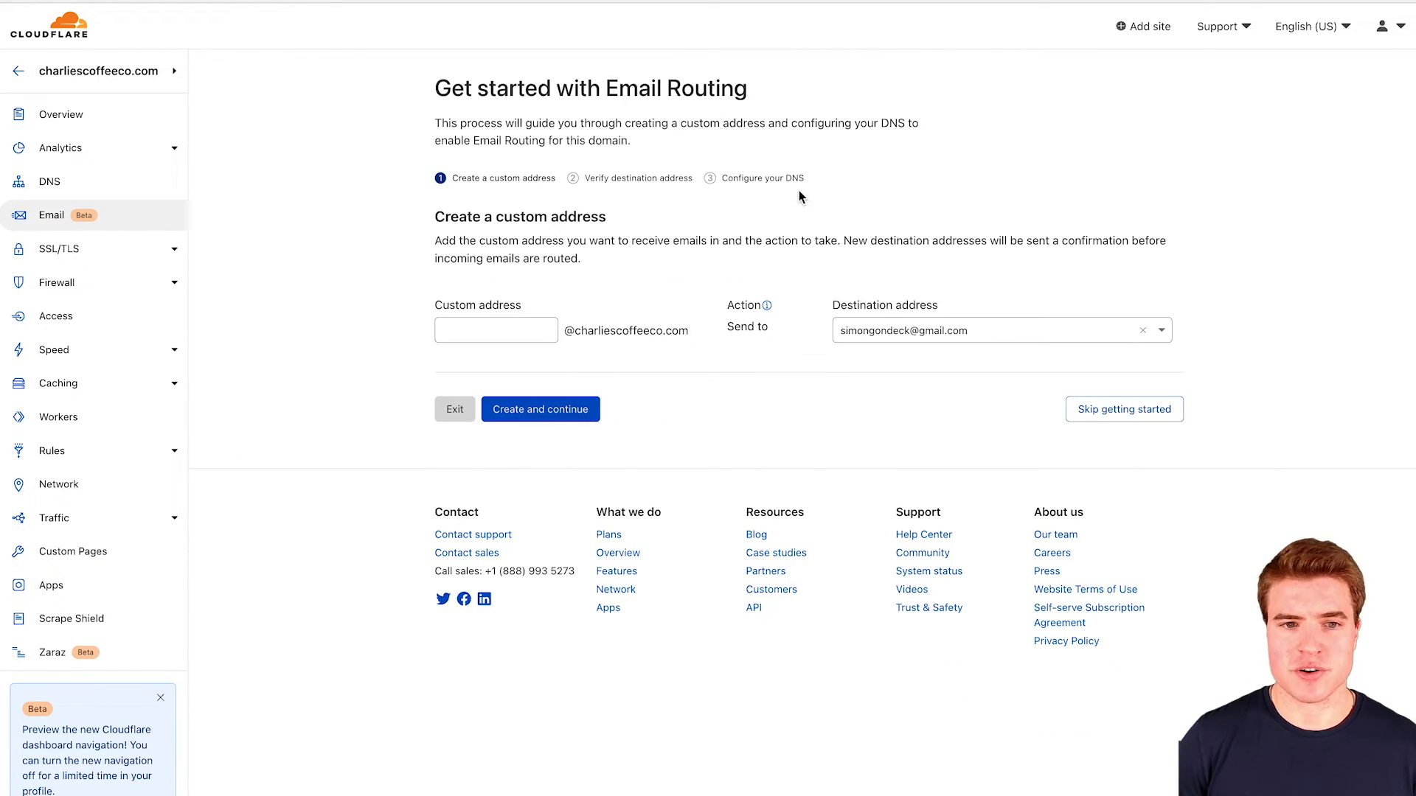
pyautogui.click(495, 329)
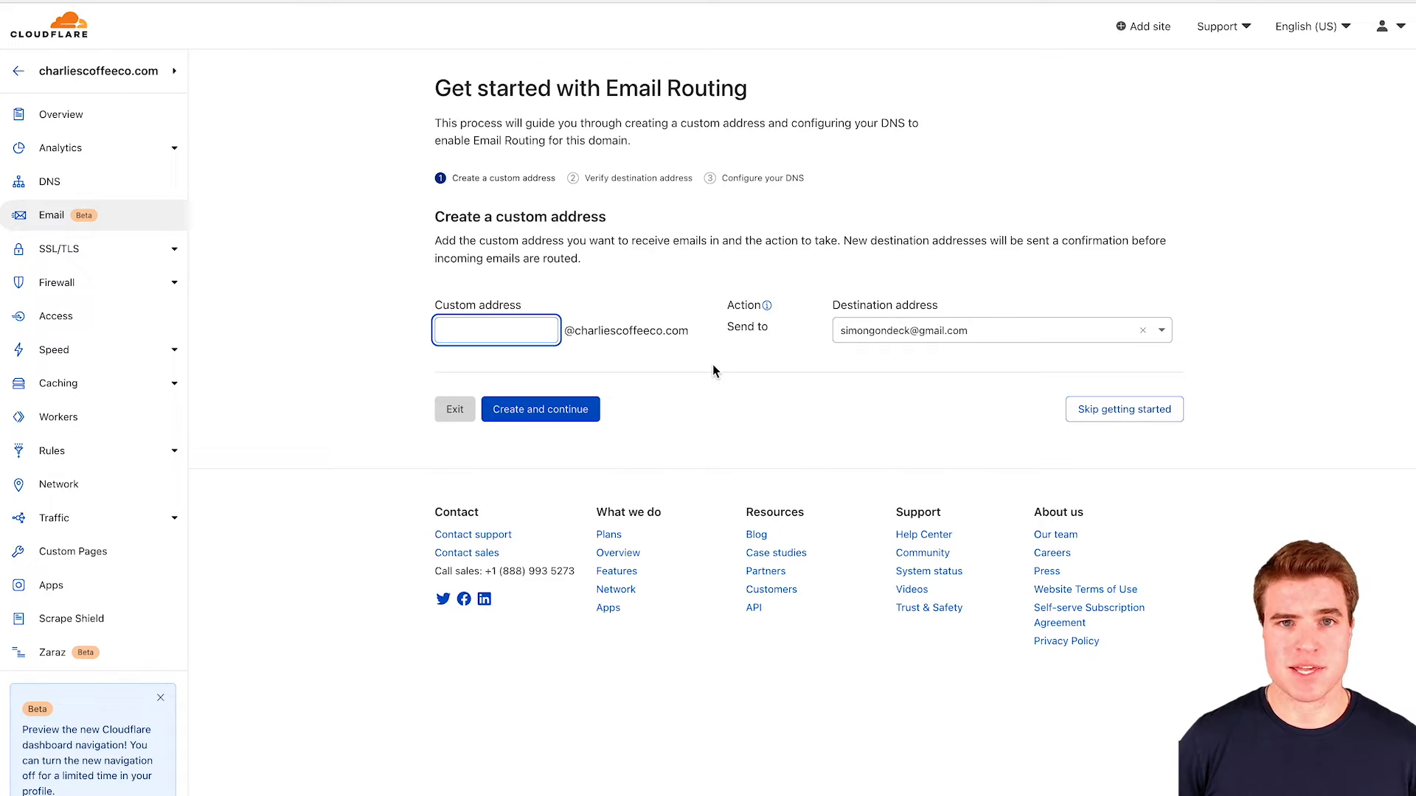
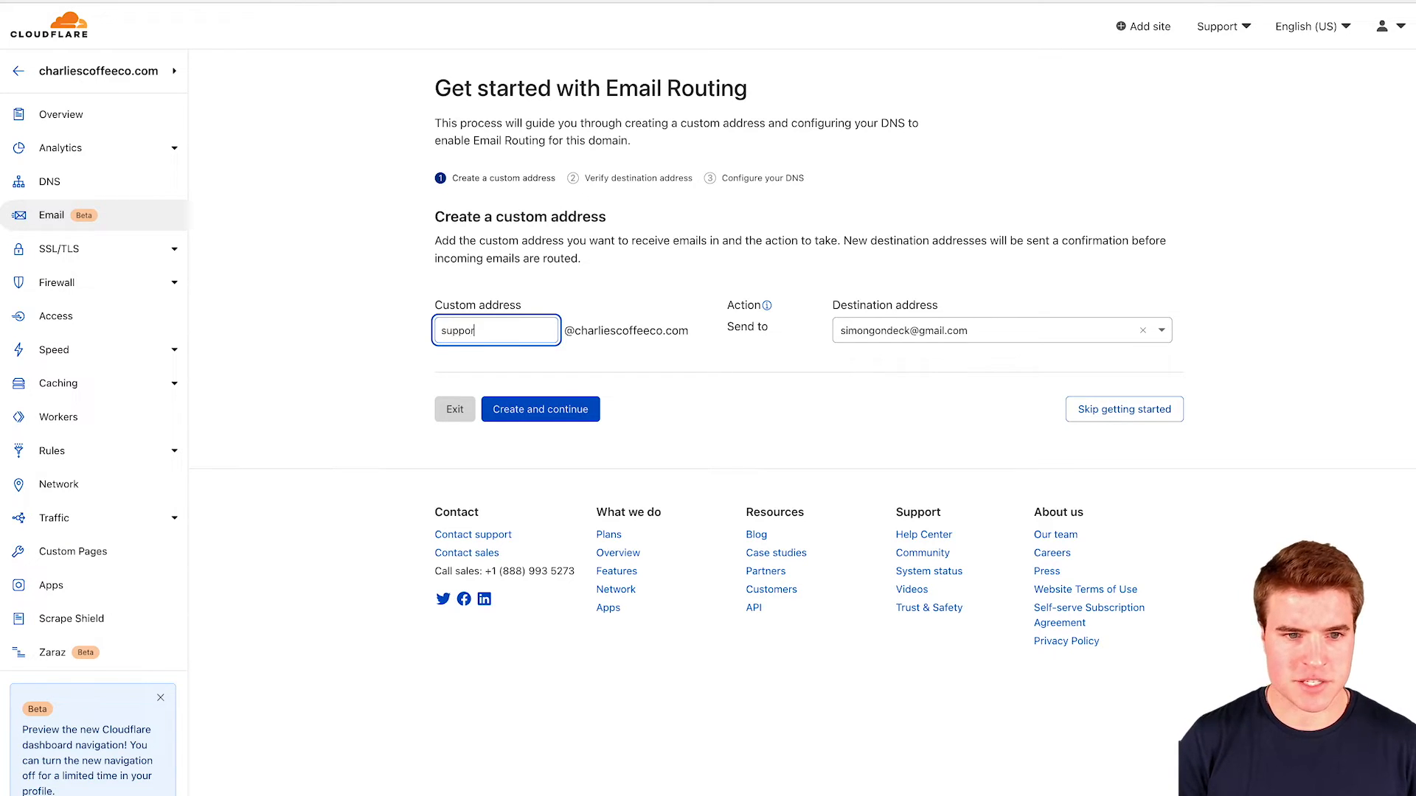
pyautogui.click(539, 409)
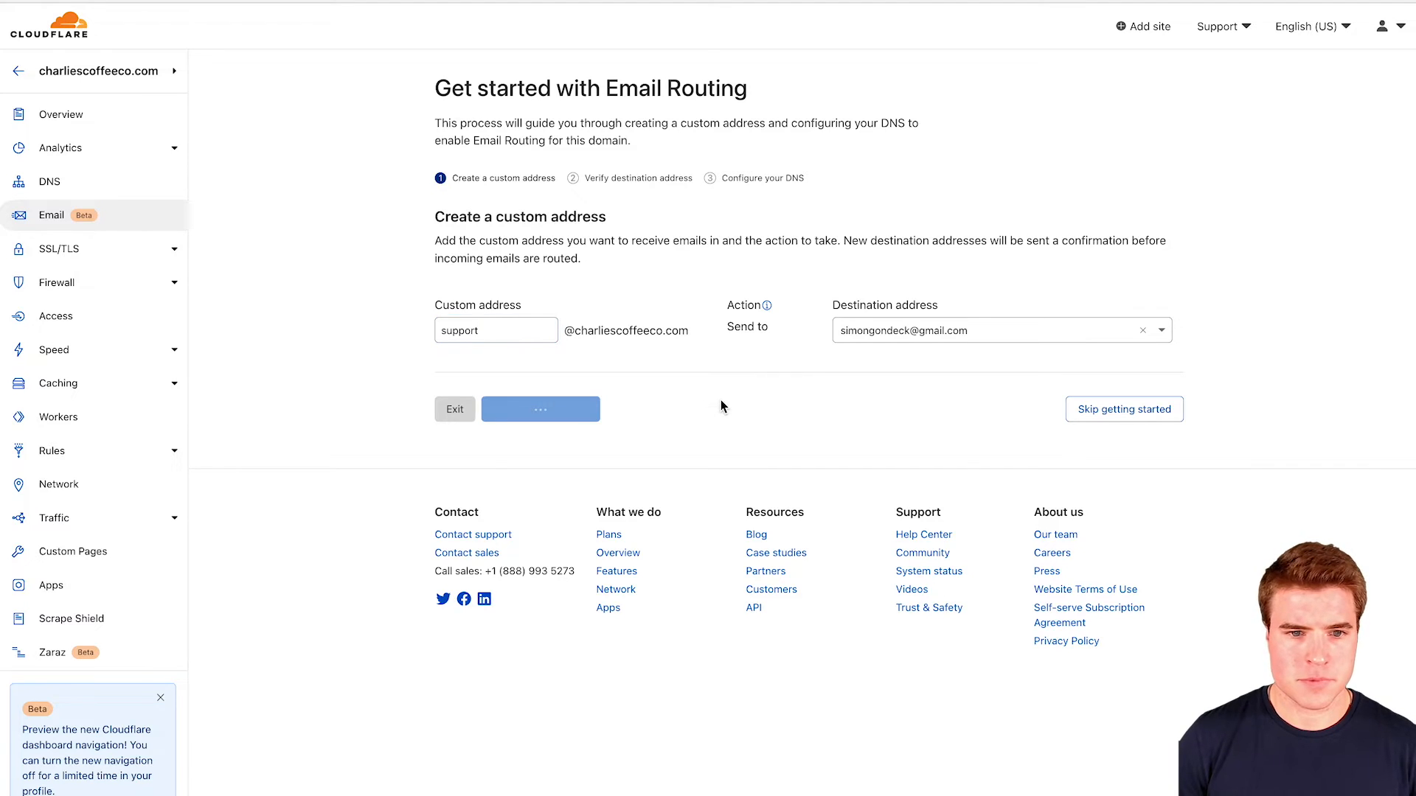
pyautogui.click(540, 409)
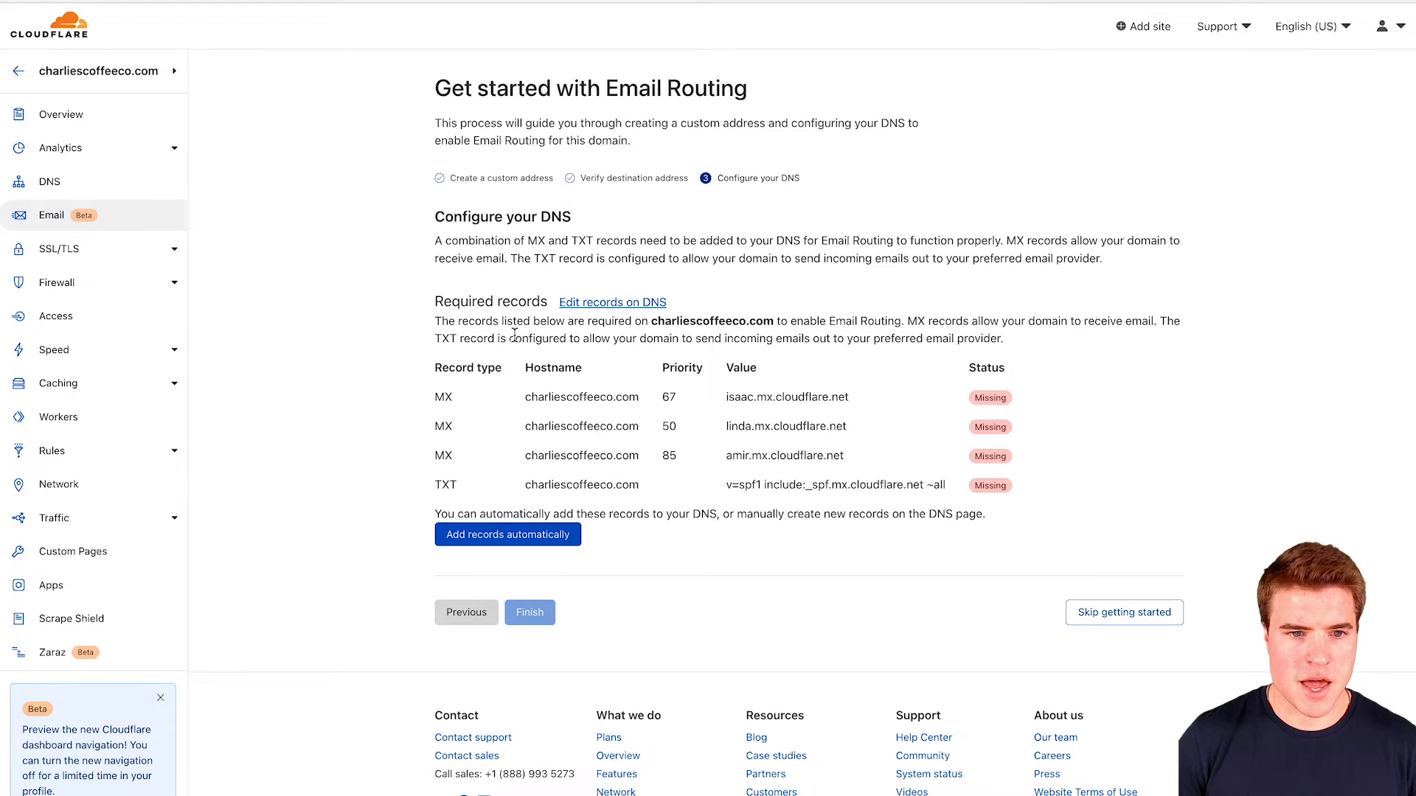
pyautogui.moveTo(1028, 347)
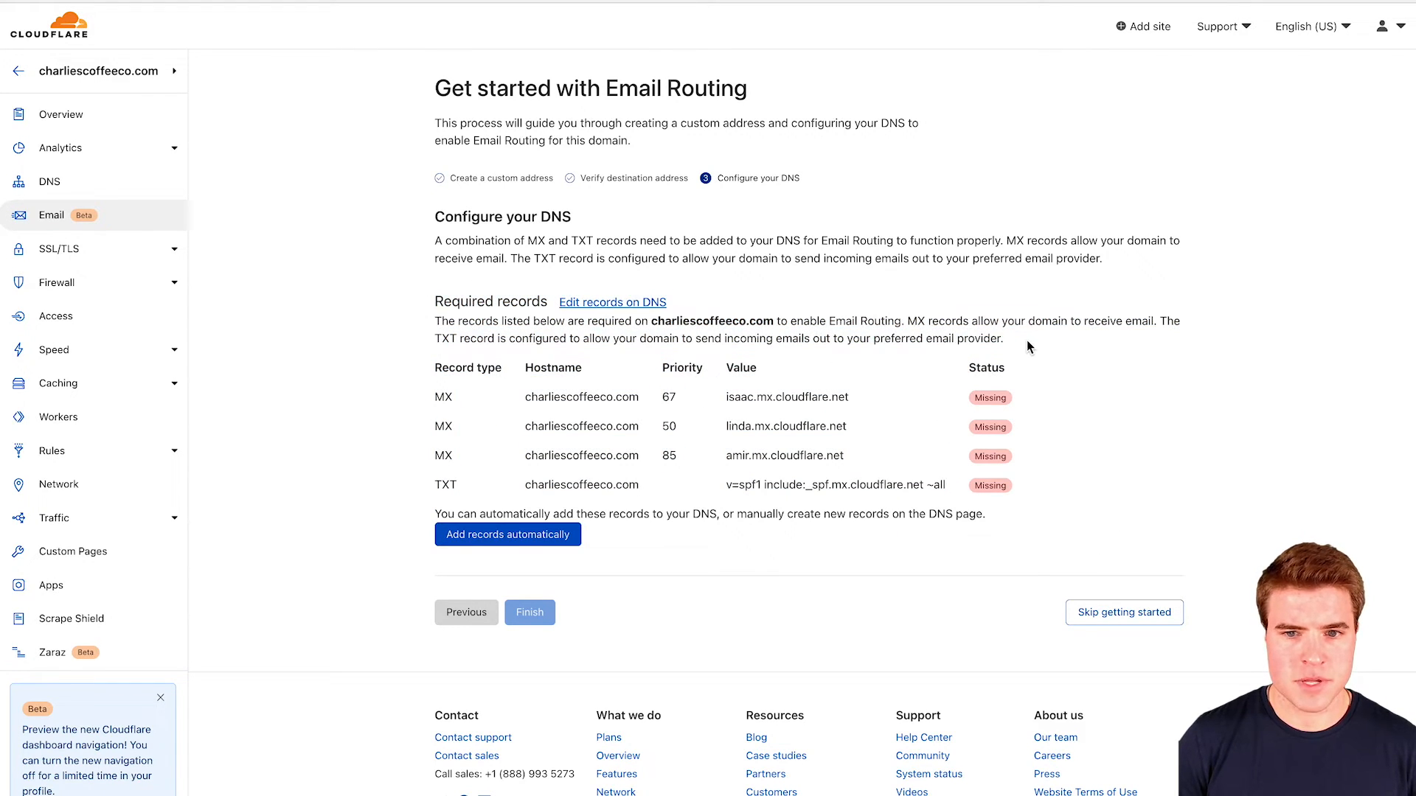
pyautogui.moveTo(876, 396)
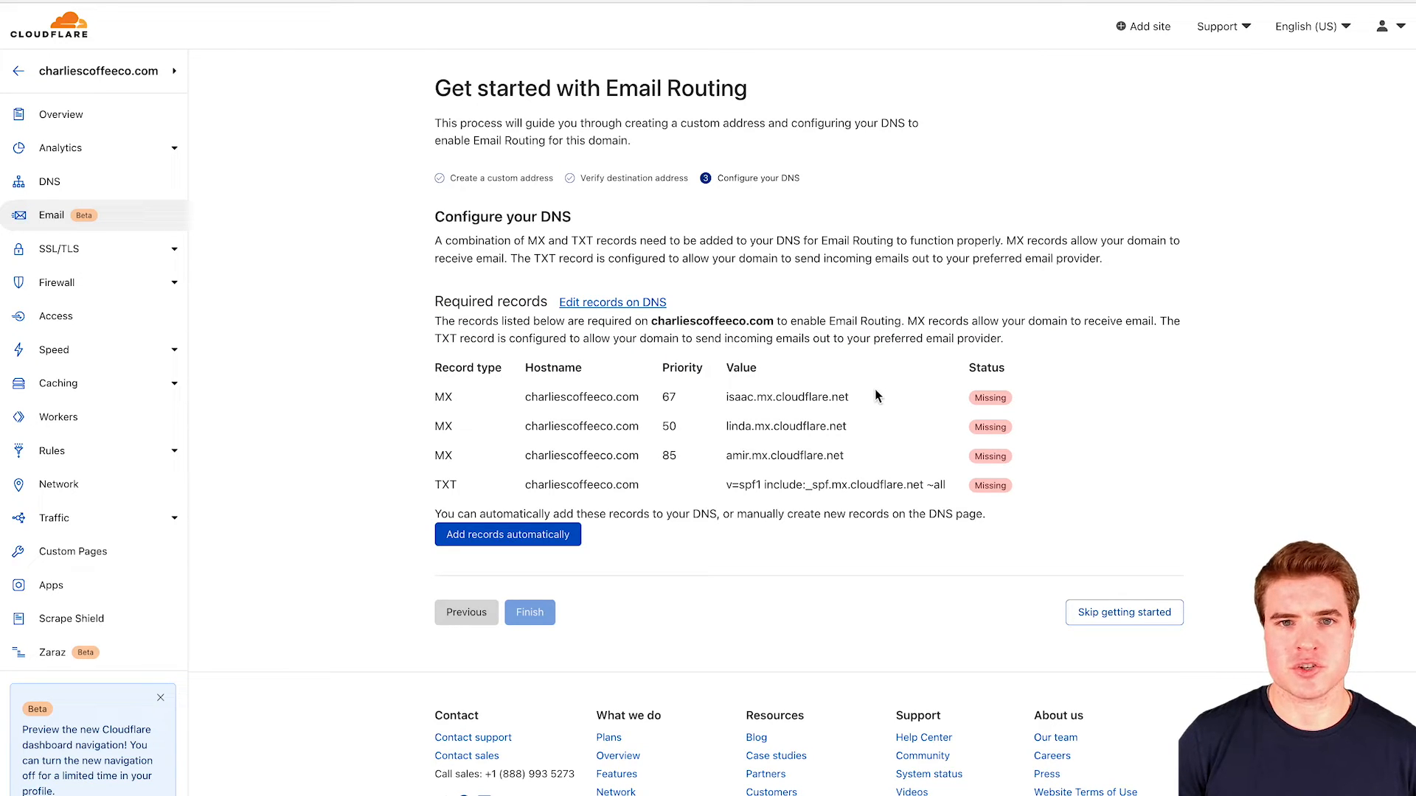
# - Automatically add the MX and SPF TXT records, then finish Email Routing setup
pyautogui.click(506, 533)
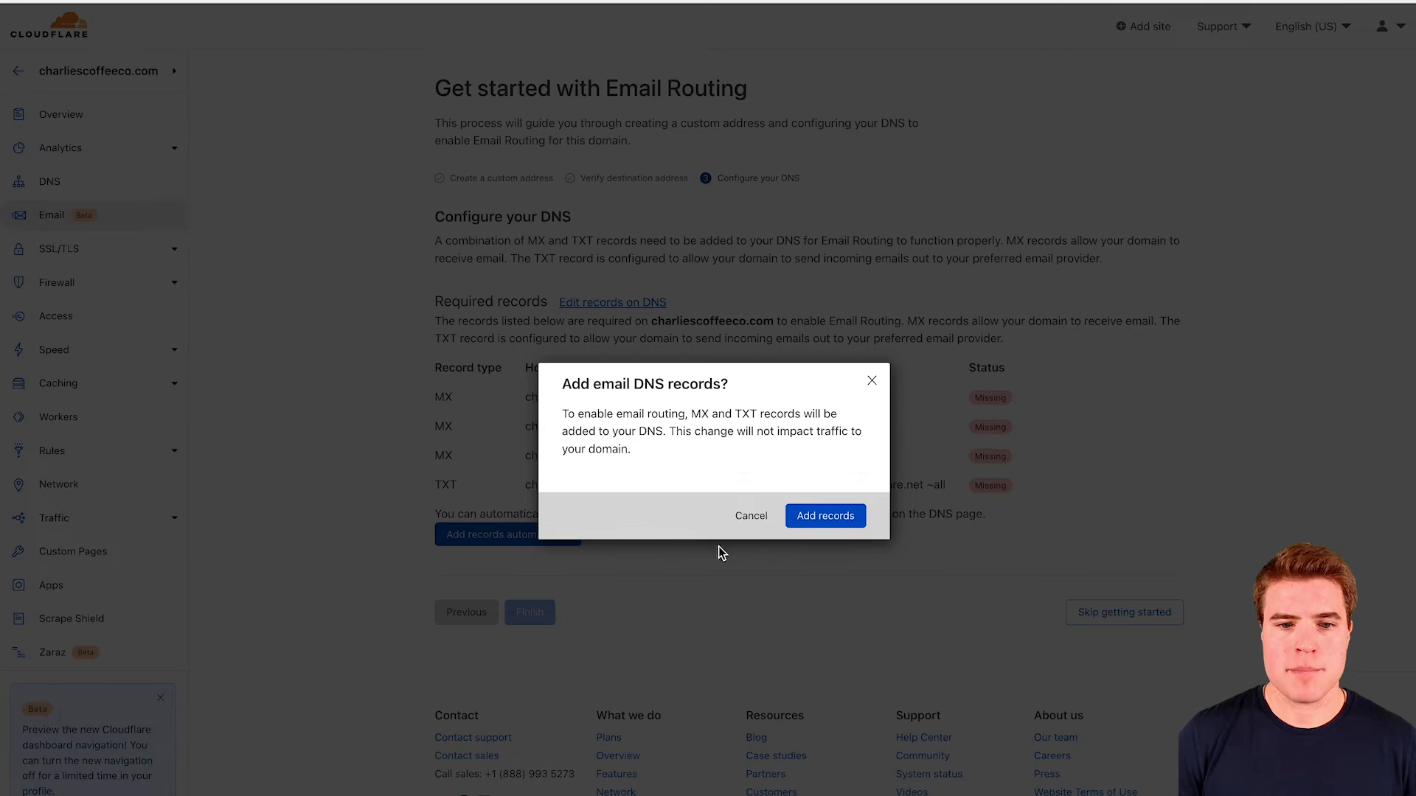
pyautogui.click(824, 515)
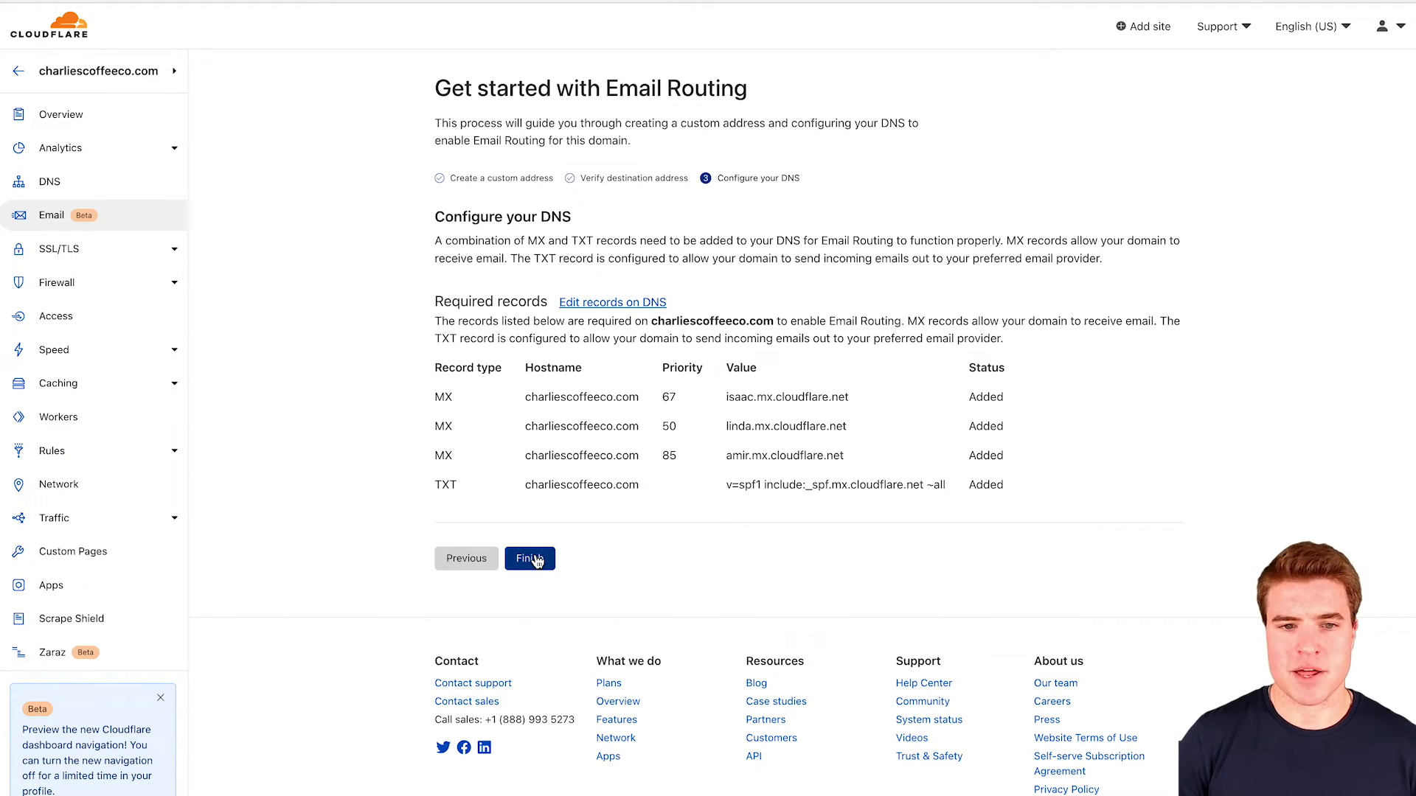
pyautogui.click(530, 559)
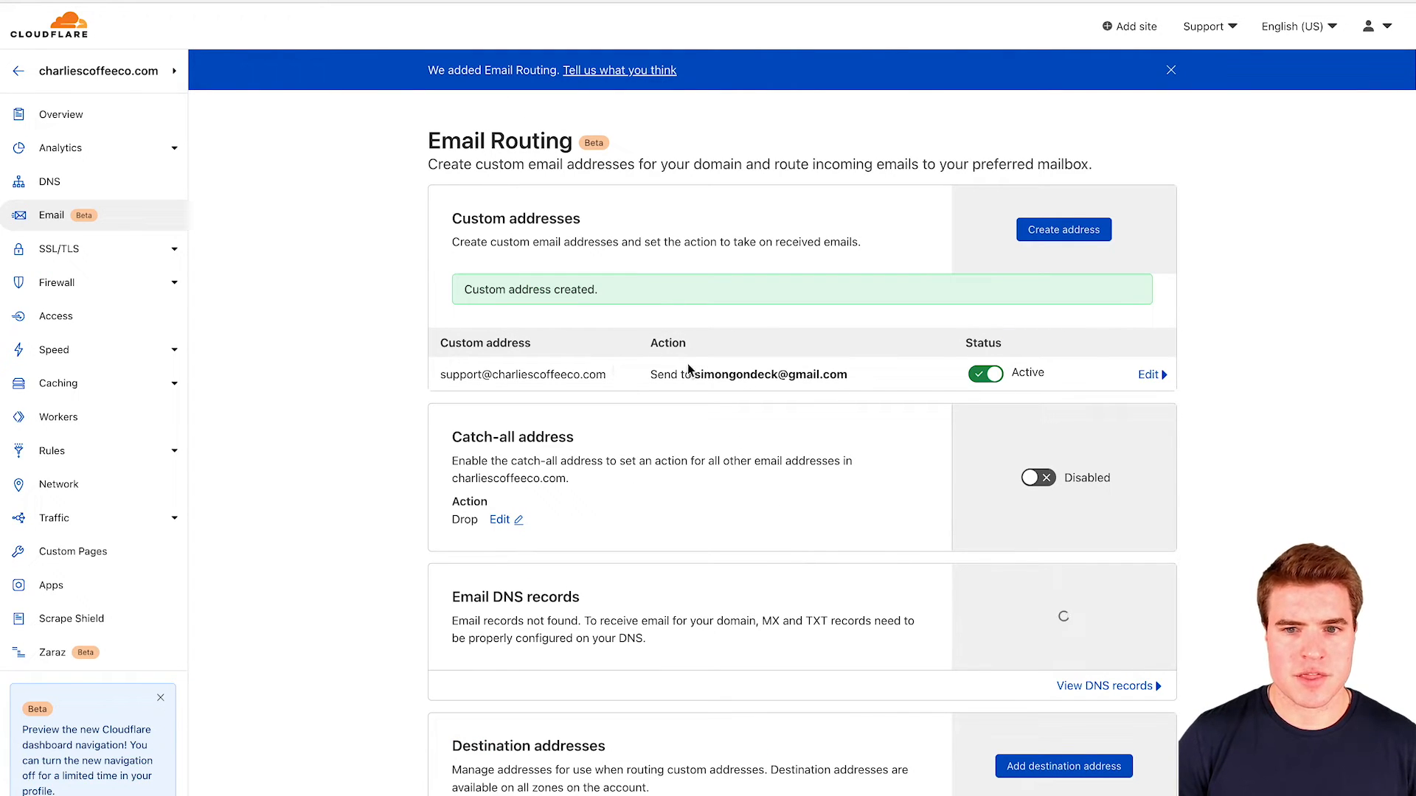
pyautogui.moveTo(1045, 487)
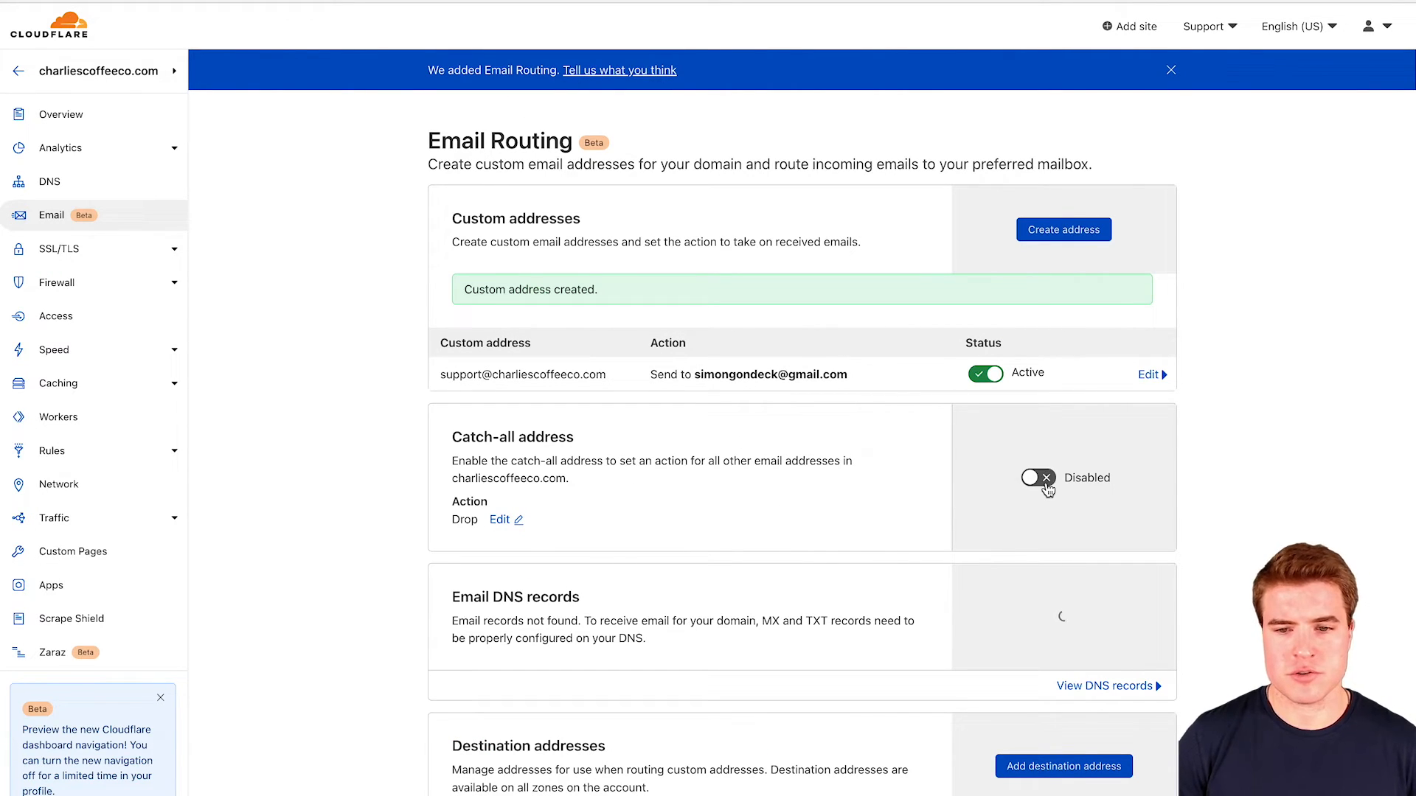
pyautogui.click(1063, 229)
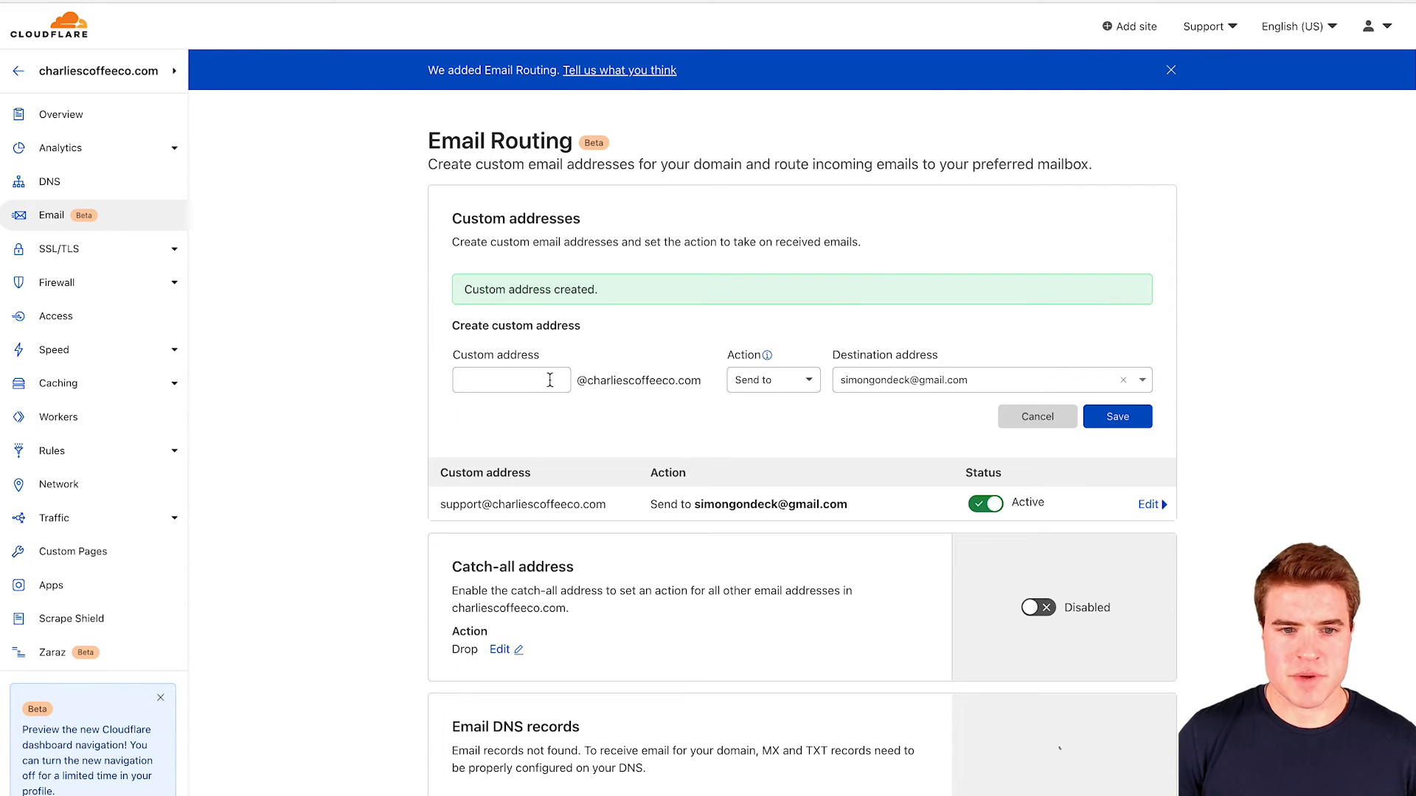
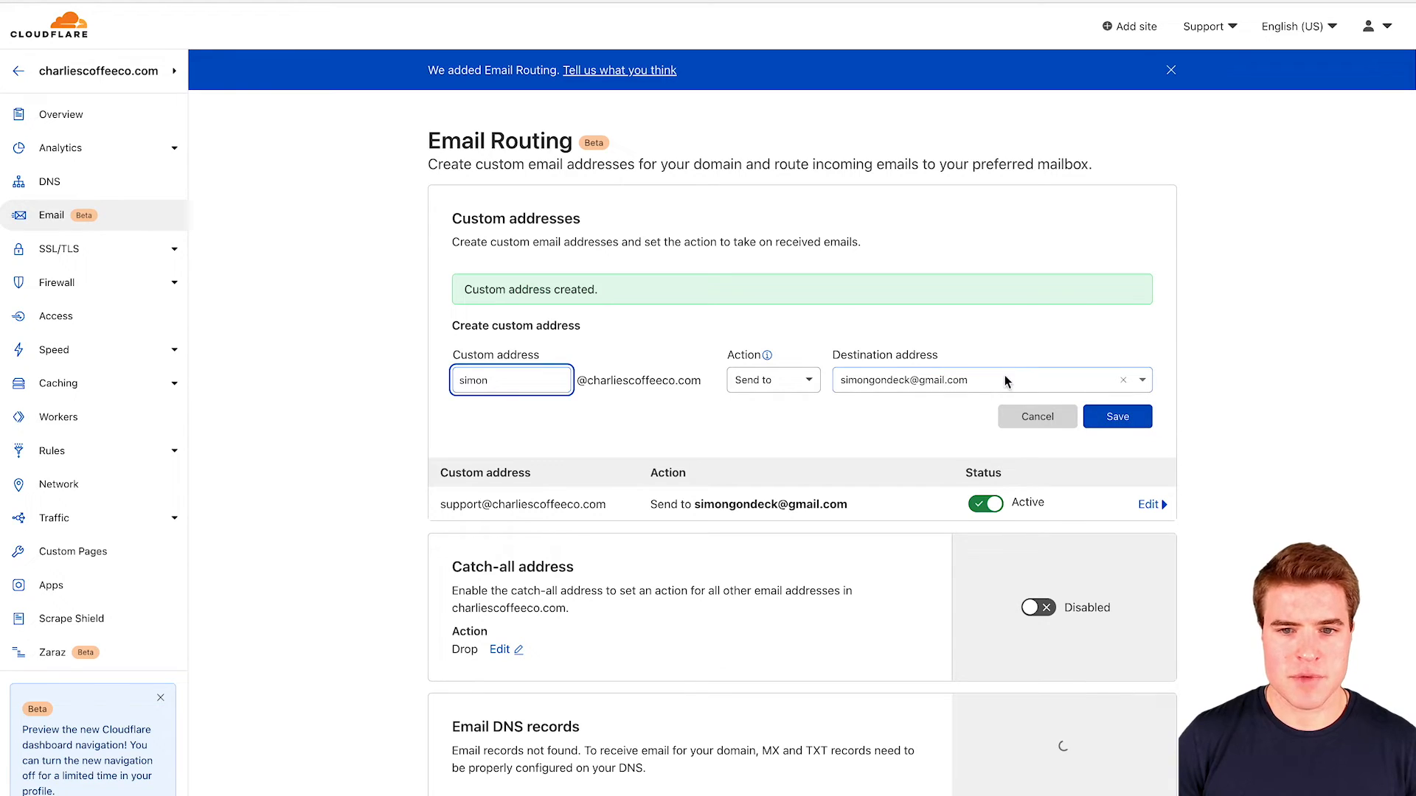
pyautogui.click(772, 379)
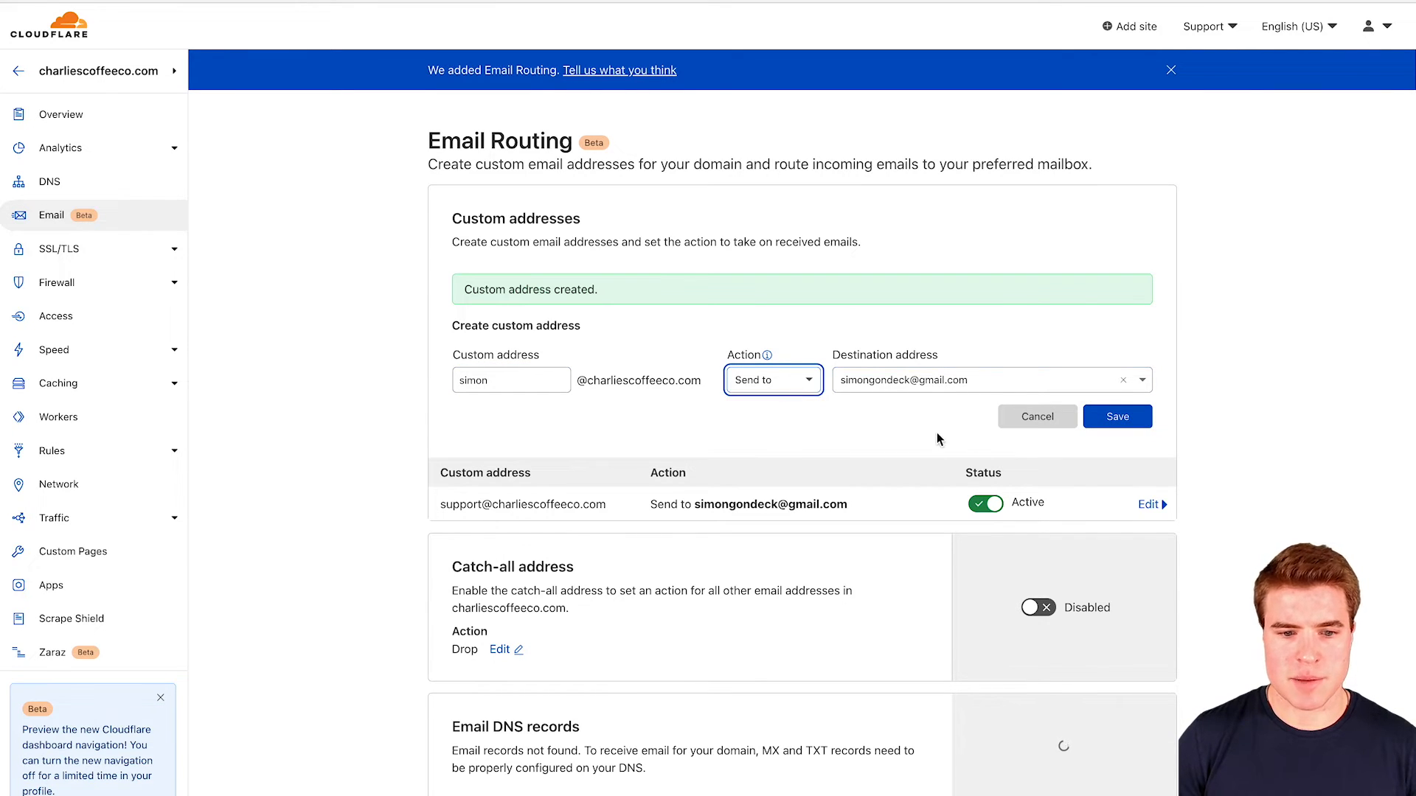
pyautogui.scroll(-3)
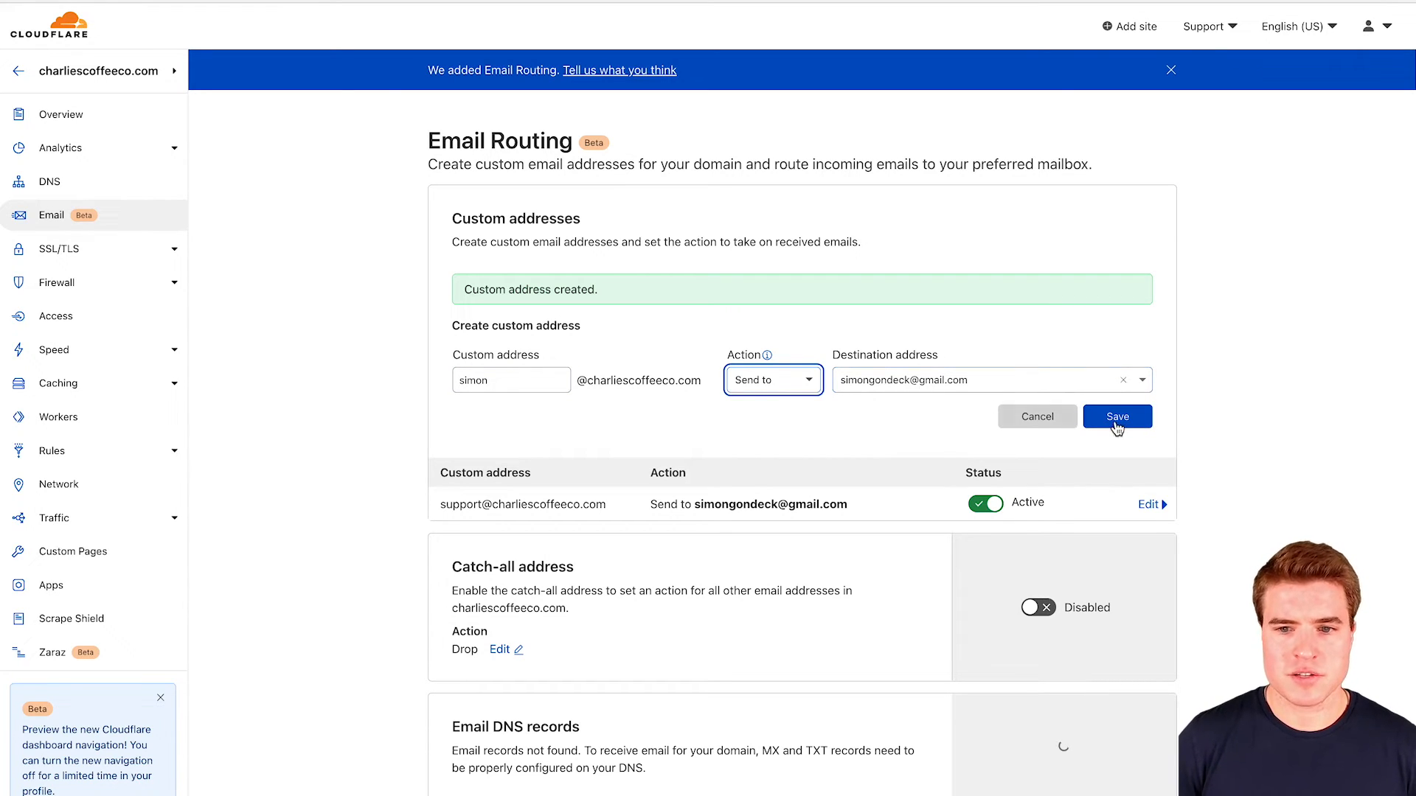
pyautogui.click(1117, 416)
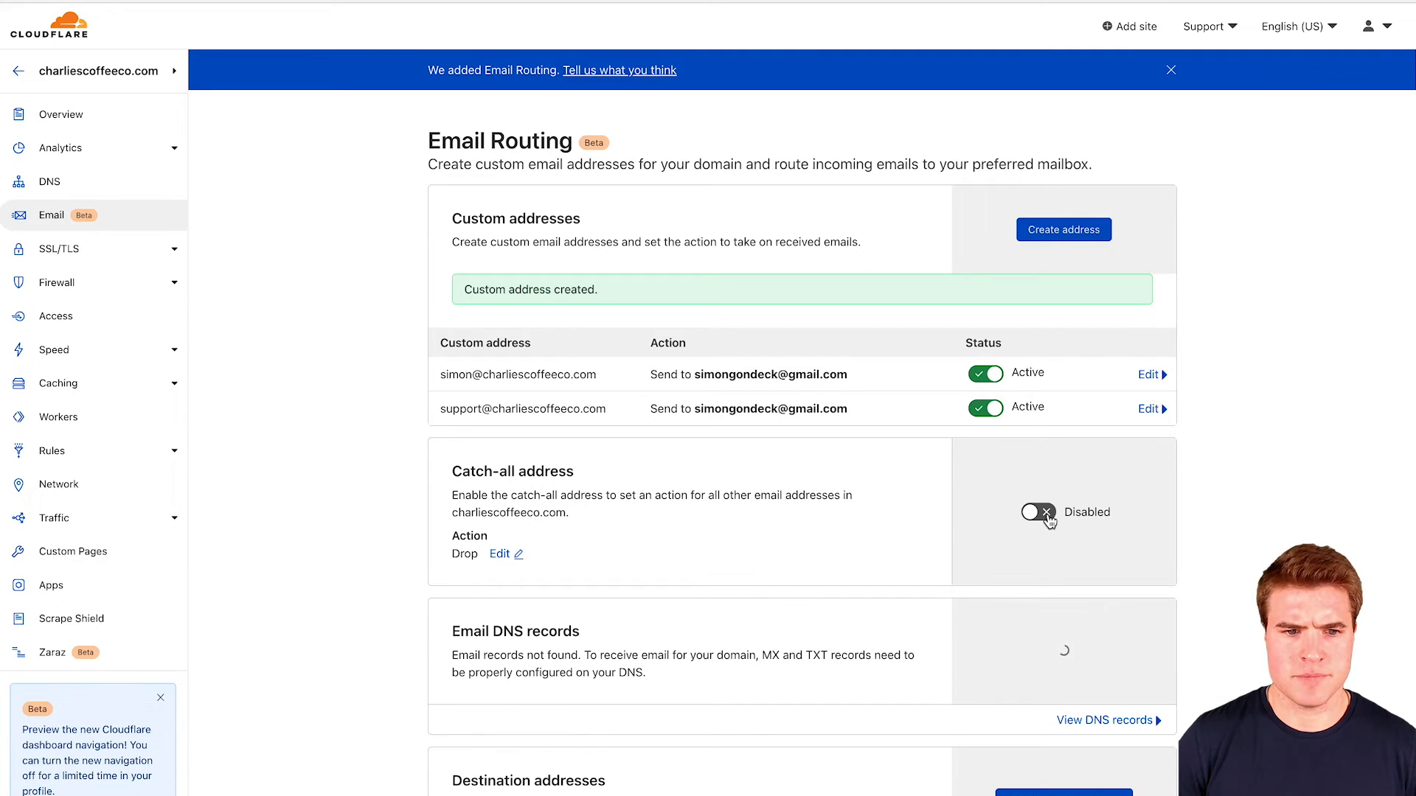
# - Activate the catch-all and set its action to Send to the Gmail destination, then save
pyautogui.click(1037, 512)
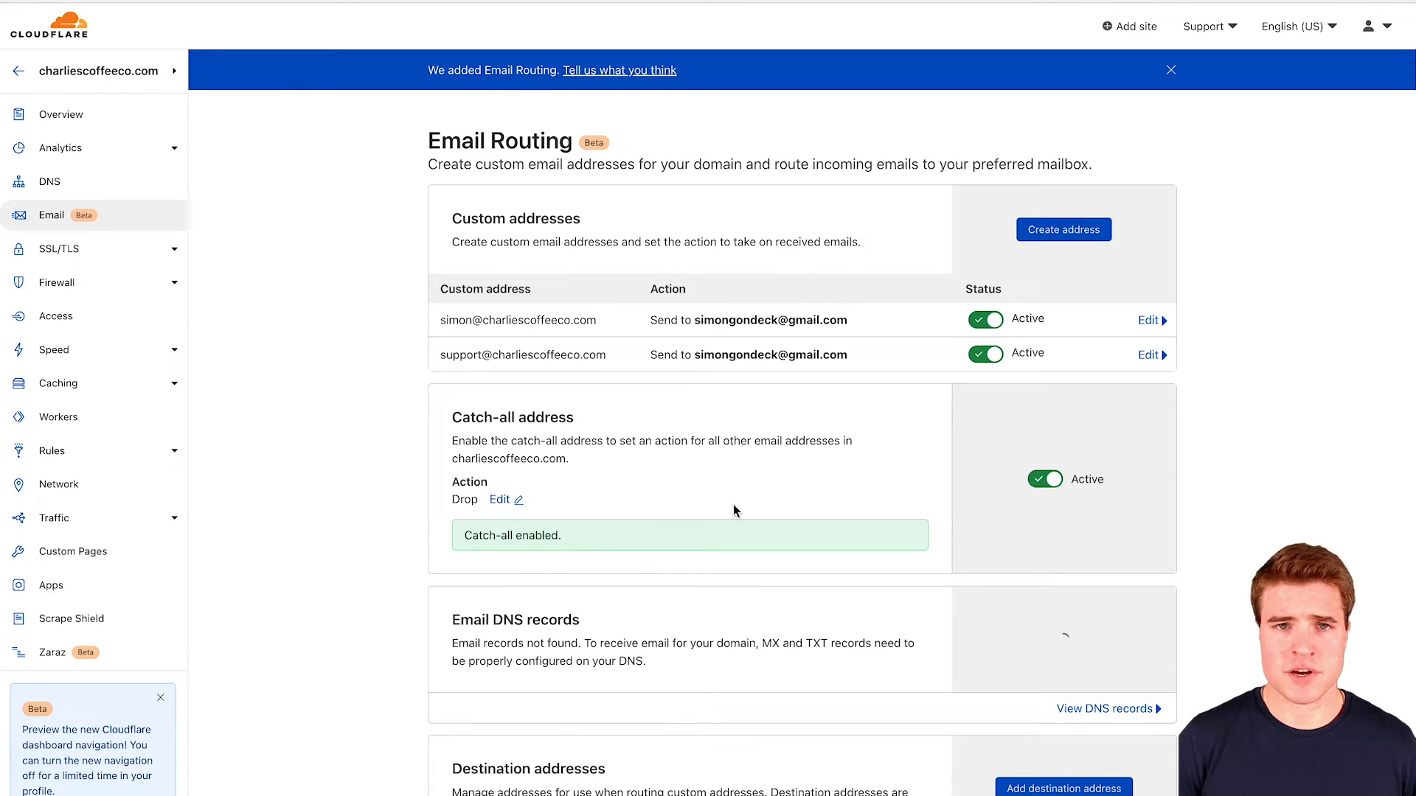
pyautogui.moveTo(746, 513)
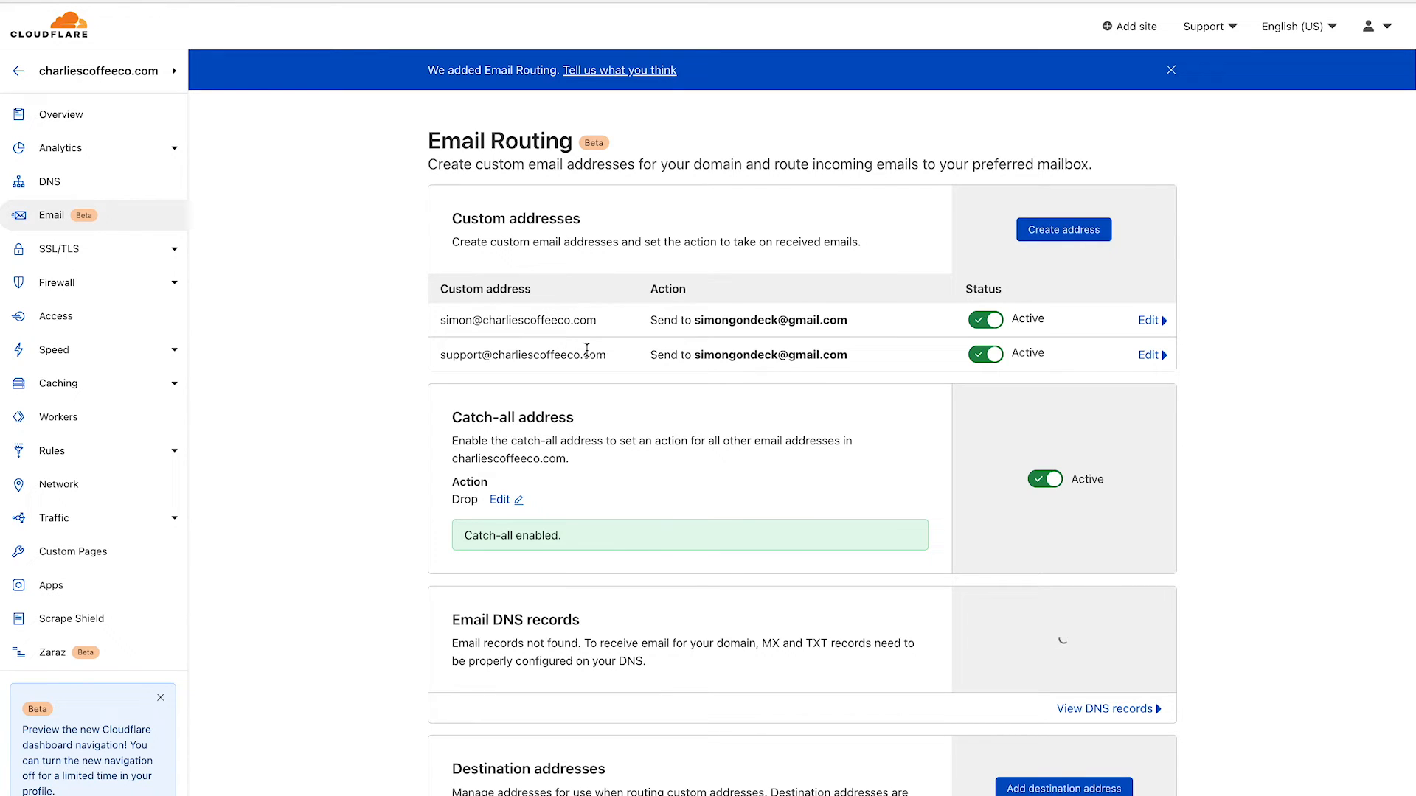
pyautogui.click(499, 499)
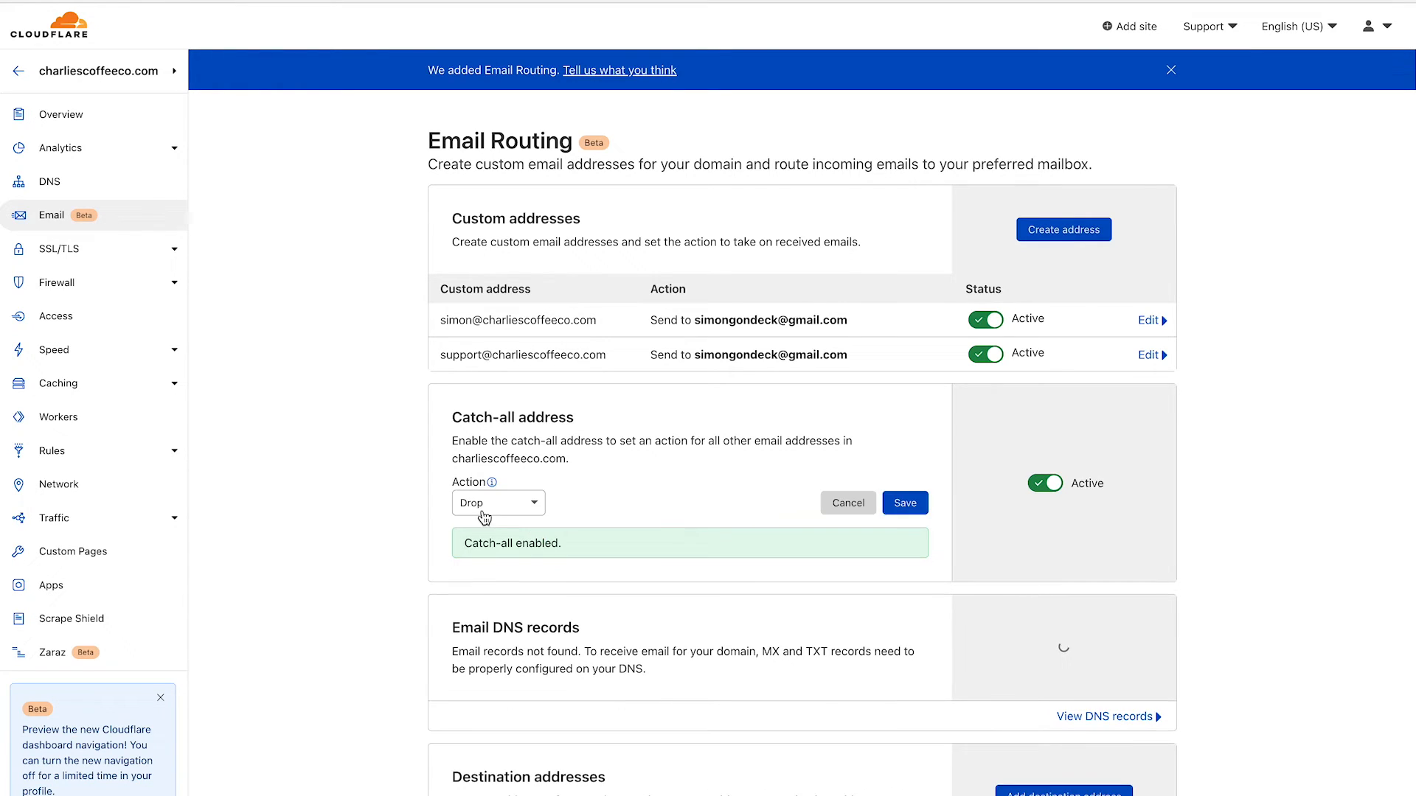
pyautogui.click(496, 503)
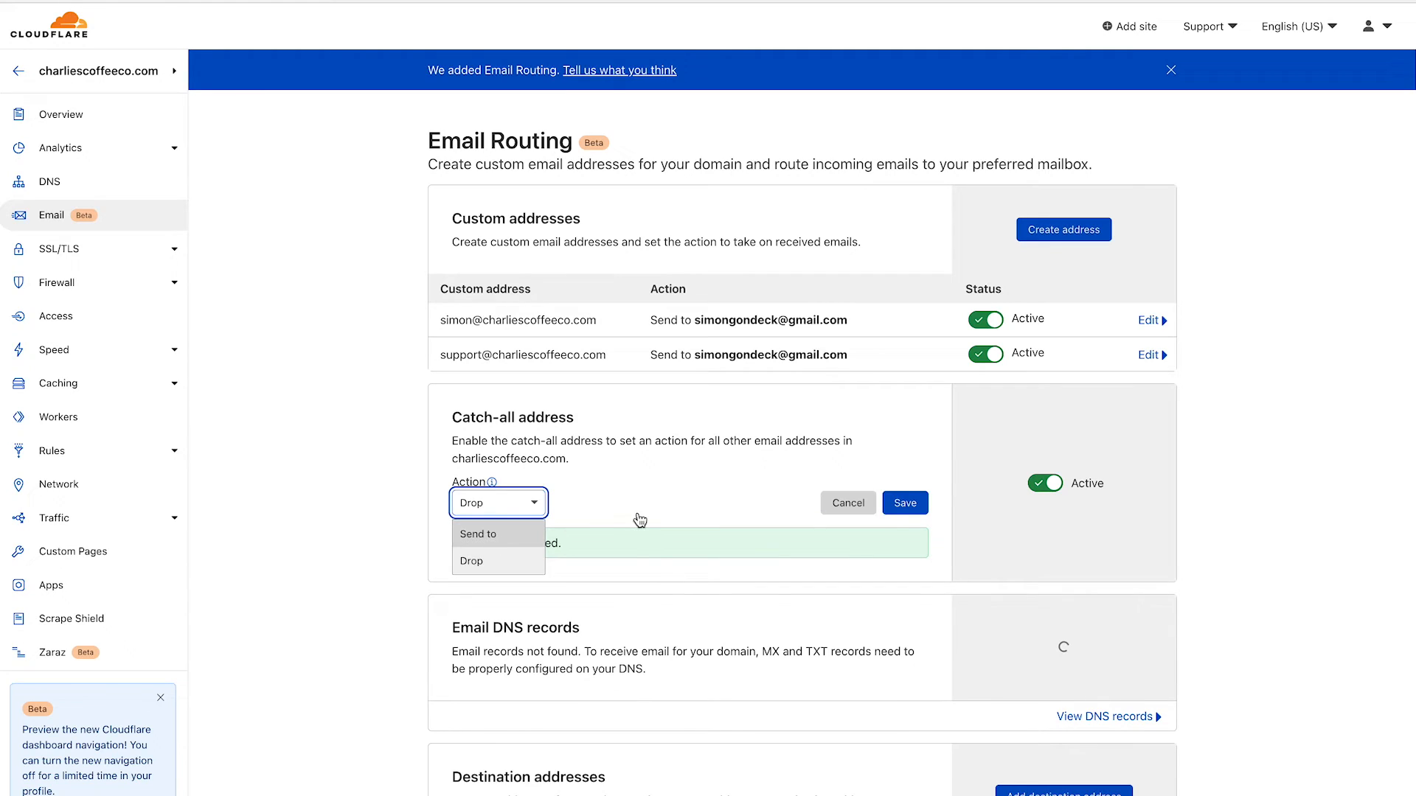
pyautogui.click(480, 533)
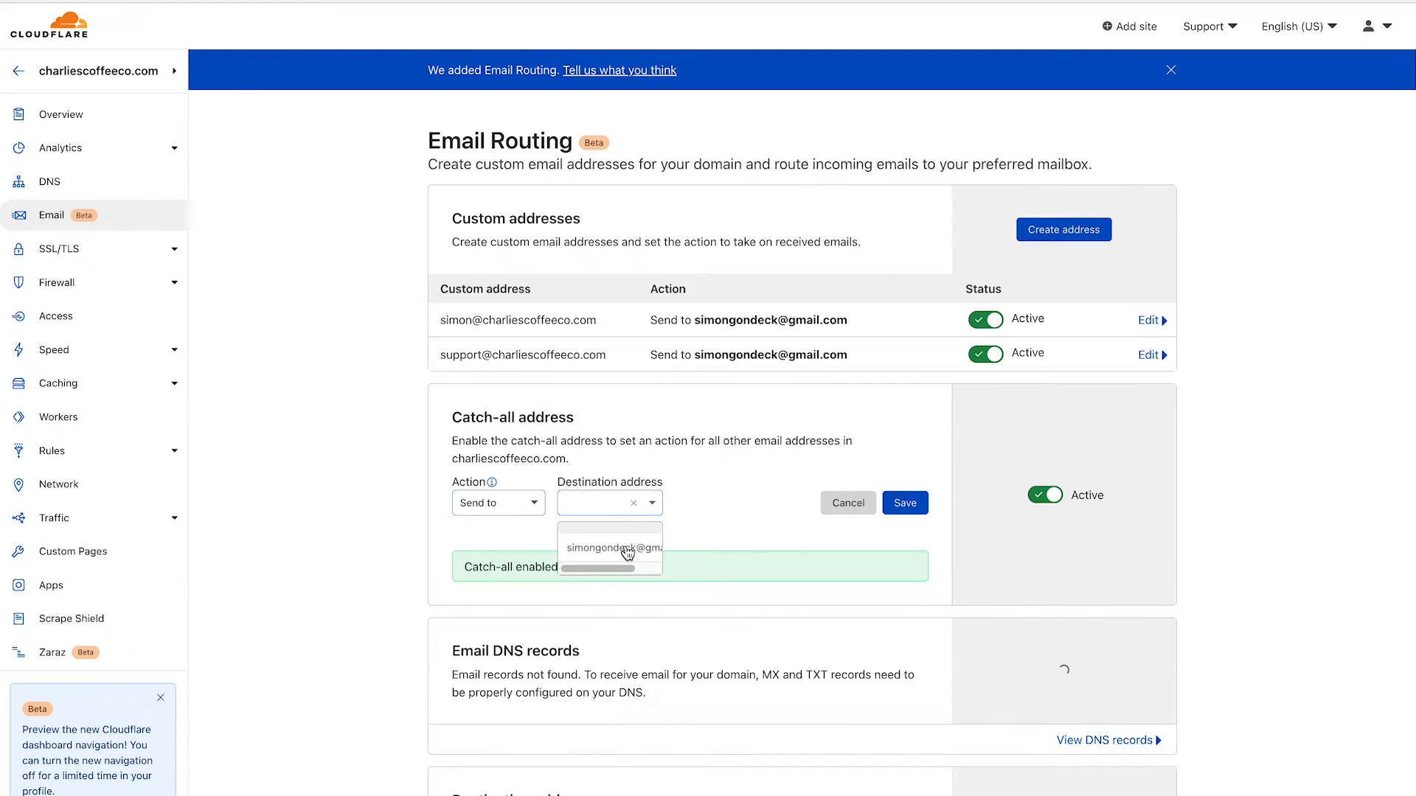
pyautogui.click(608, 547)
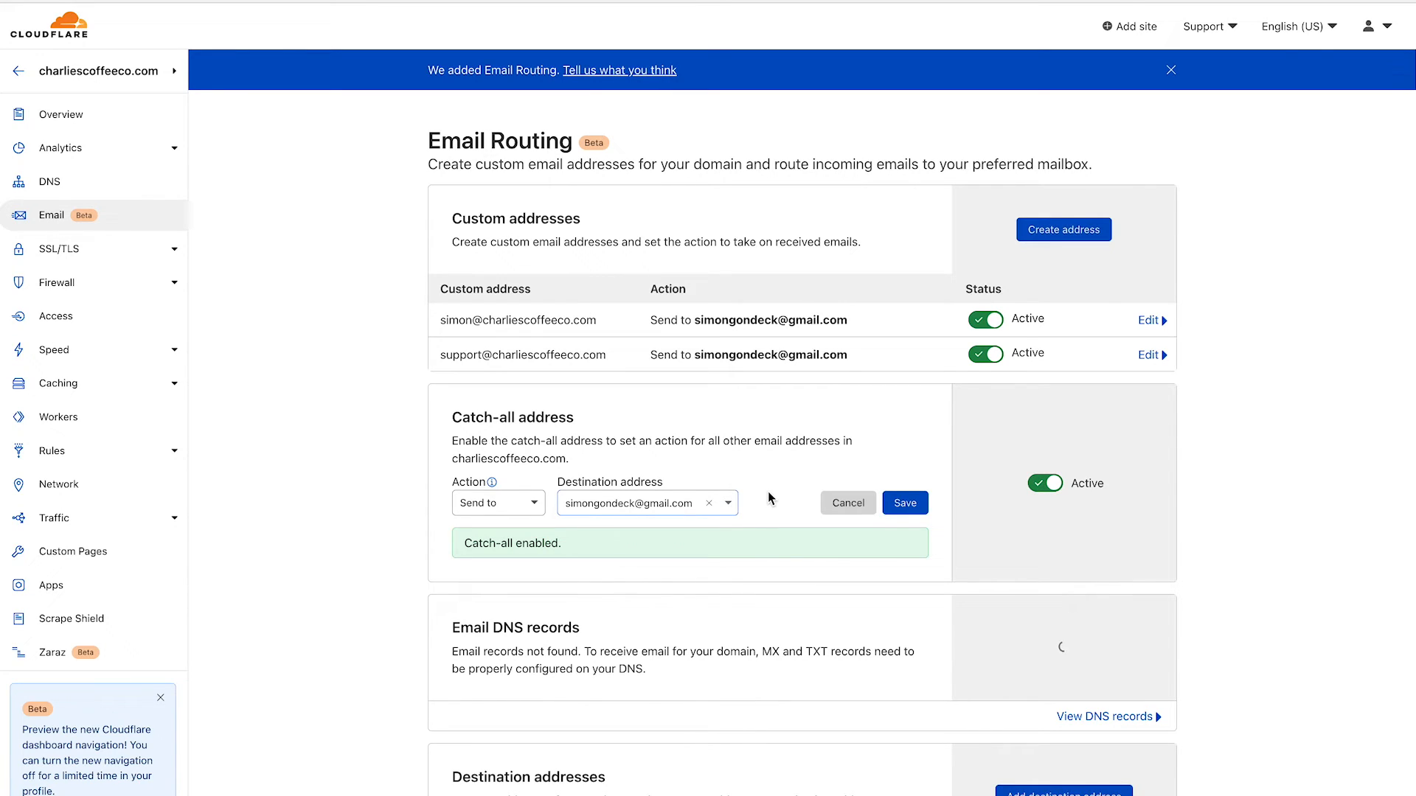
pyautogui.moveTo(762, 508)
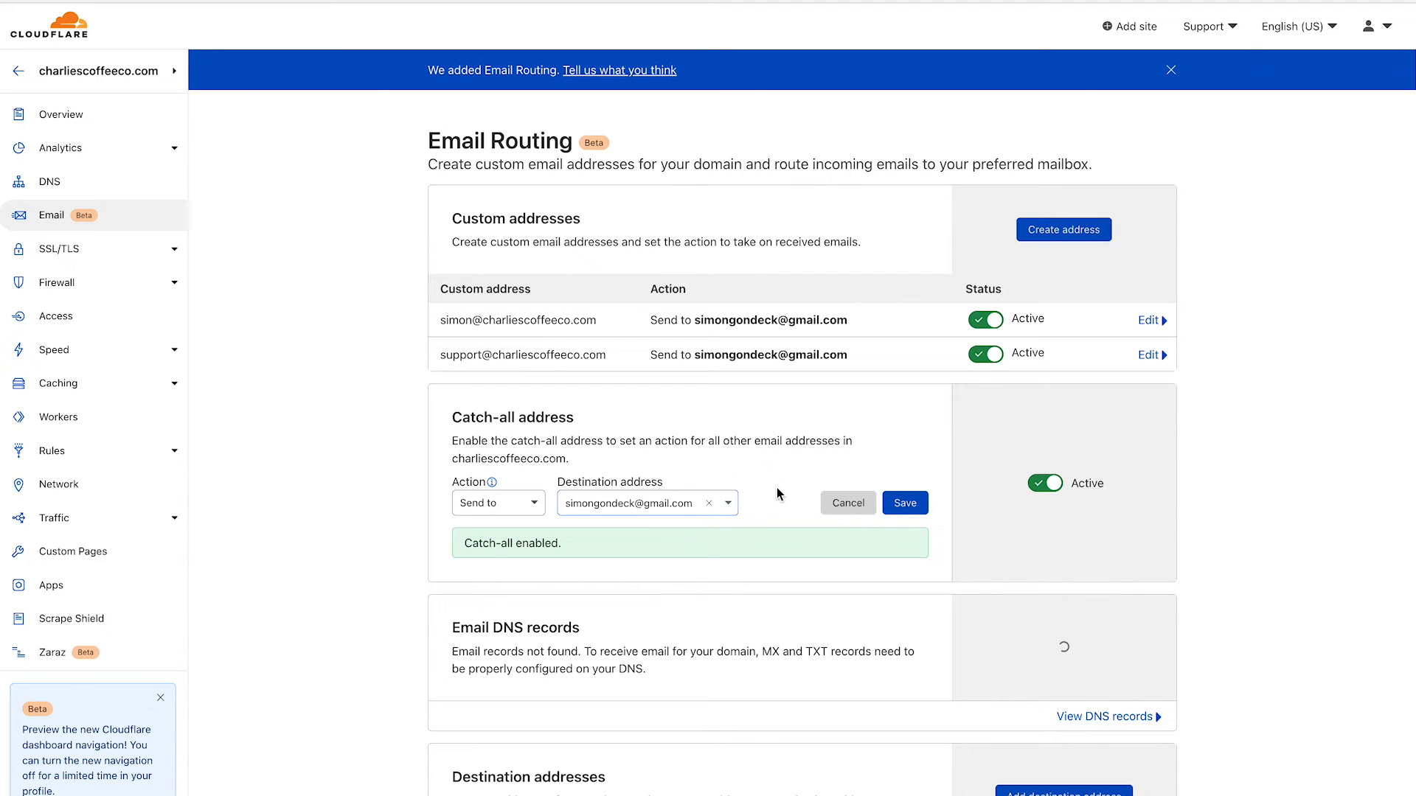
pyautogui.click(904, 502)
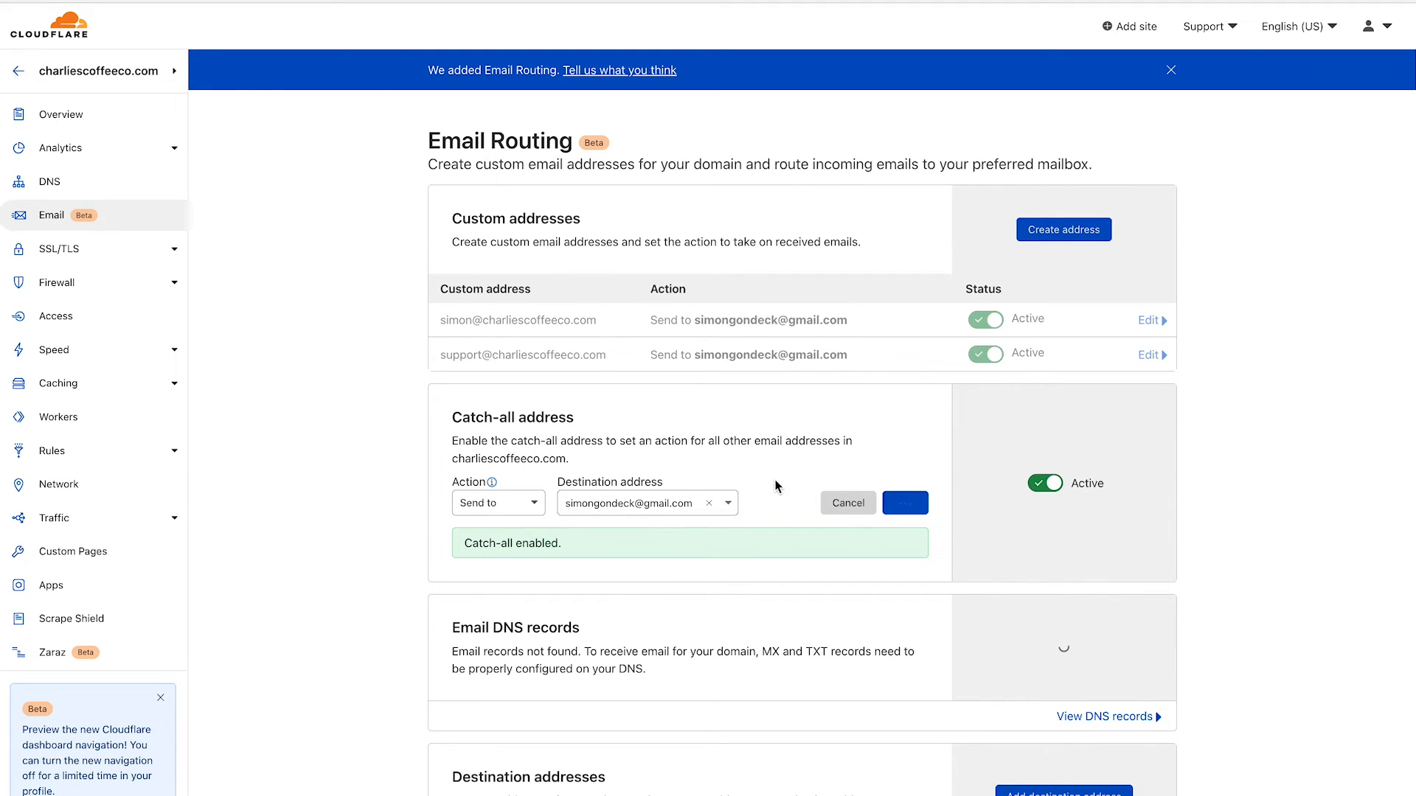
pyautogui.click(904, 503)
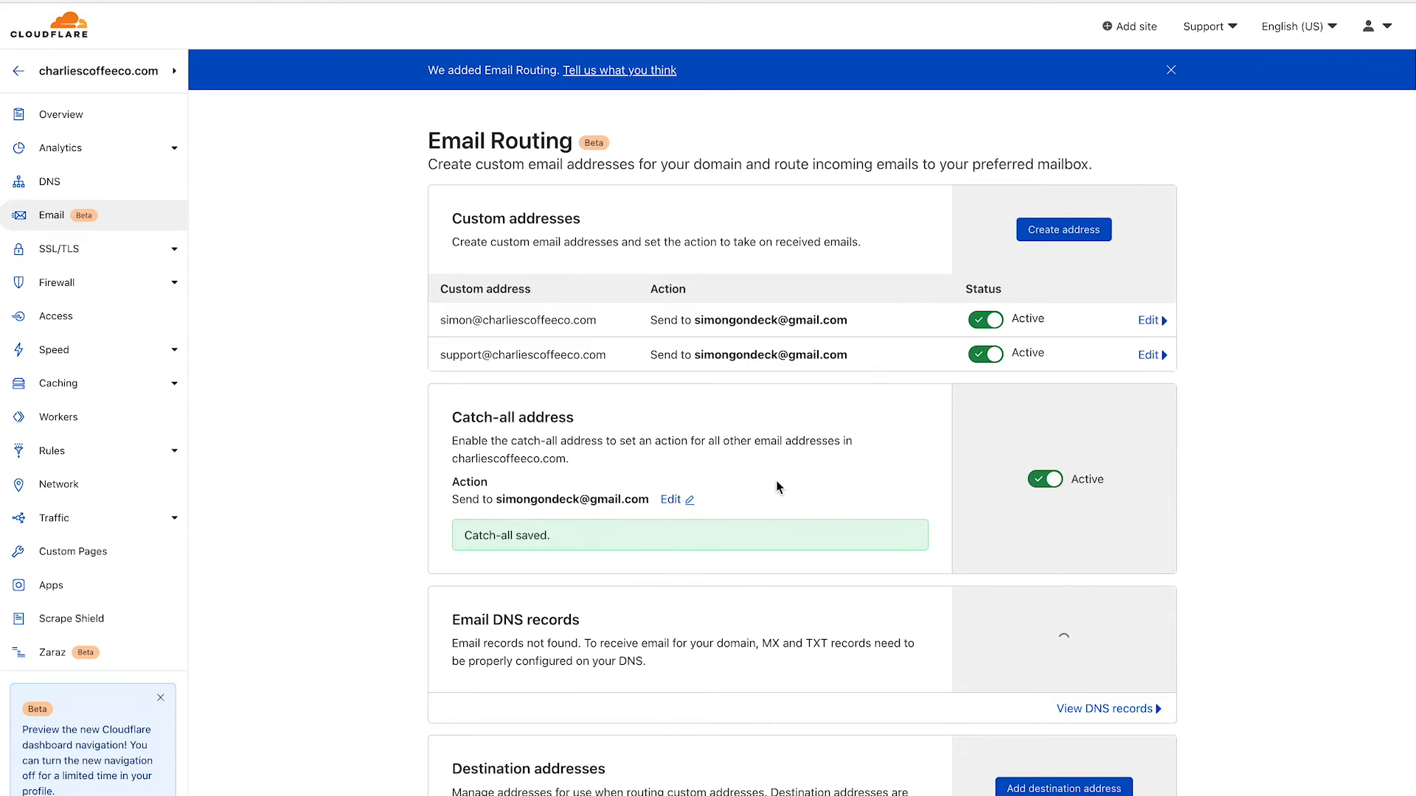
pyautogui.moveTo(741, 503)
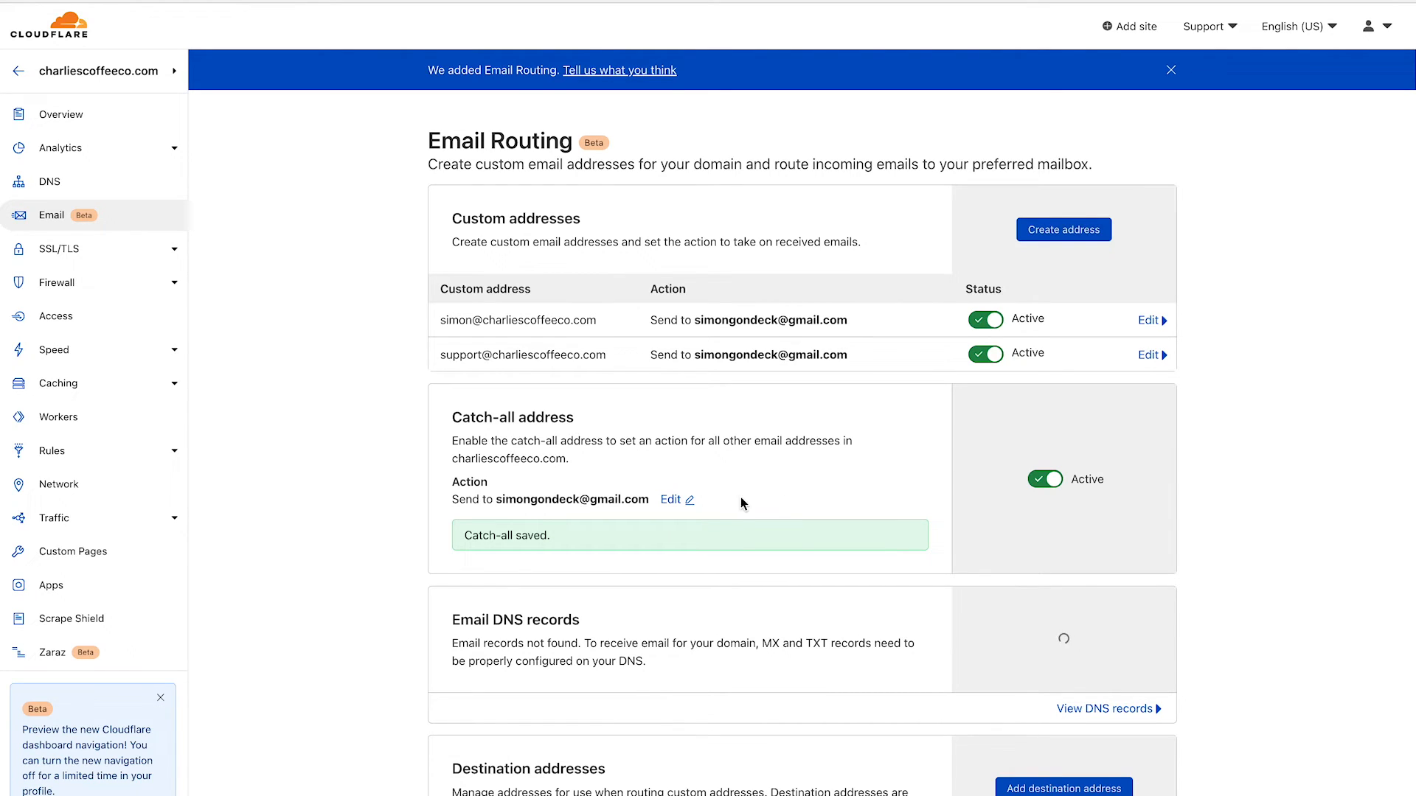
pyautogui.moveTo(657, 662)
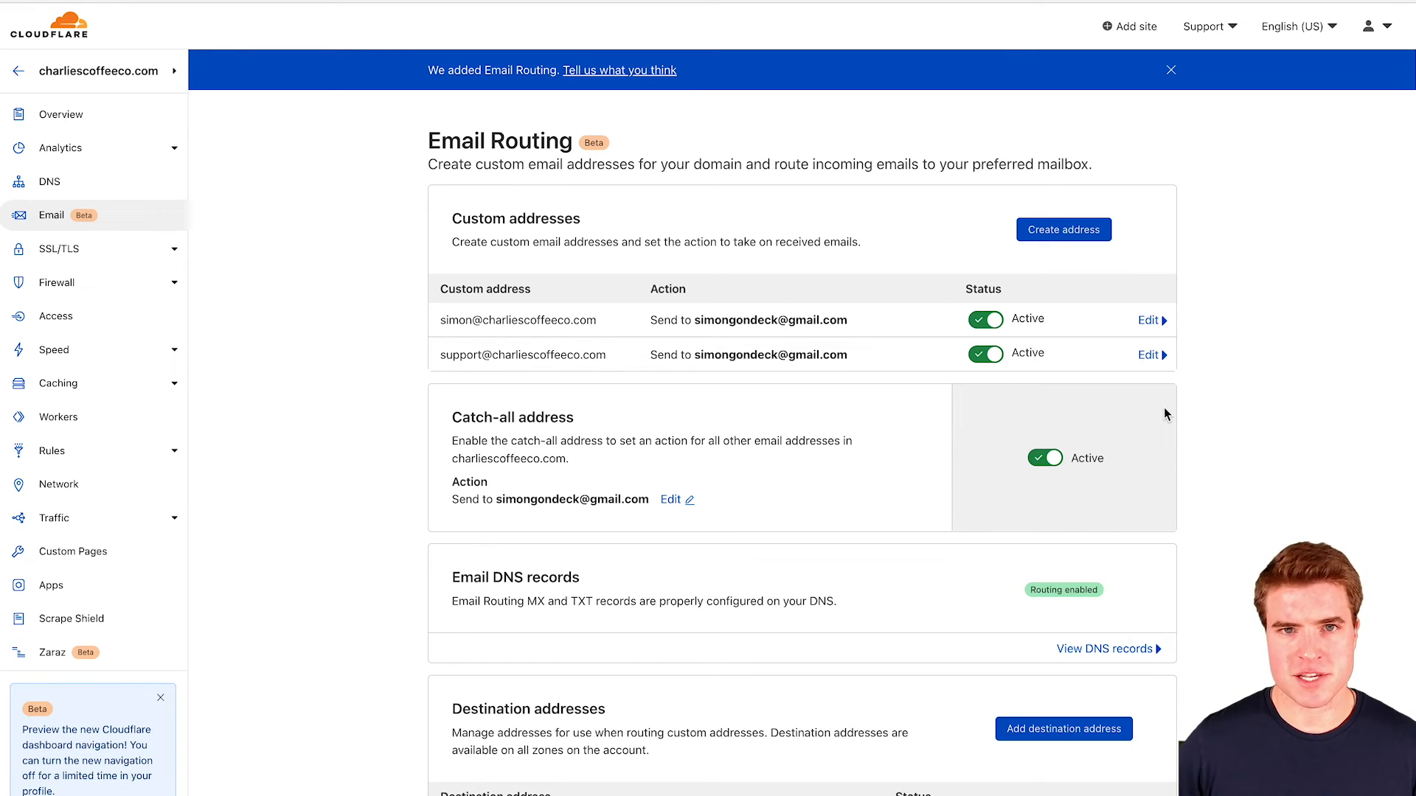
pyautogui.moveTo(958, 428)
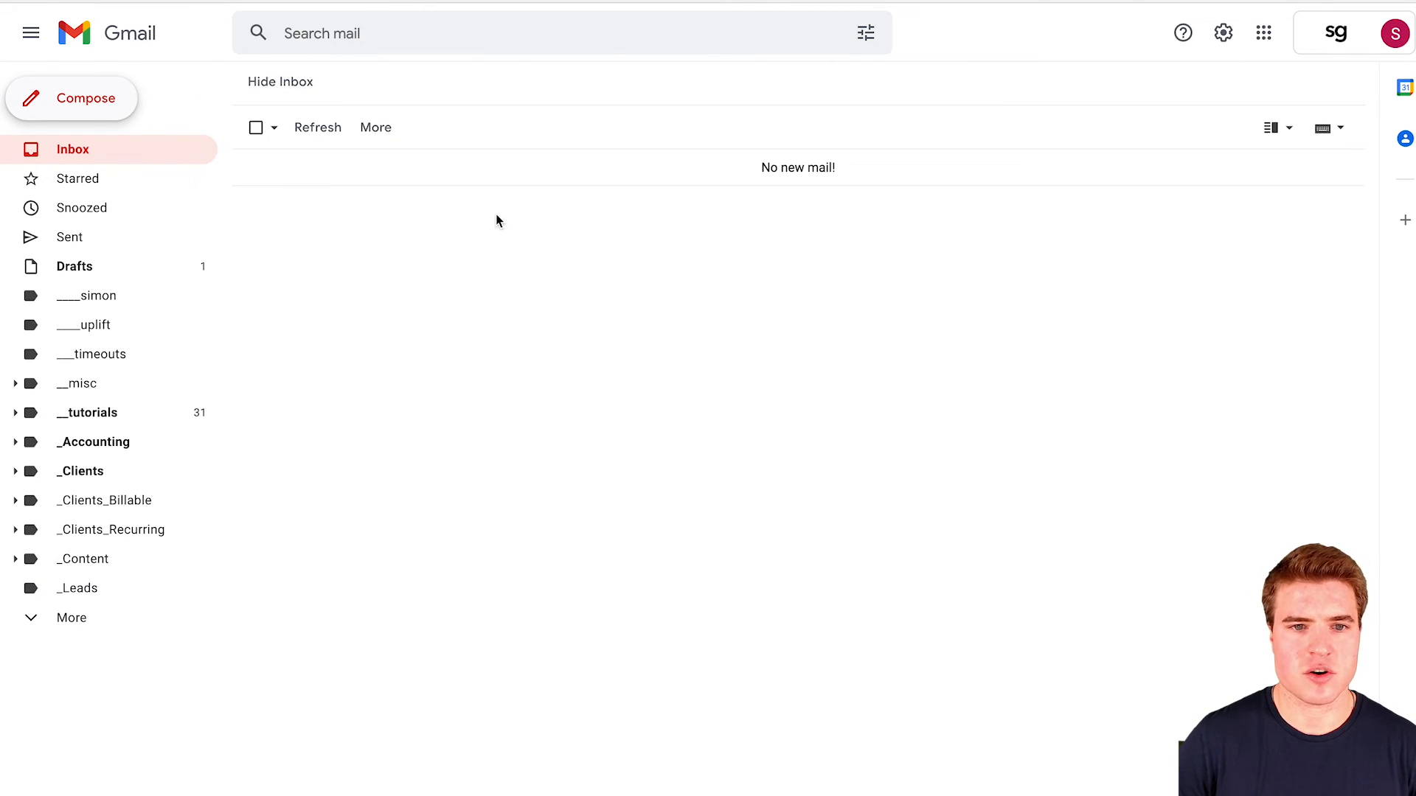
pyautogui.click(72, 98)
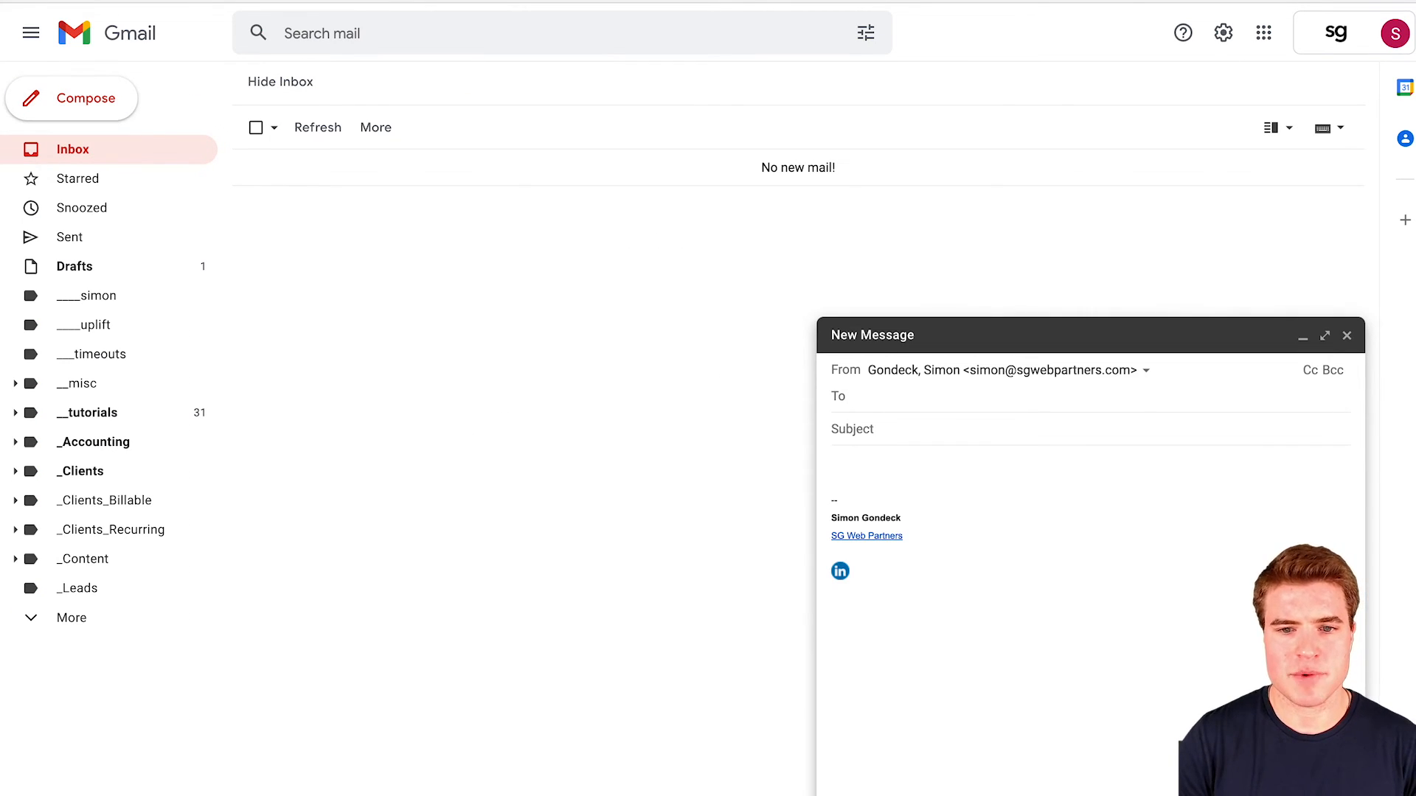
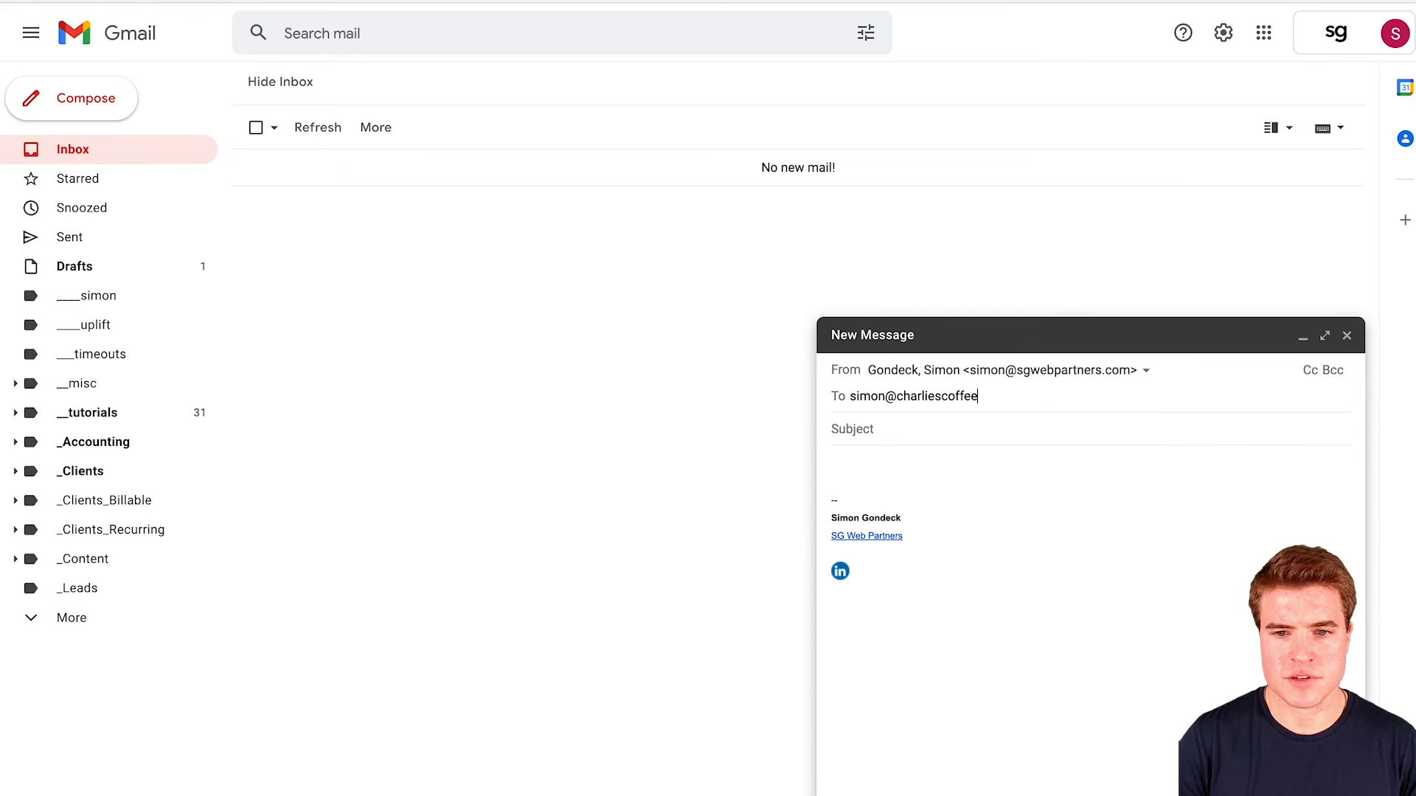
pyautogui.write('TES')
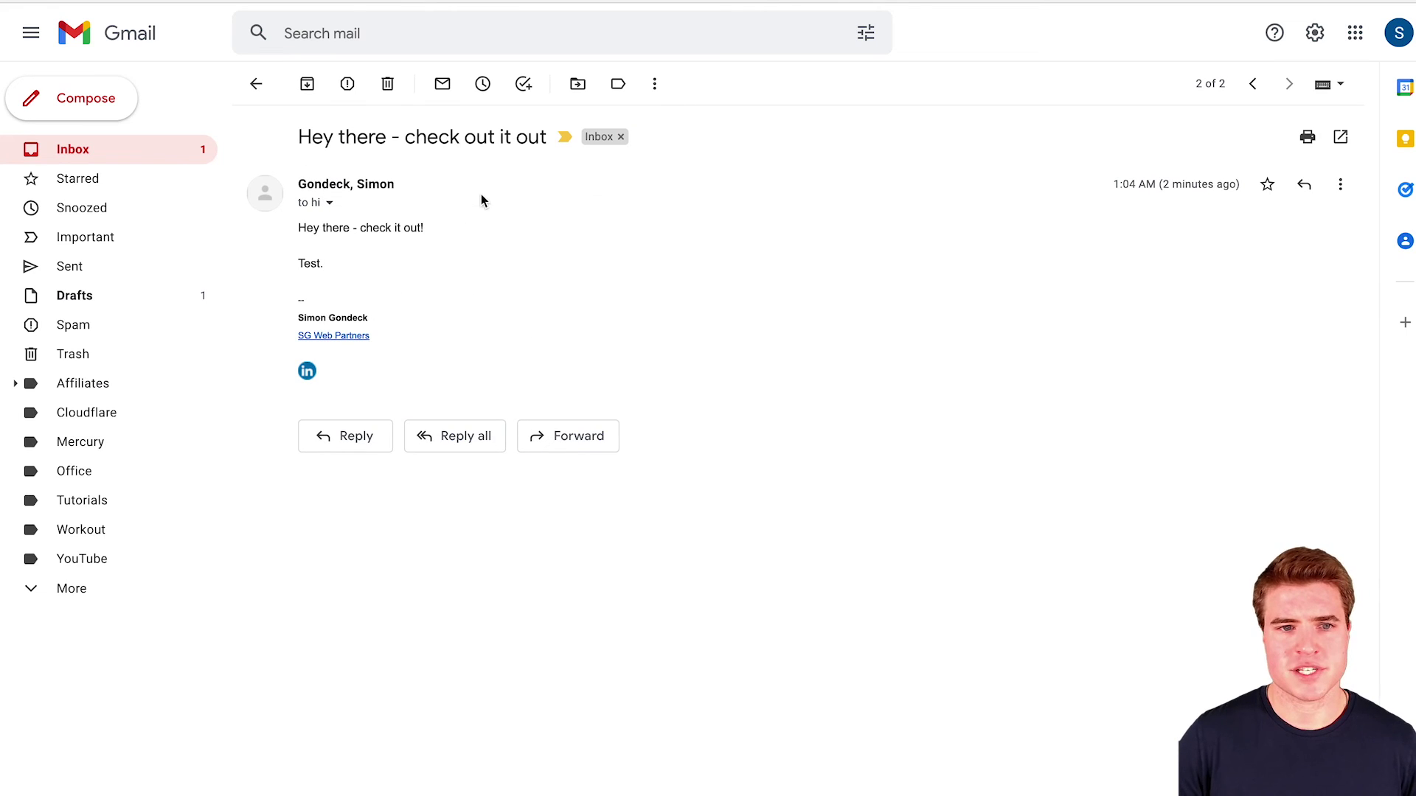
# - View the forwarded 'Hey there - check out it out' email in the destination inbox
pyautogui.click(1398, 32)
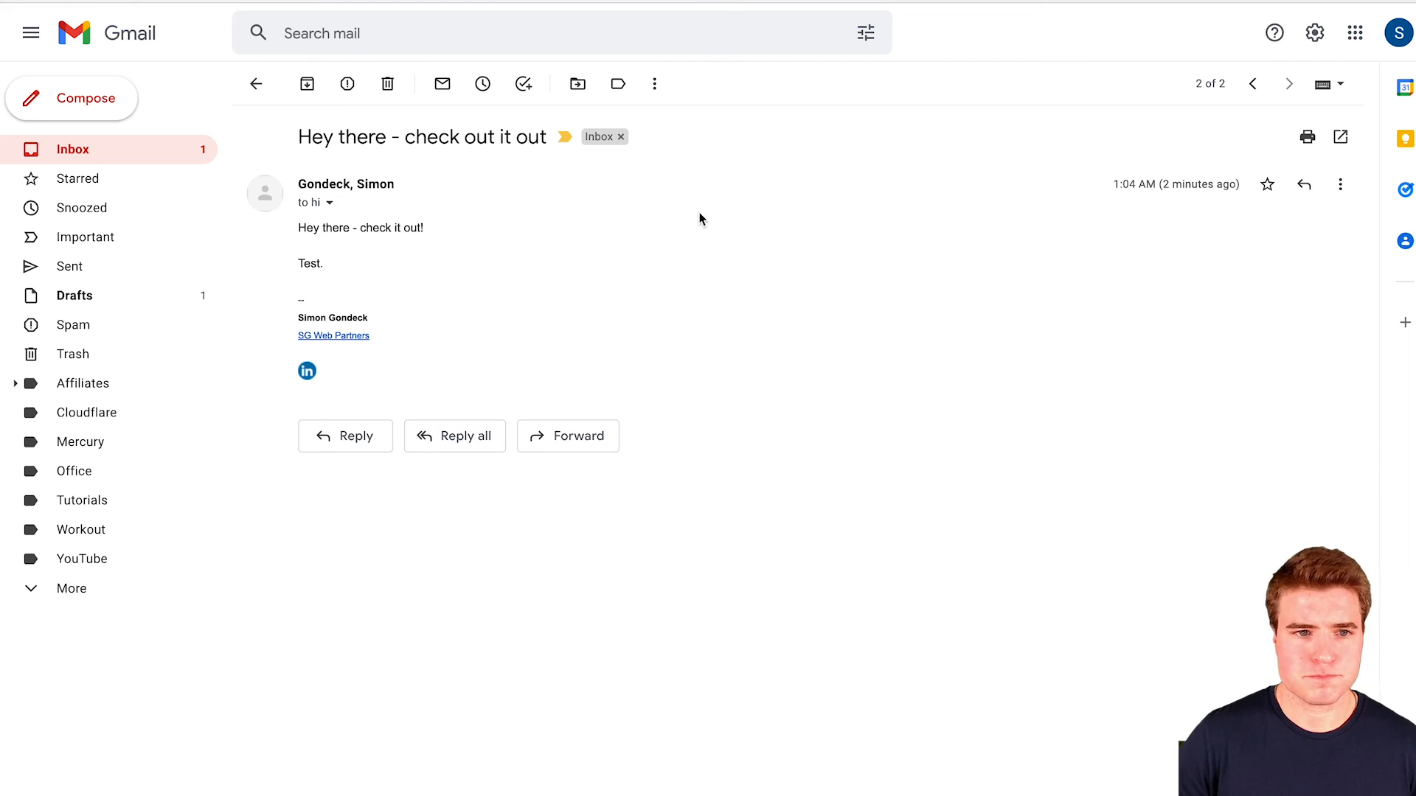
pyautogui.moveTo(531, 189)
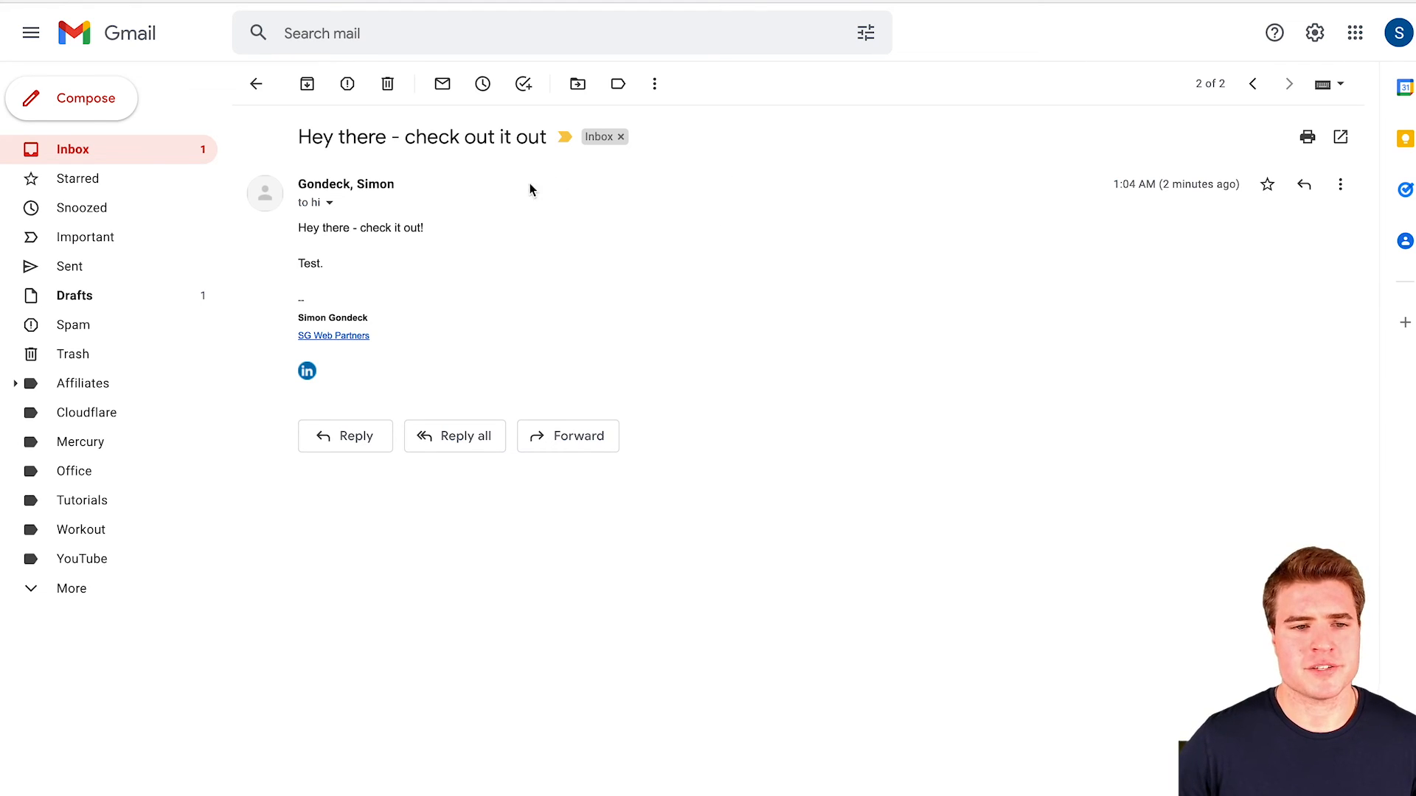